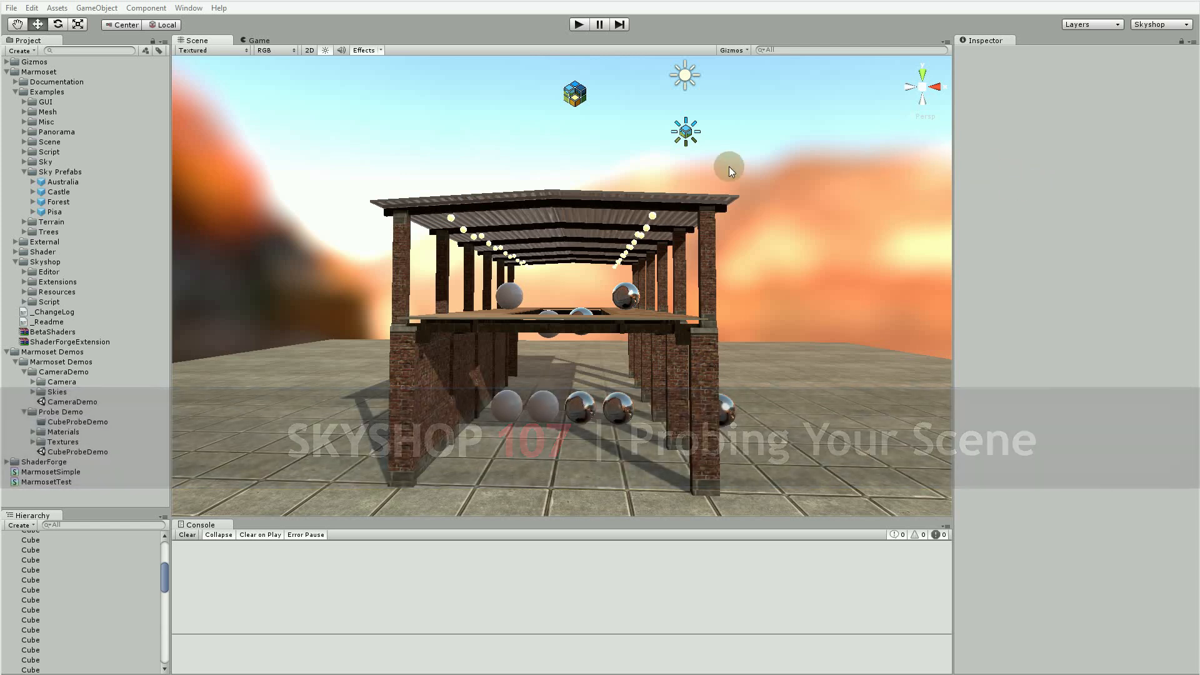
Create a Skyshop Sky object from the GameObject > Create Other menu
left_click(96, 7)
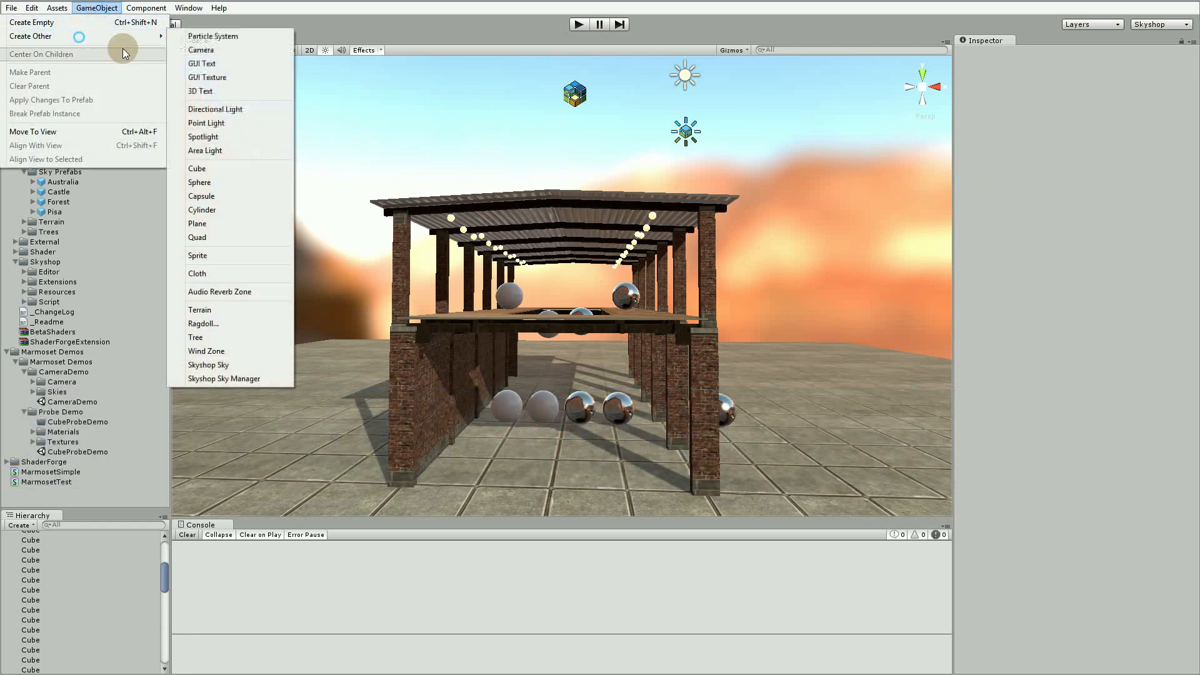
left_click(208, 364)
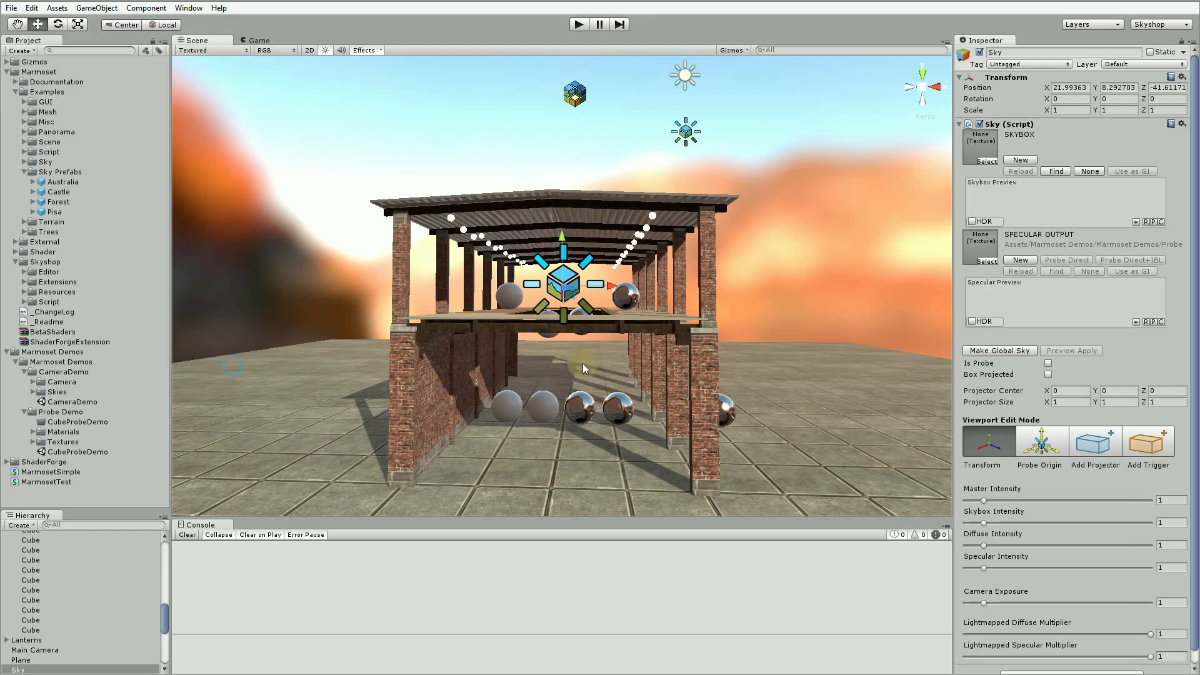
mouse_move(1066, 339)
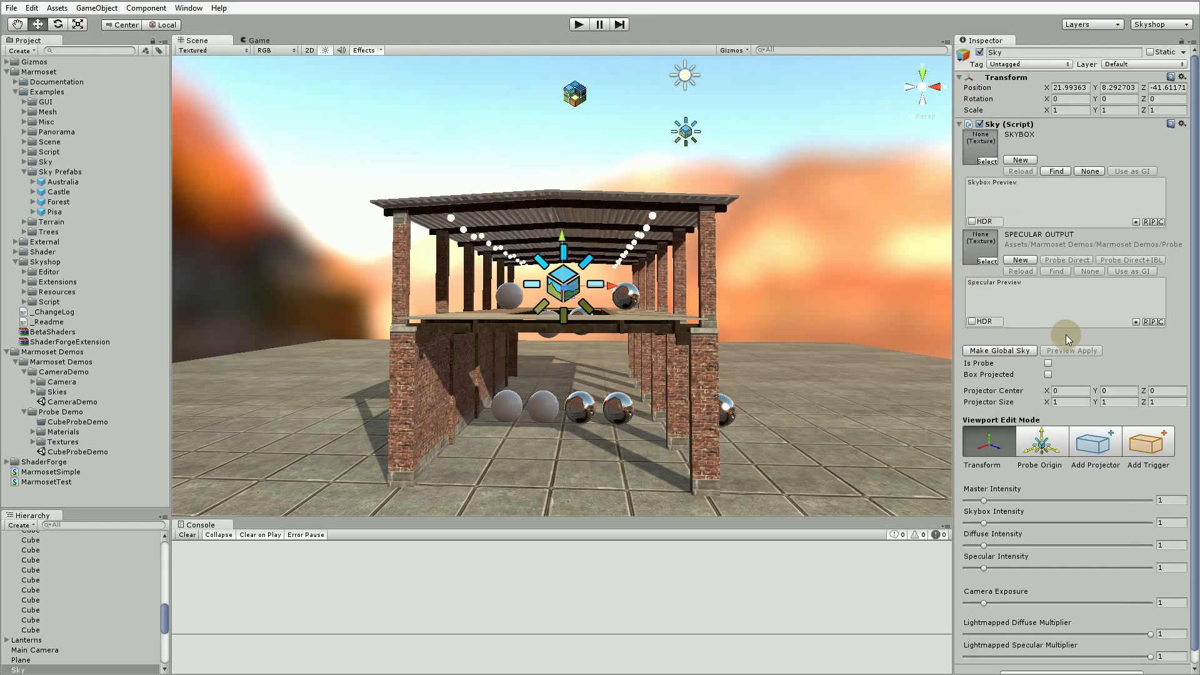
mouse_move(986, 193)
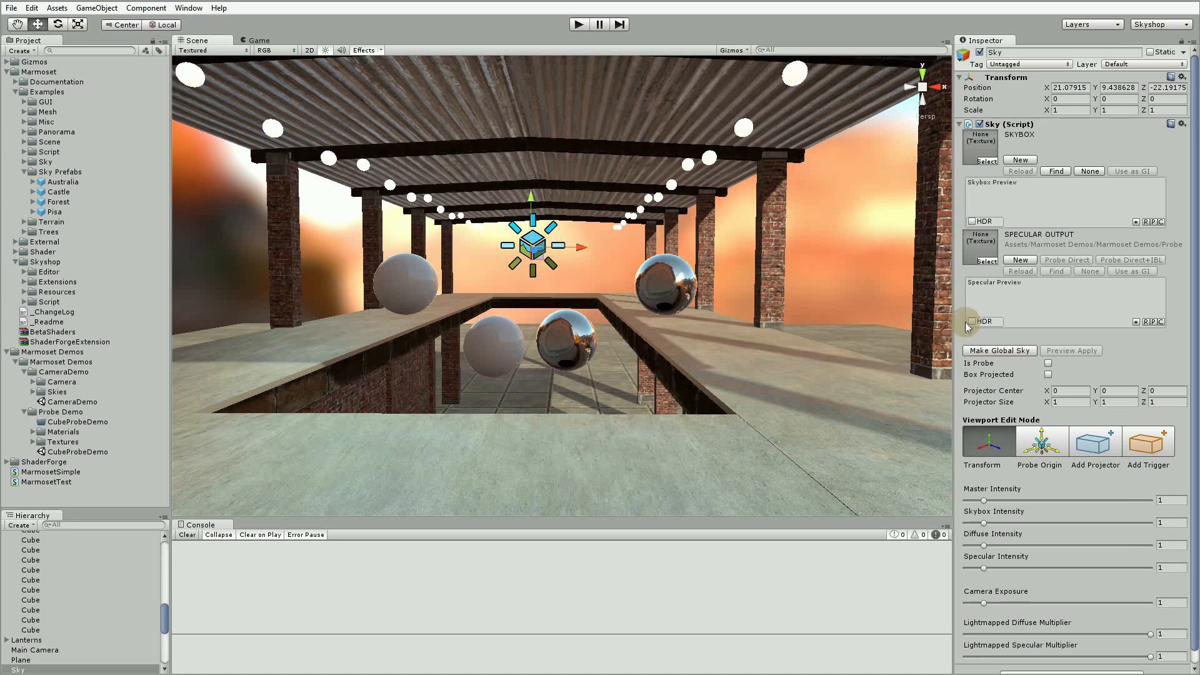
mouse_move(1058, 330)
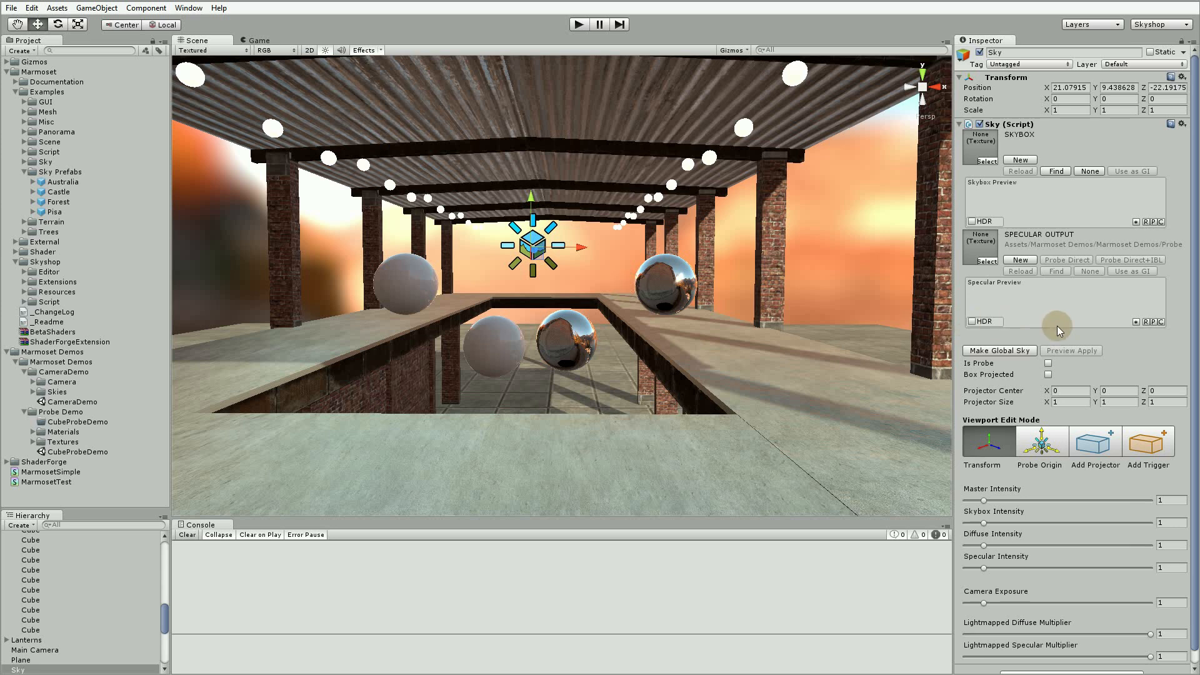
mouse_move(1018, 302)
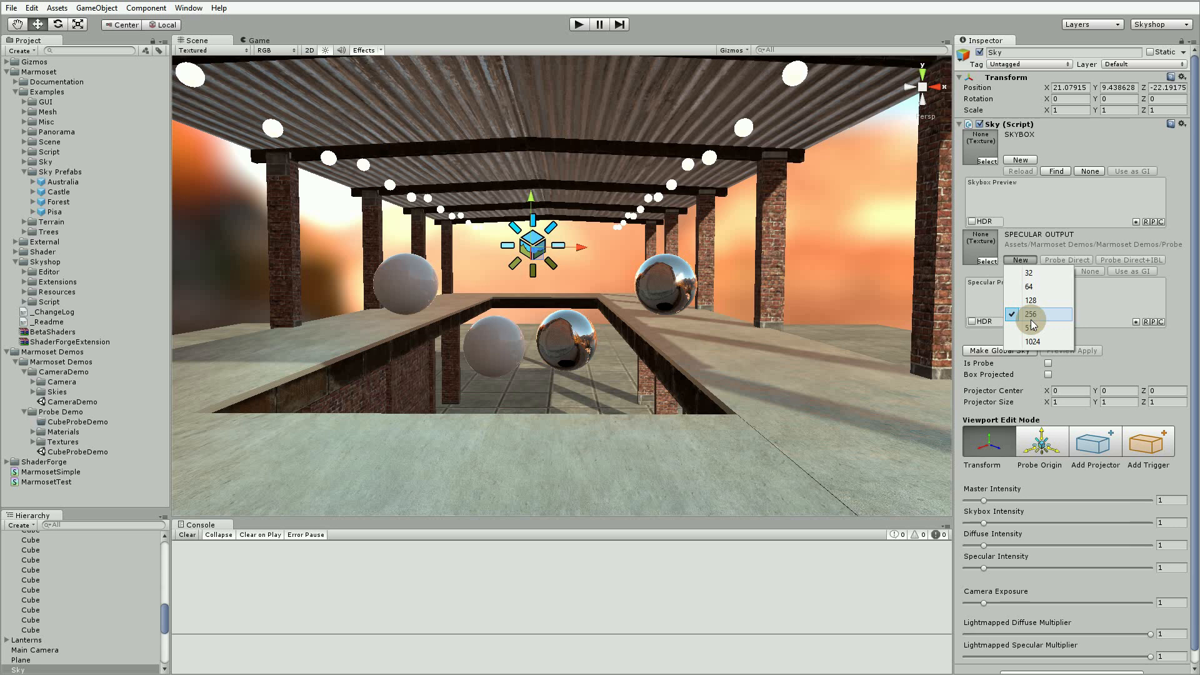
Create a specular output cubemap, untitled_SPEC, and locate it in the CubeProbeDemo folder
left_click(1032, 314)
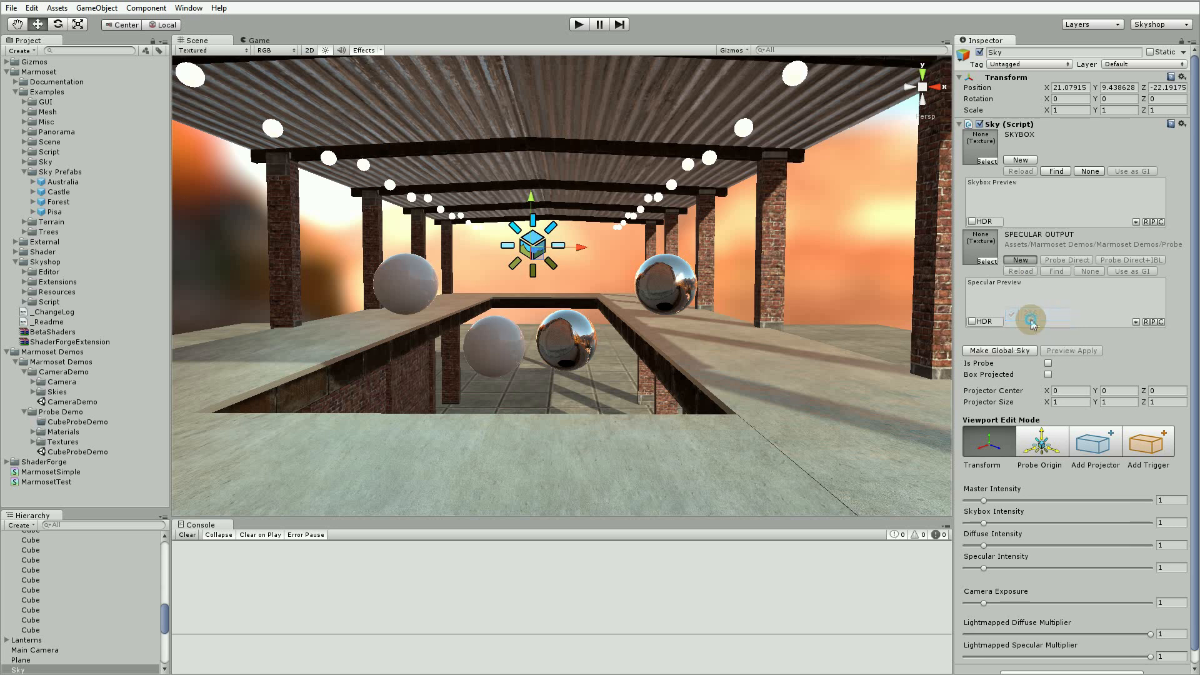
left_click(1019, 259)
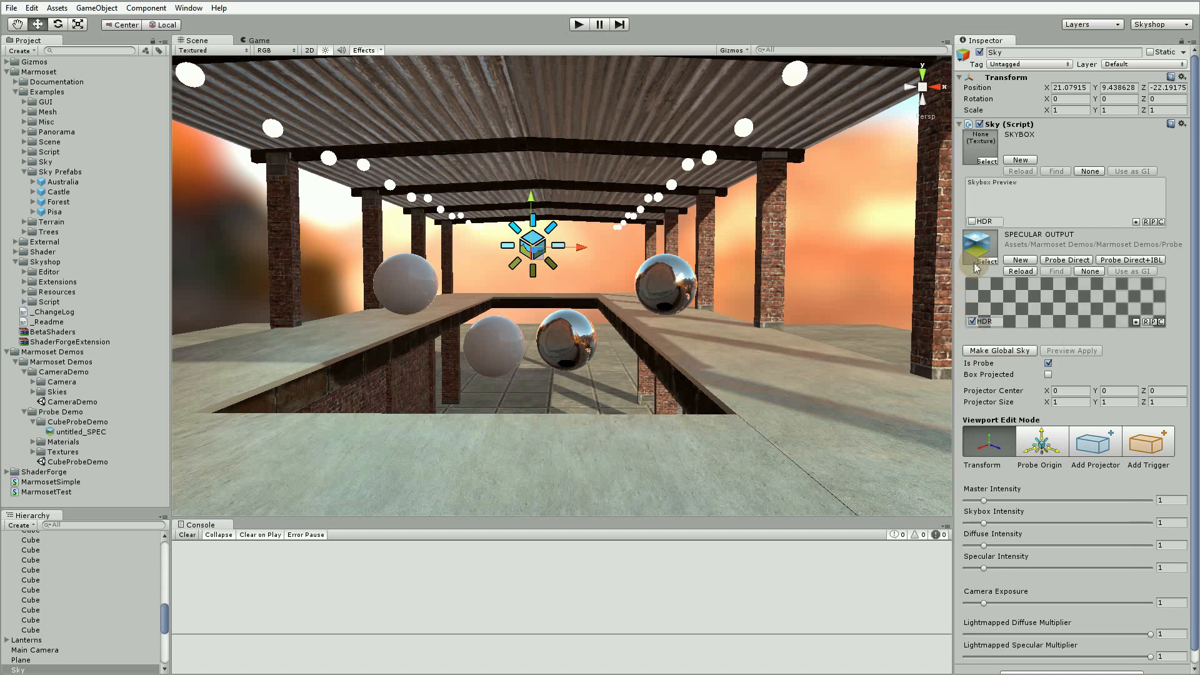
left_click(980, 247)
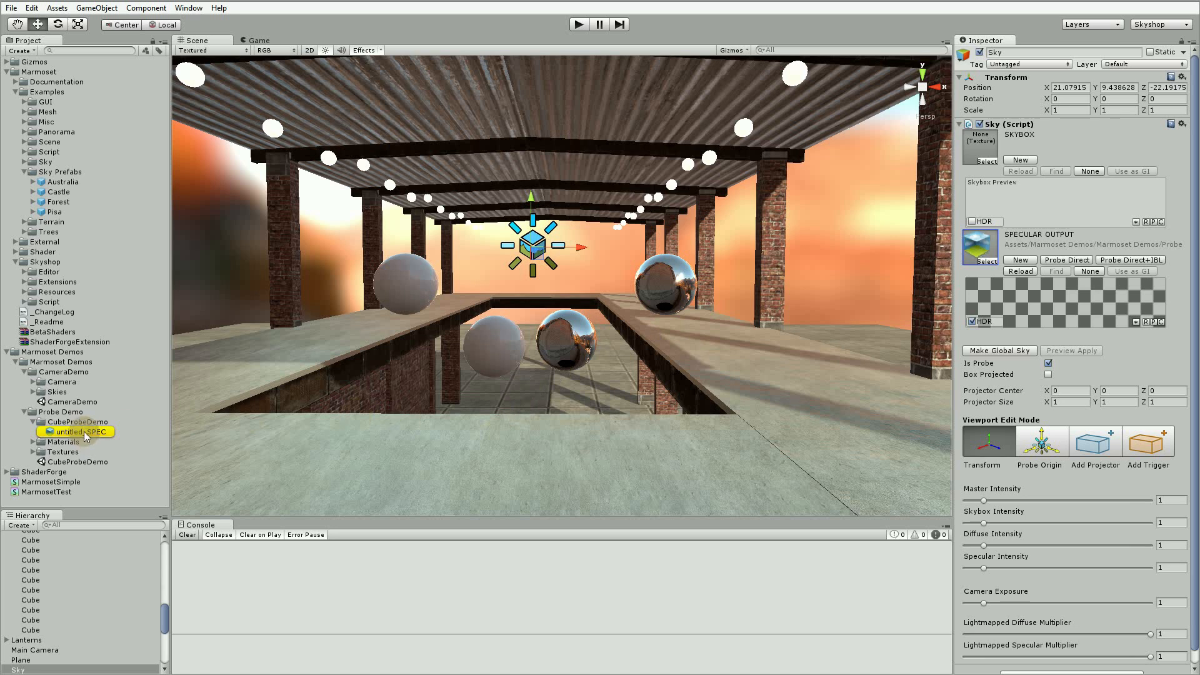
left_click(75, 420)
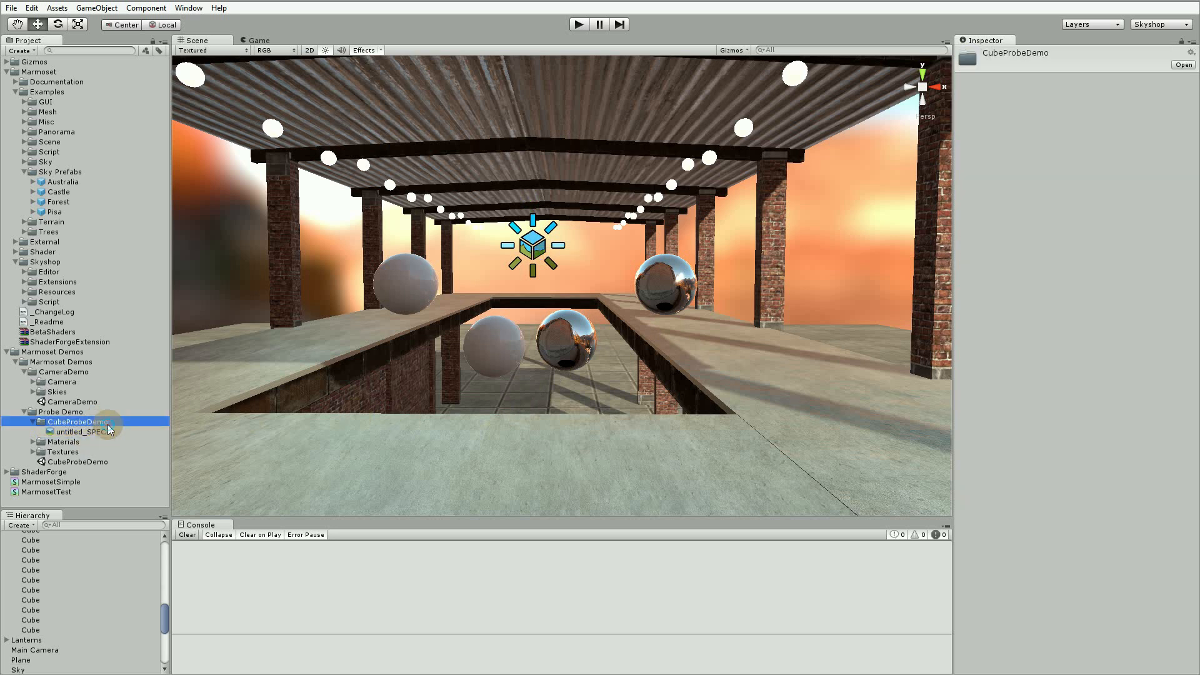
left_click(79, 461)
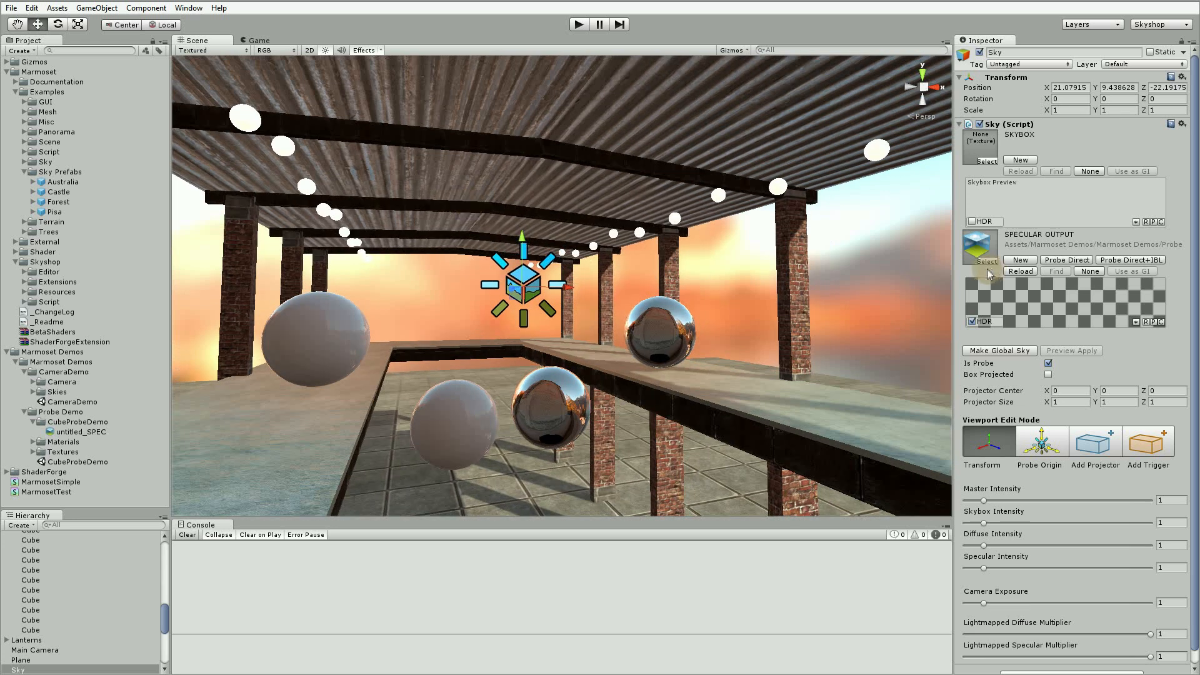
mouse_move(1140, 279)
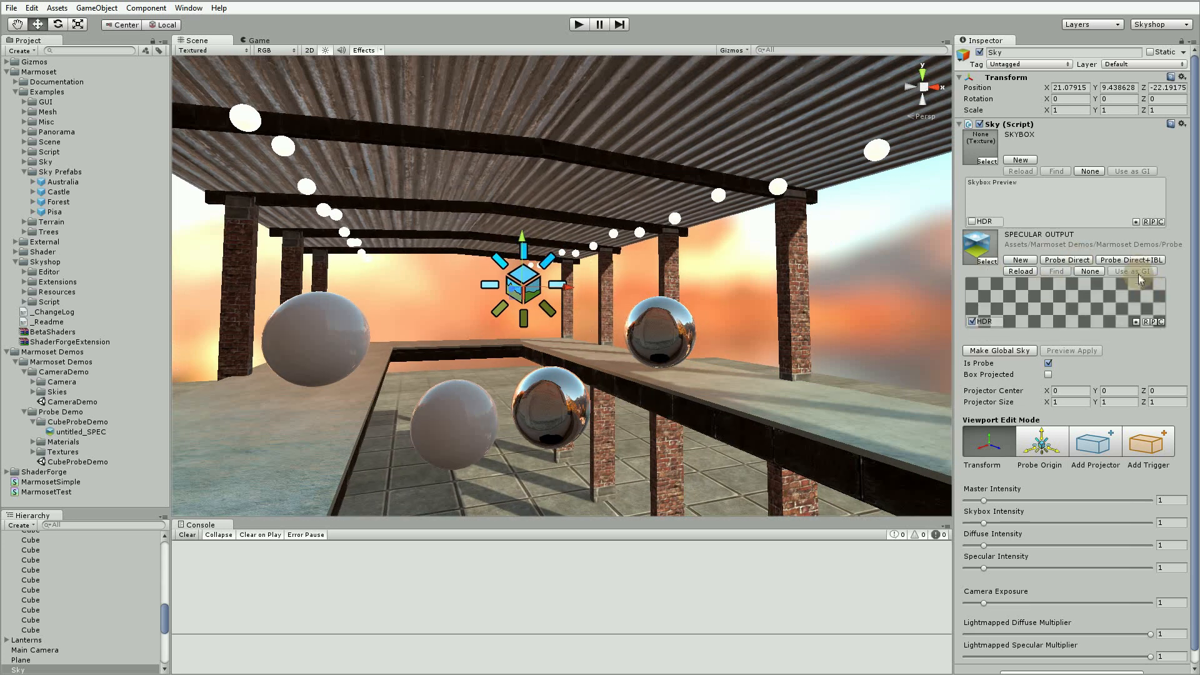
Render the warehouse into the Sky's specular cubemap using Probe Direct+IBL
left_click(1131, 260)
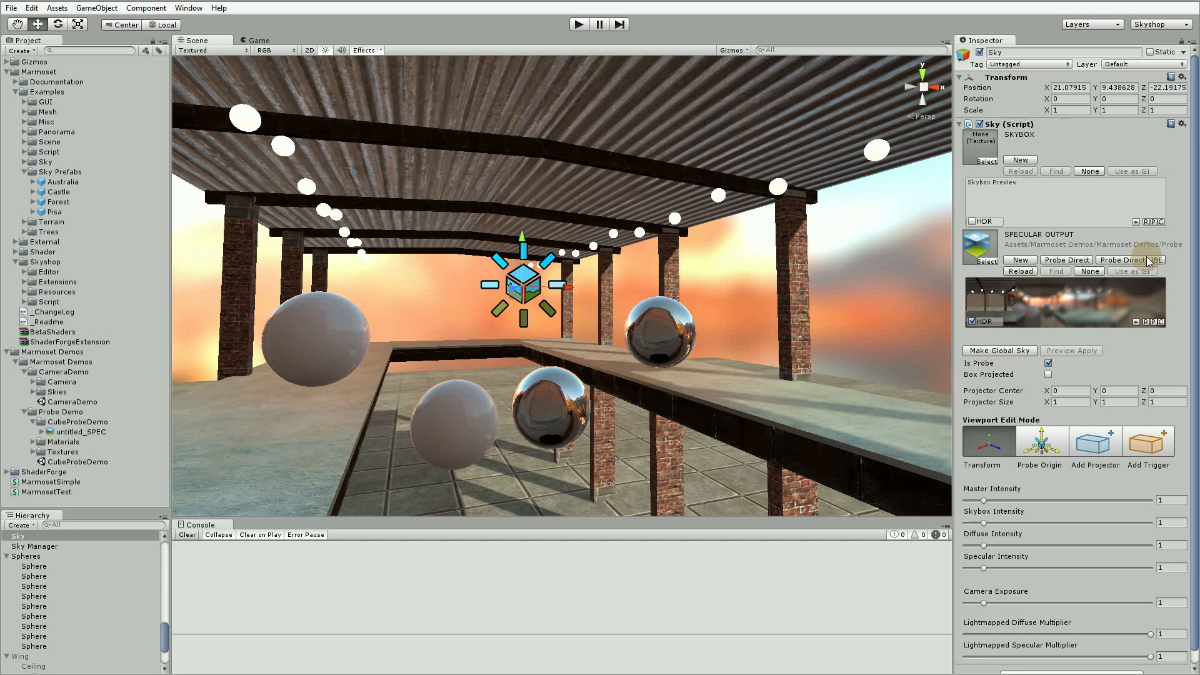
mouse_move(1058, 308)
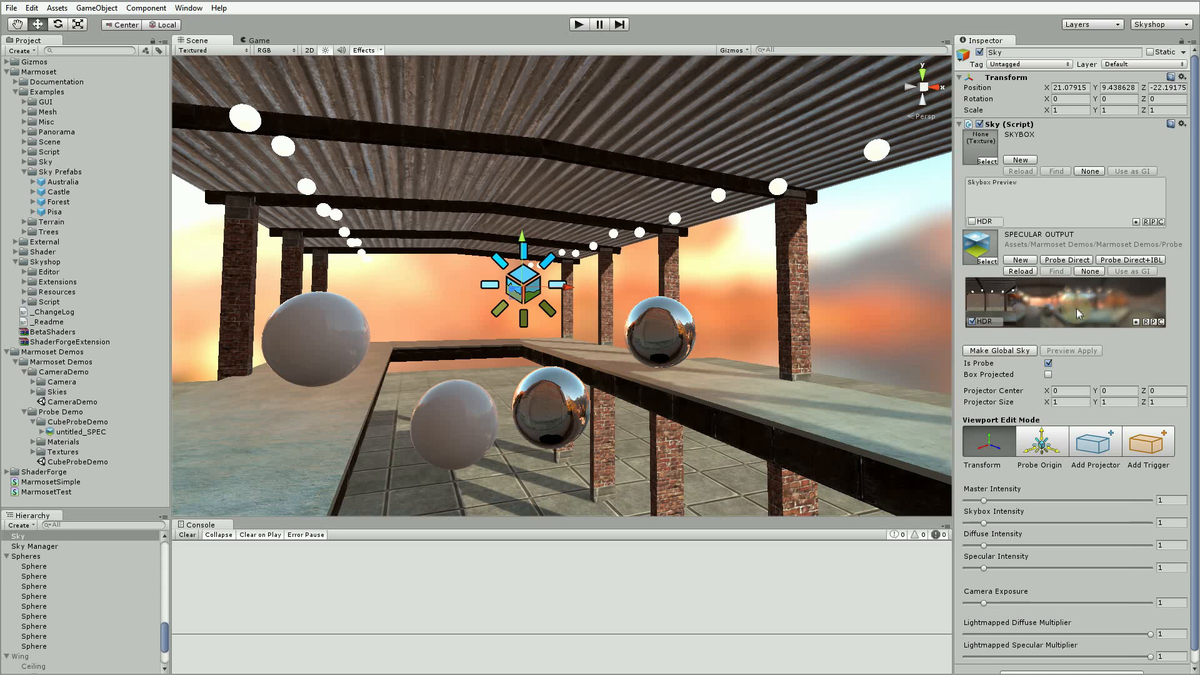
mouse_move(1032, 302)
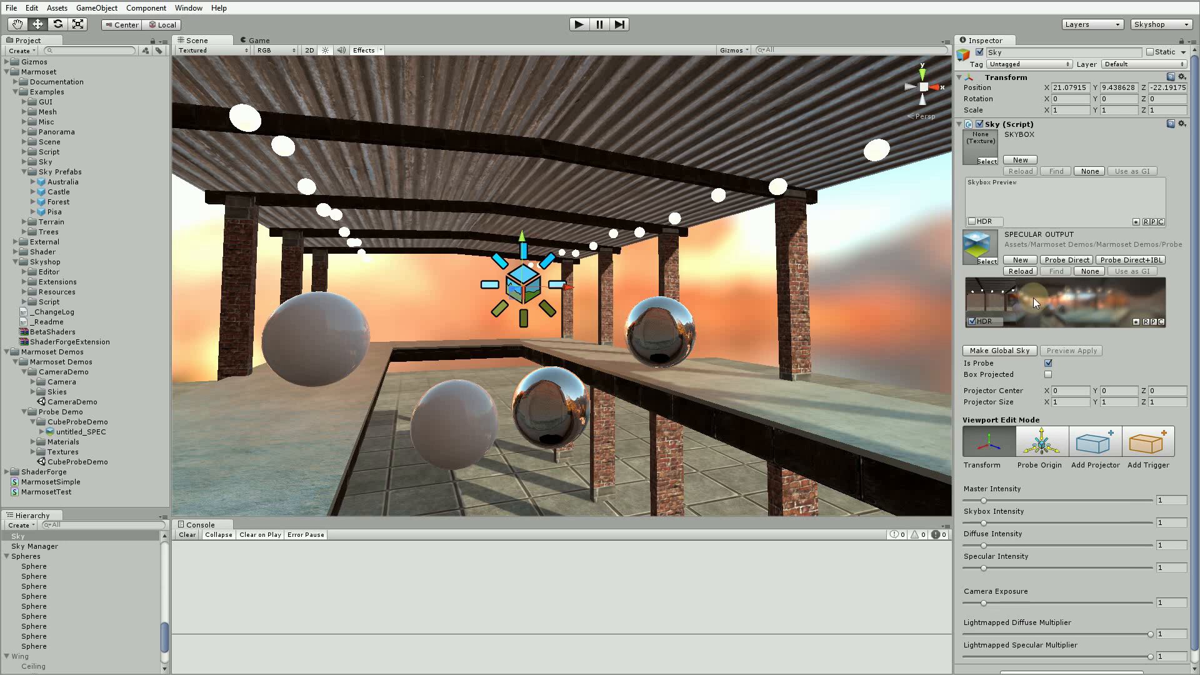
mouse_move(1033, 302)
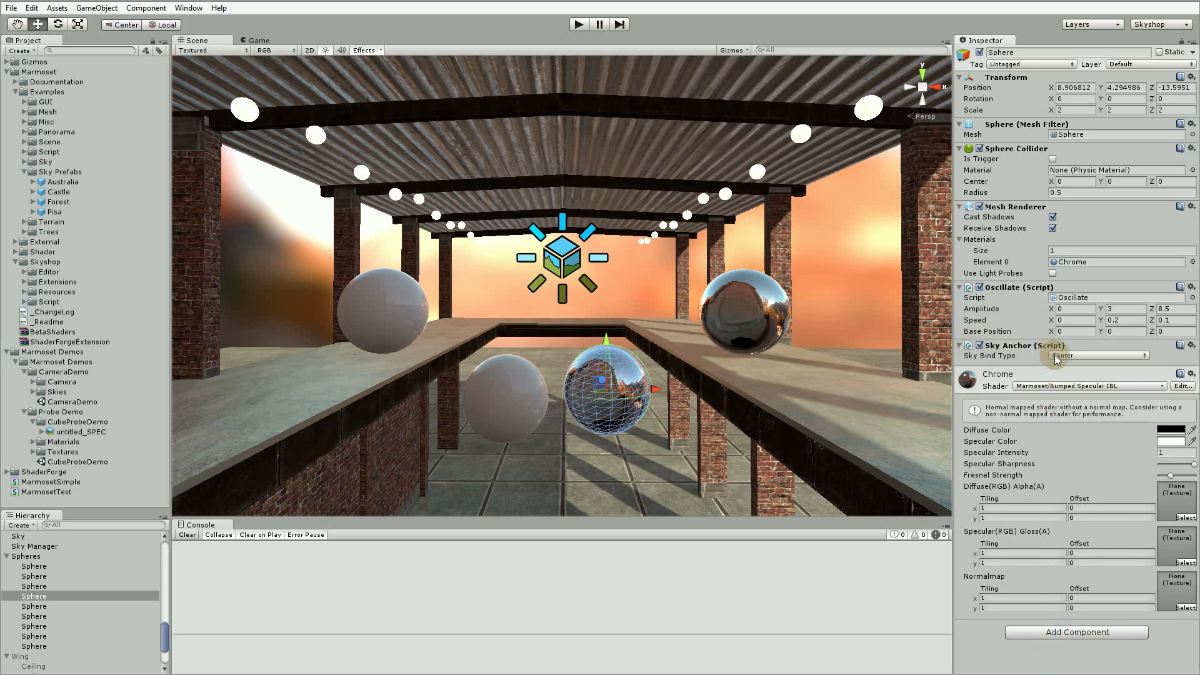
Set the chrome sphere's Sky Bind Type to Target Sky, assigning the Sky object
left_click(1097, 355)
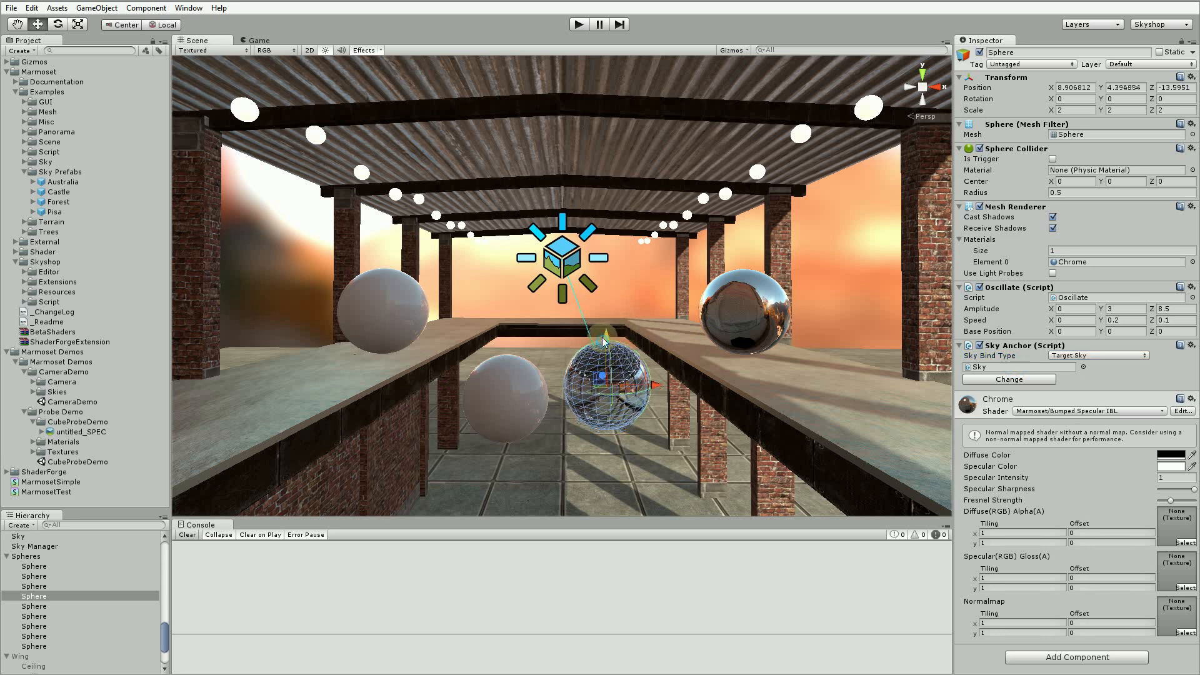
left_click(18, 536)
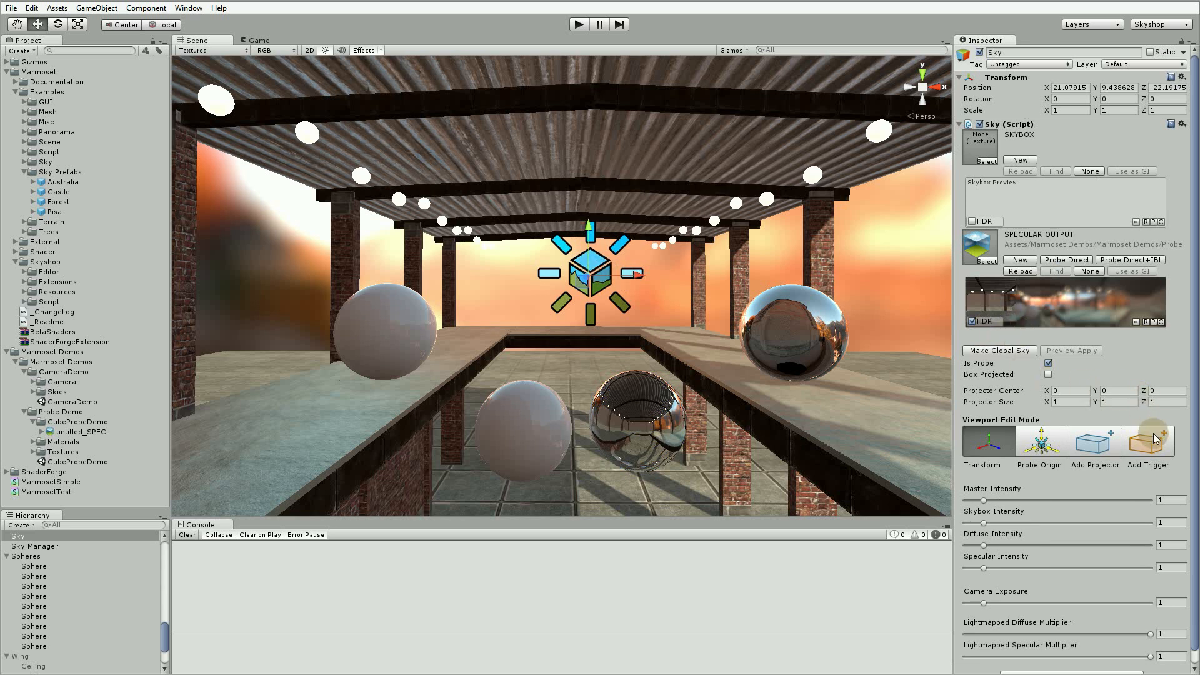
Add a Sky Applicator trigger volume to the Sky probe with Add Trigger
left_click(1147, 442)
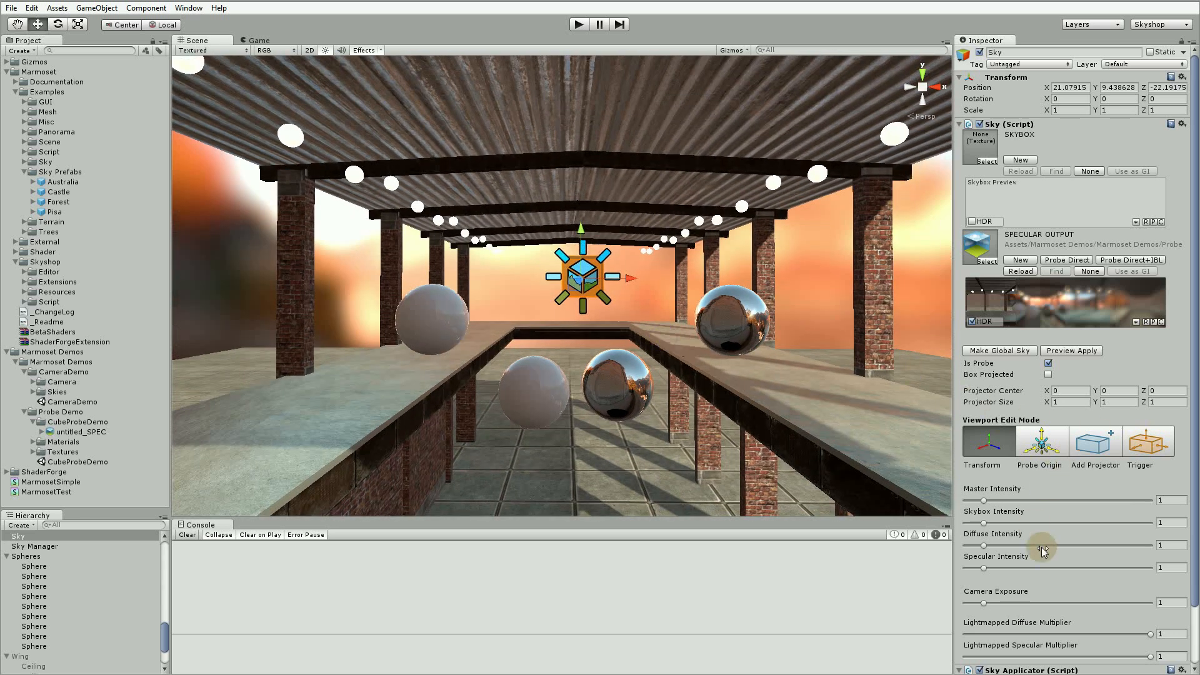
scroll("down", 3)
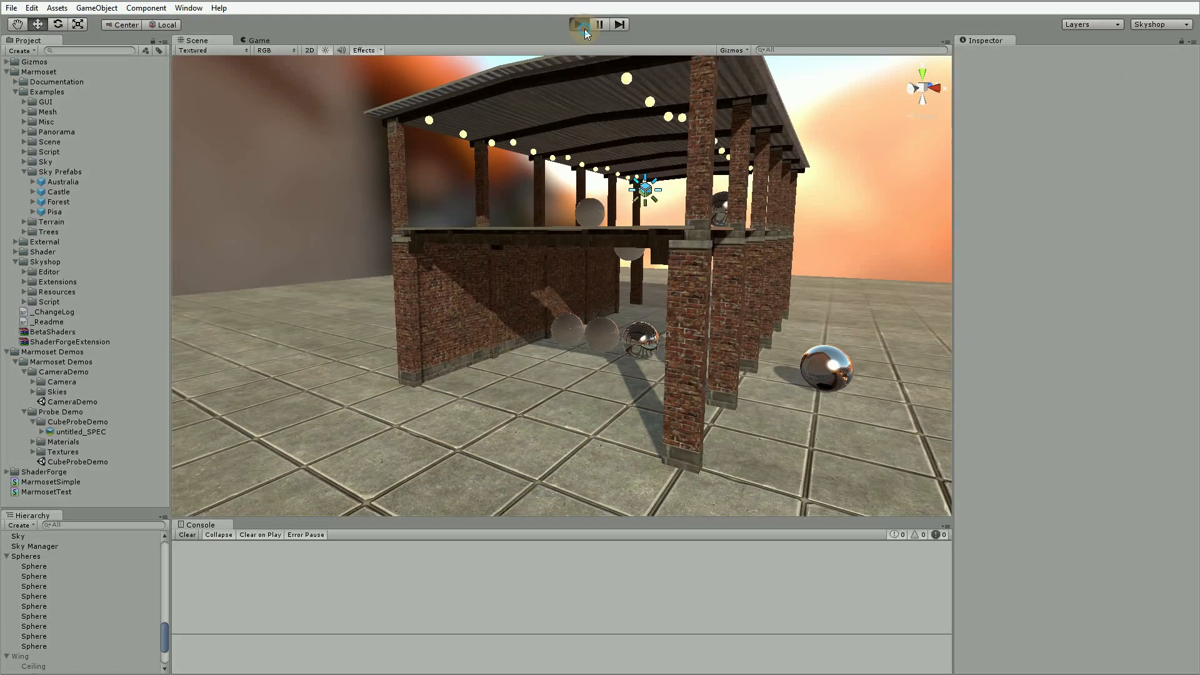
left_click(587, 24)
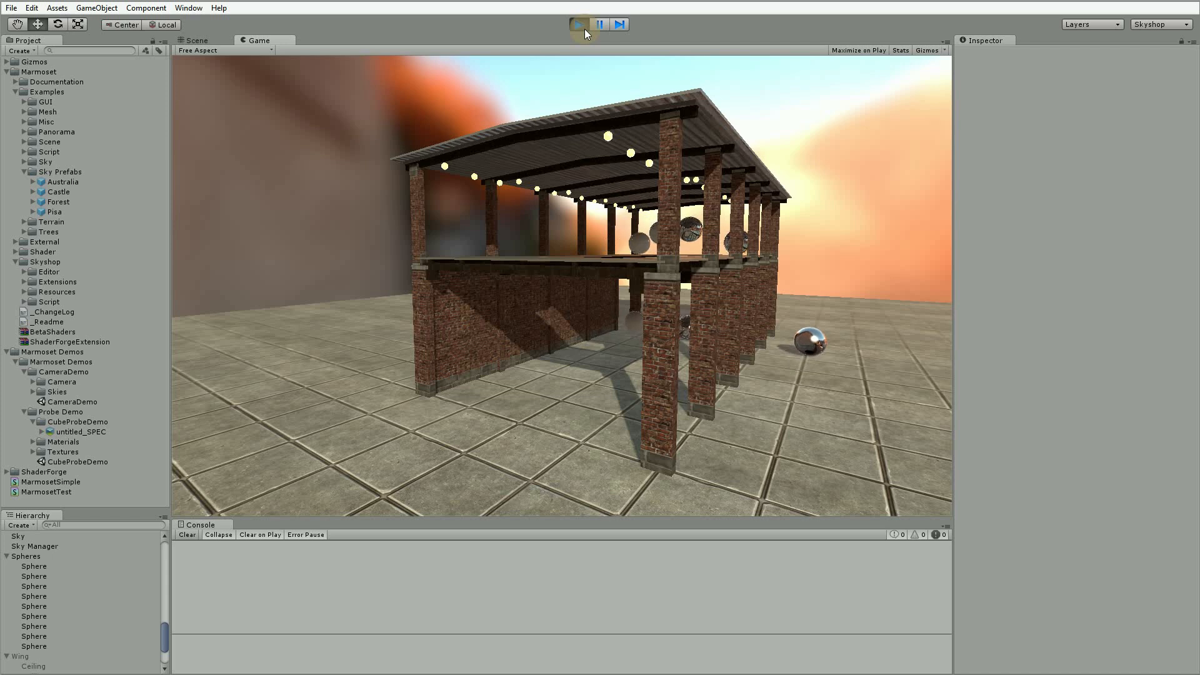
left_click(589, 24)
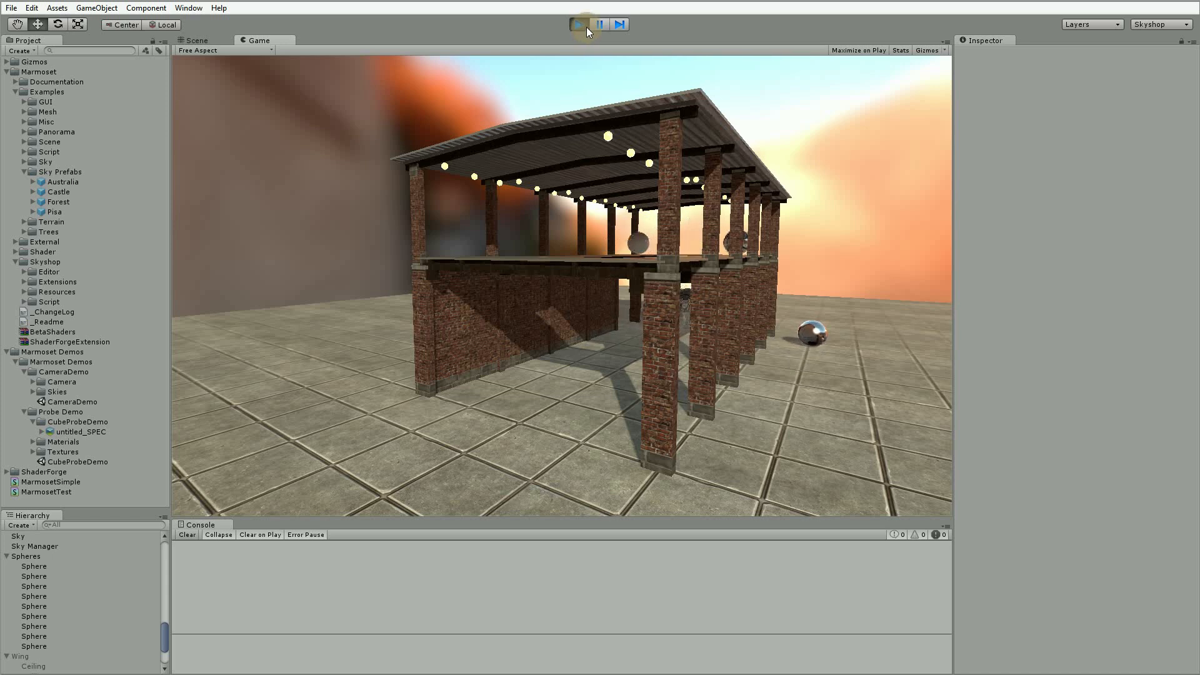
left_click(578, 23)
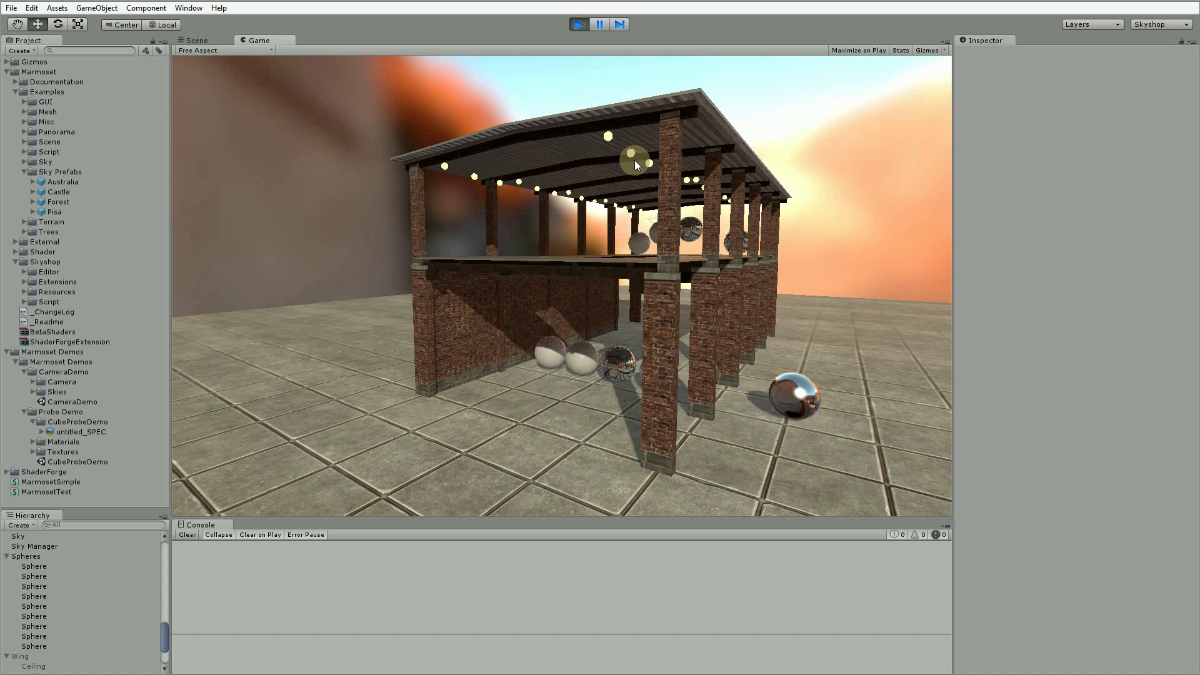
left_click(579, 23)
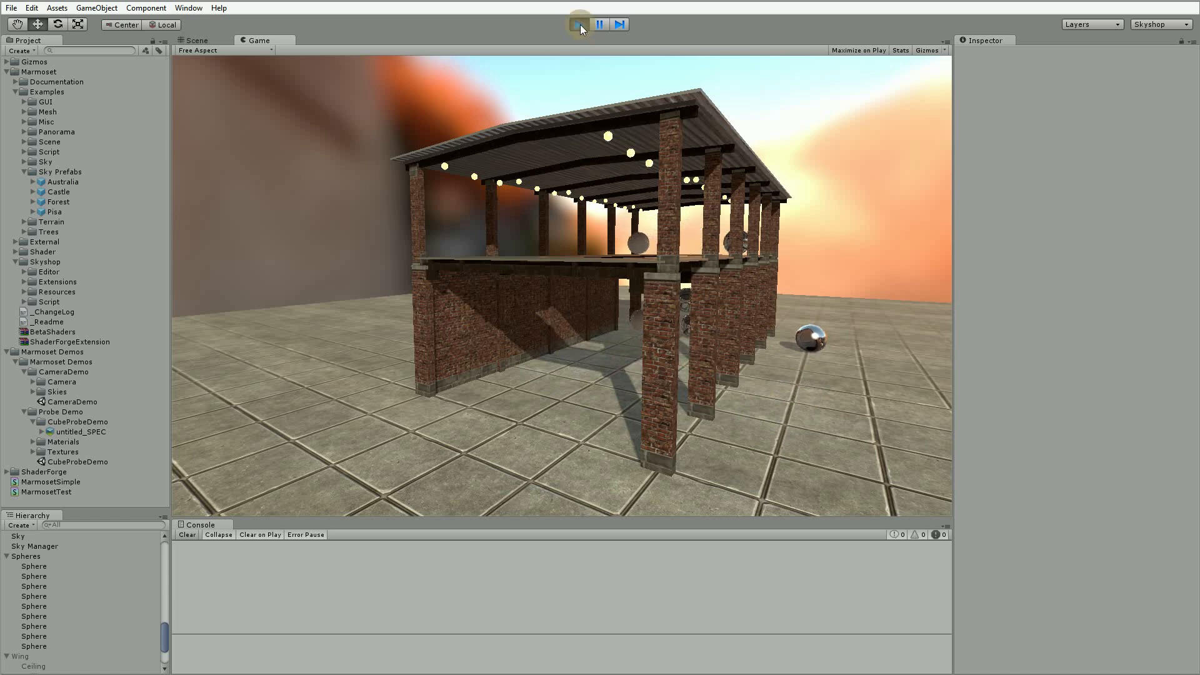
left_click(197, 40)
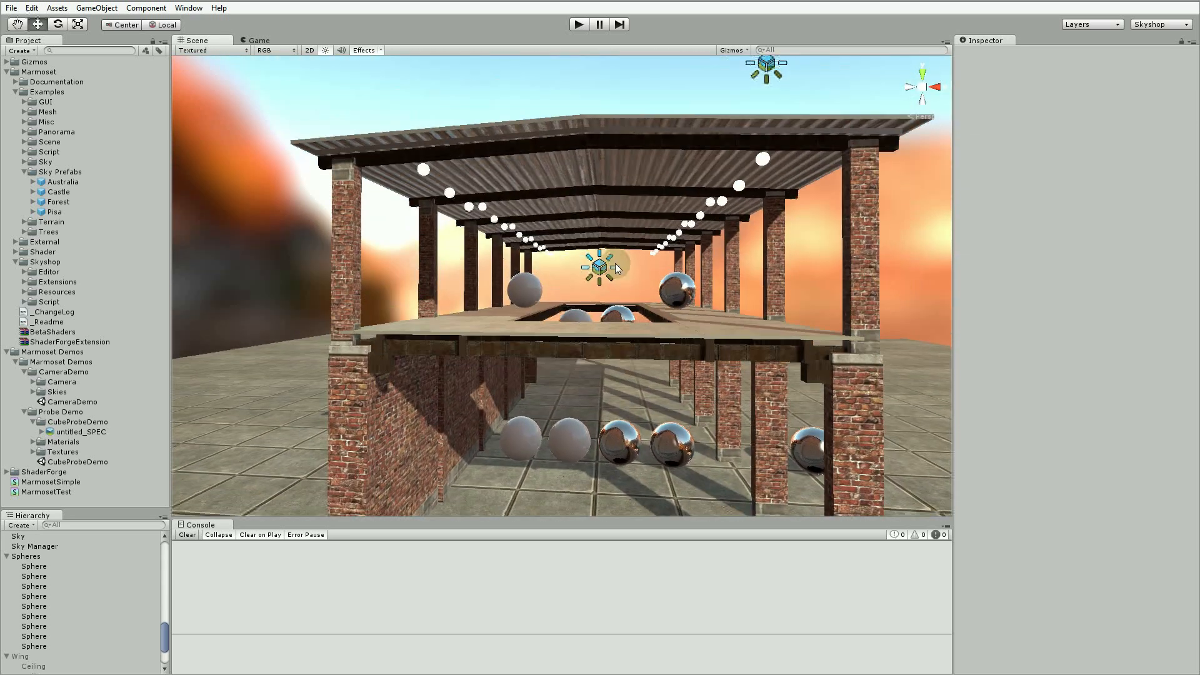
Select the Sky probe and lower it to about 2.5 units high
left_click(18, 536)
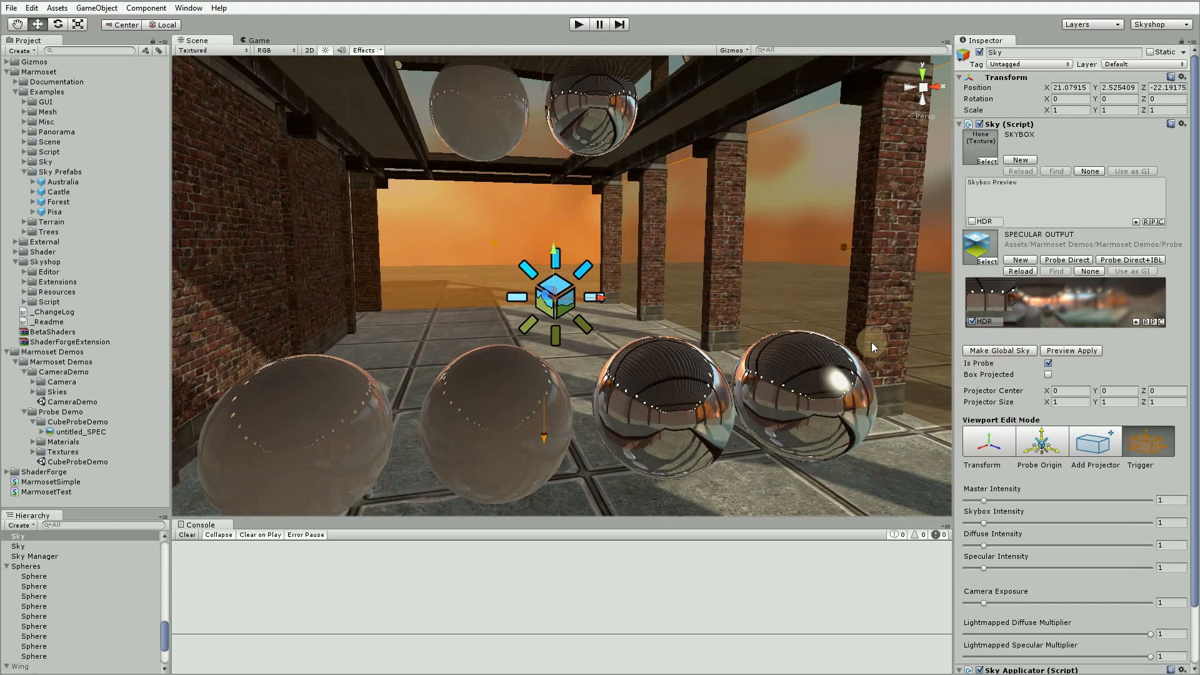
left_click(79, 430)
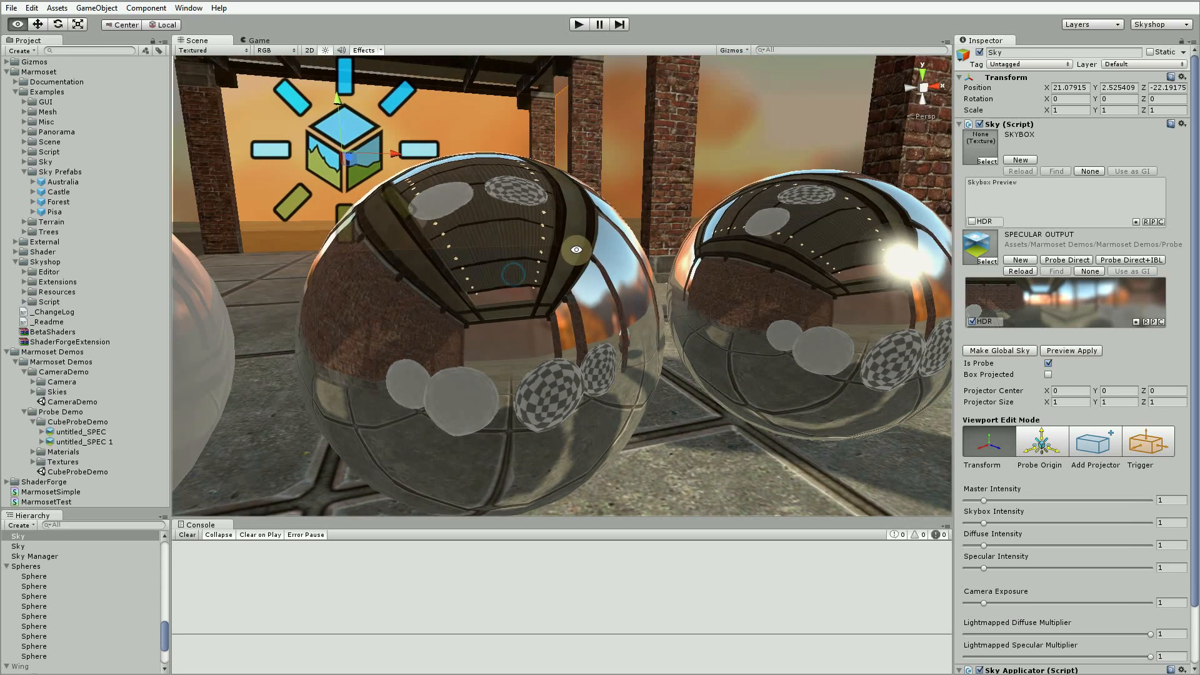
mouse_move(627, 308)
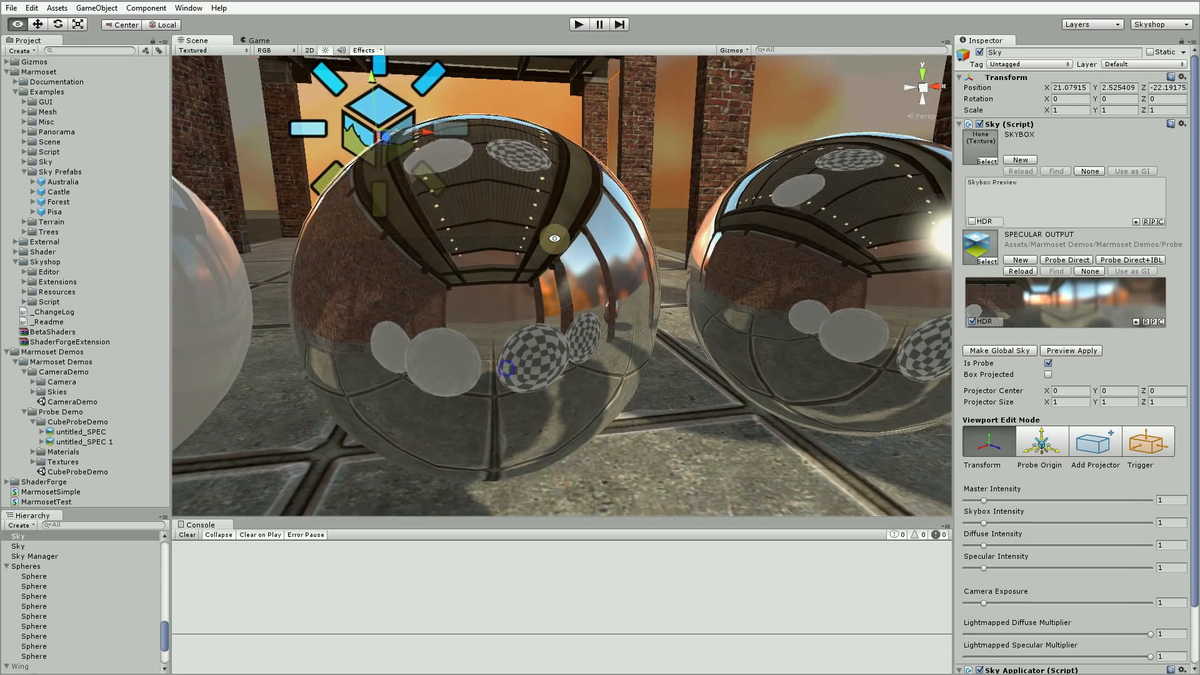
Re-capture the Sky's cubemap with Probe Direct from its lowered position
scroll("down", 3)
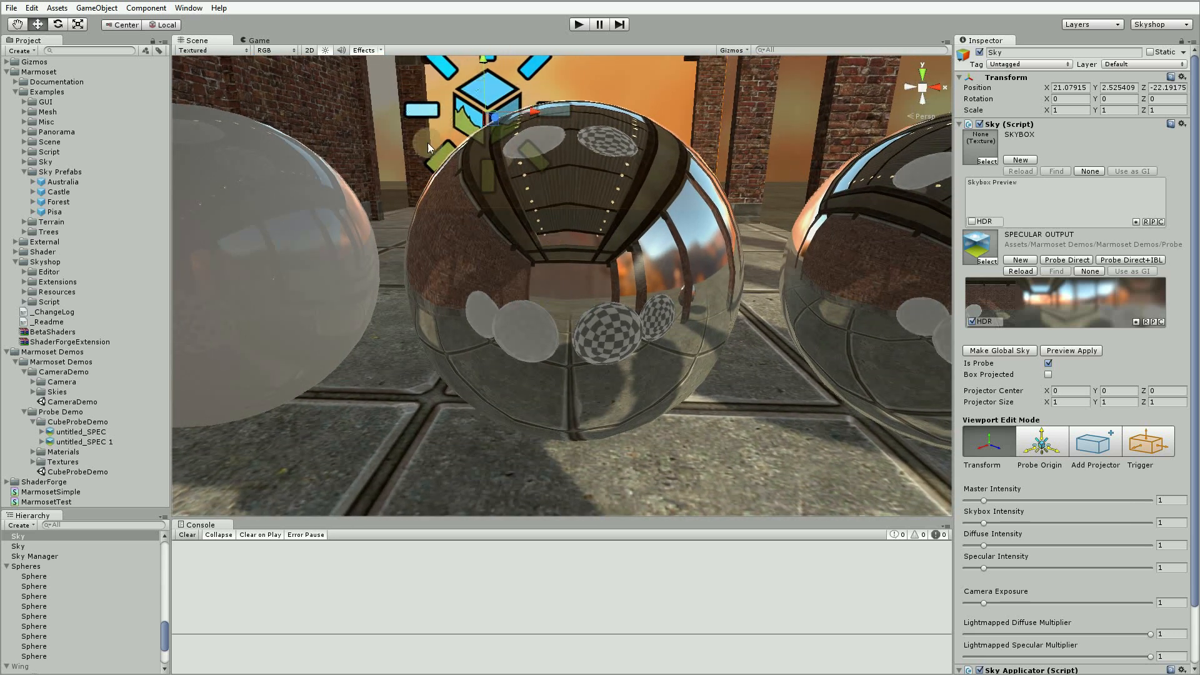
mouse_move(639, 227)
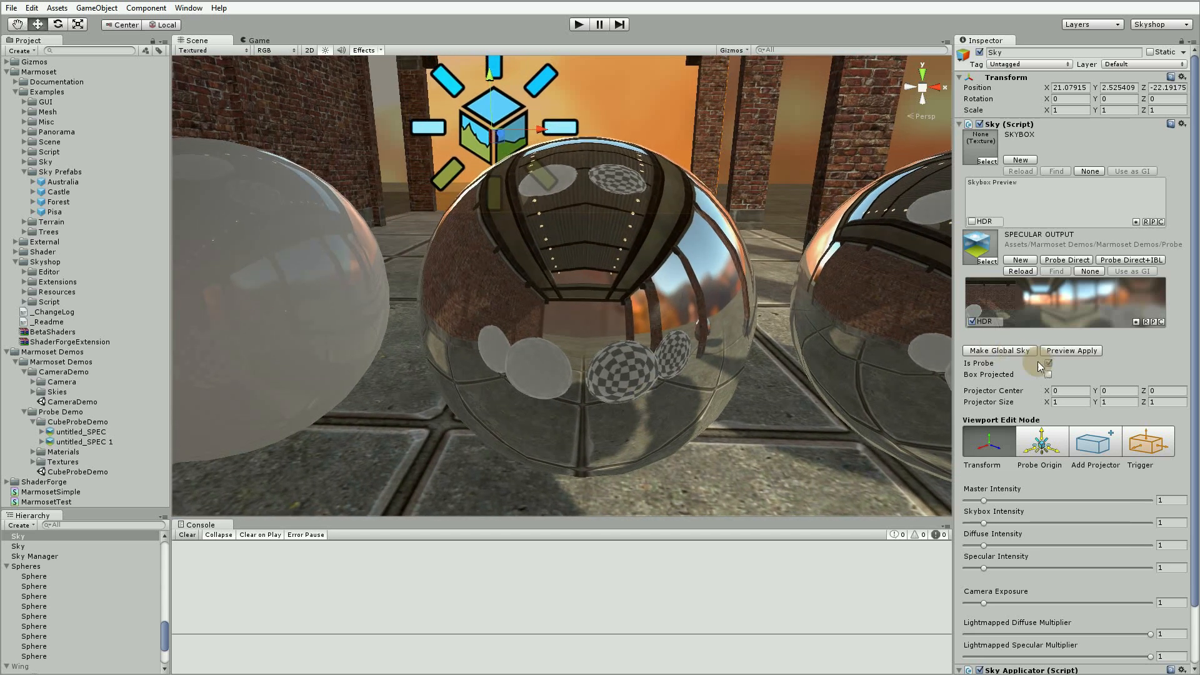
mouse_move(1065, 259)
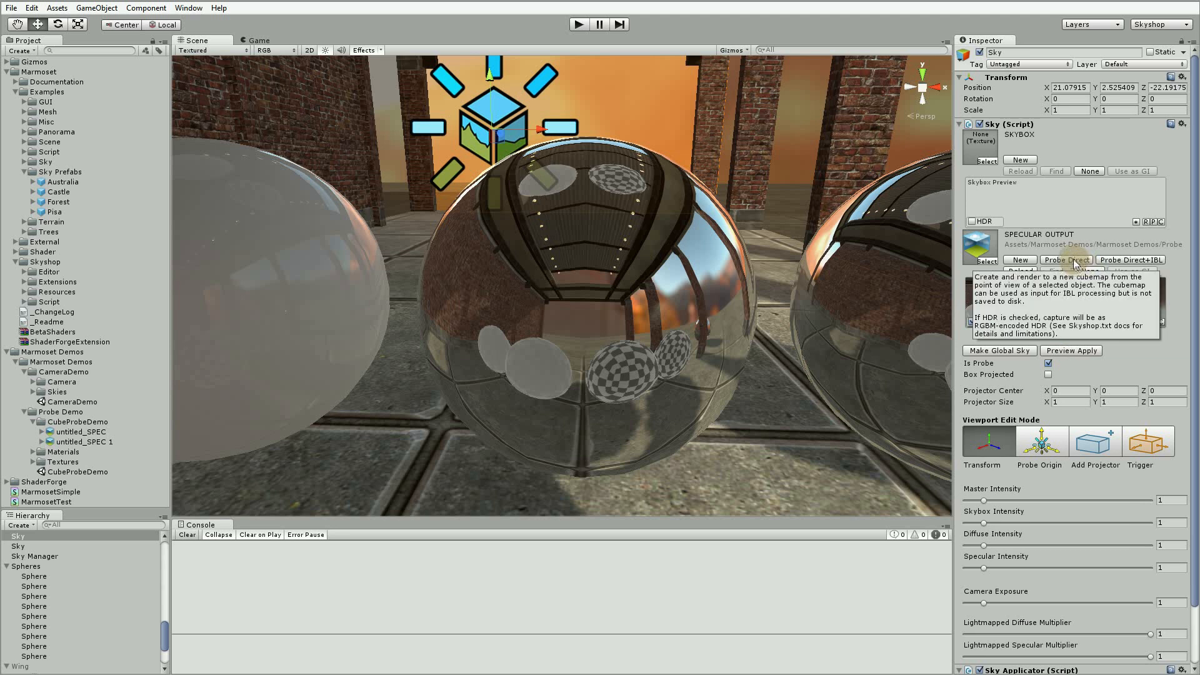
left_click(1063, 259)
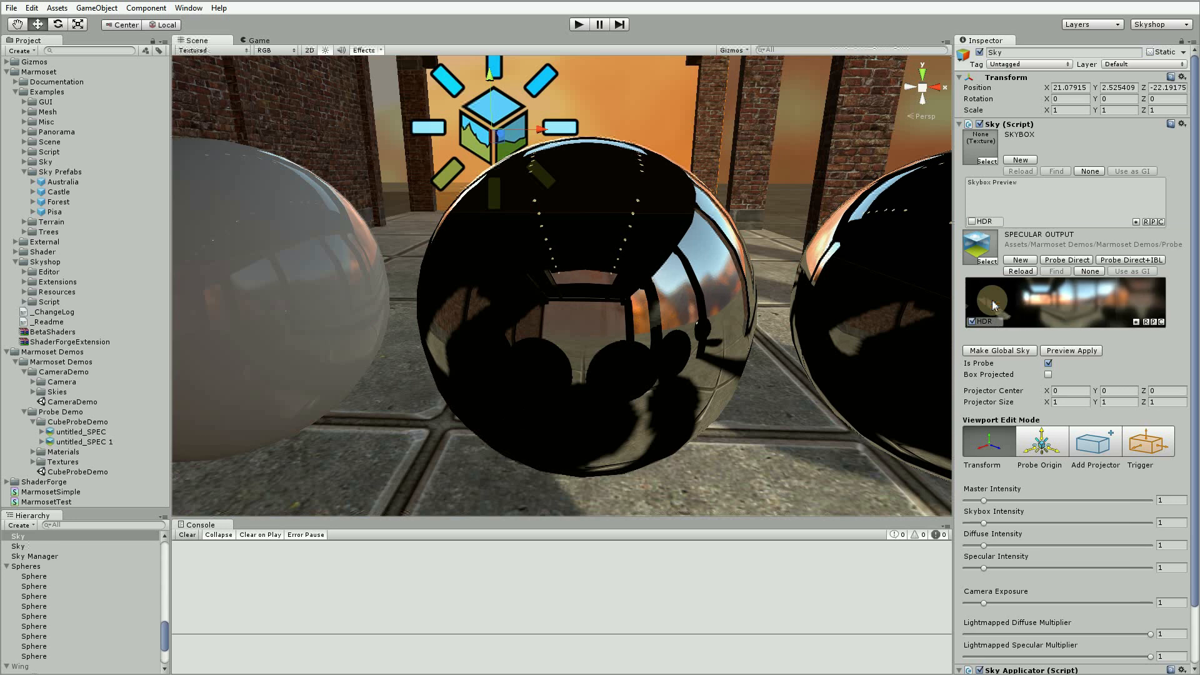
mouse_move(696, 330)
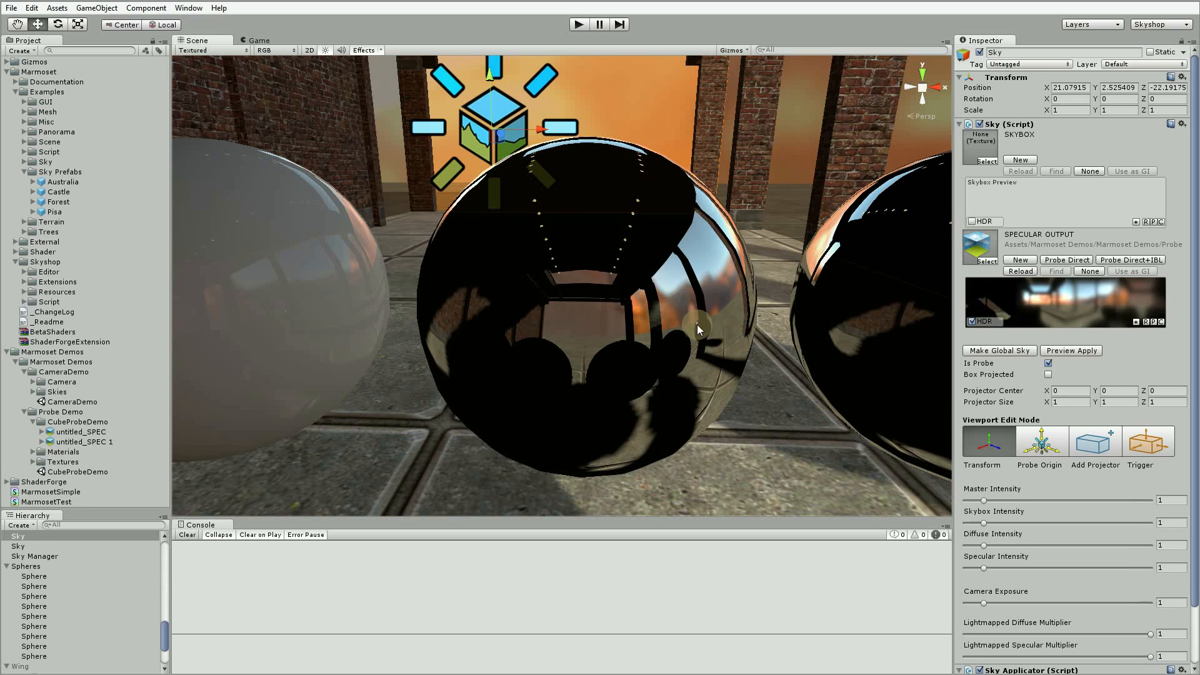
mouse_move(686, 284)
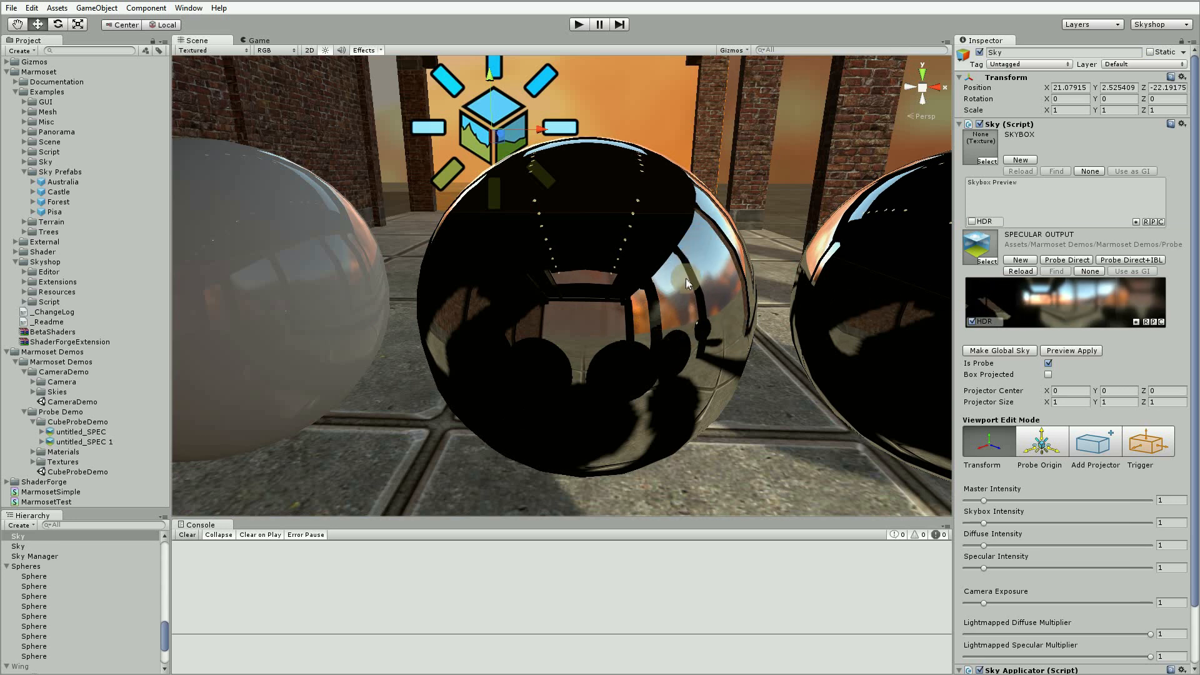
mouse_move(705, 306)
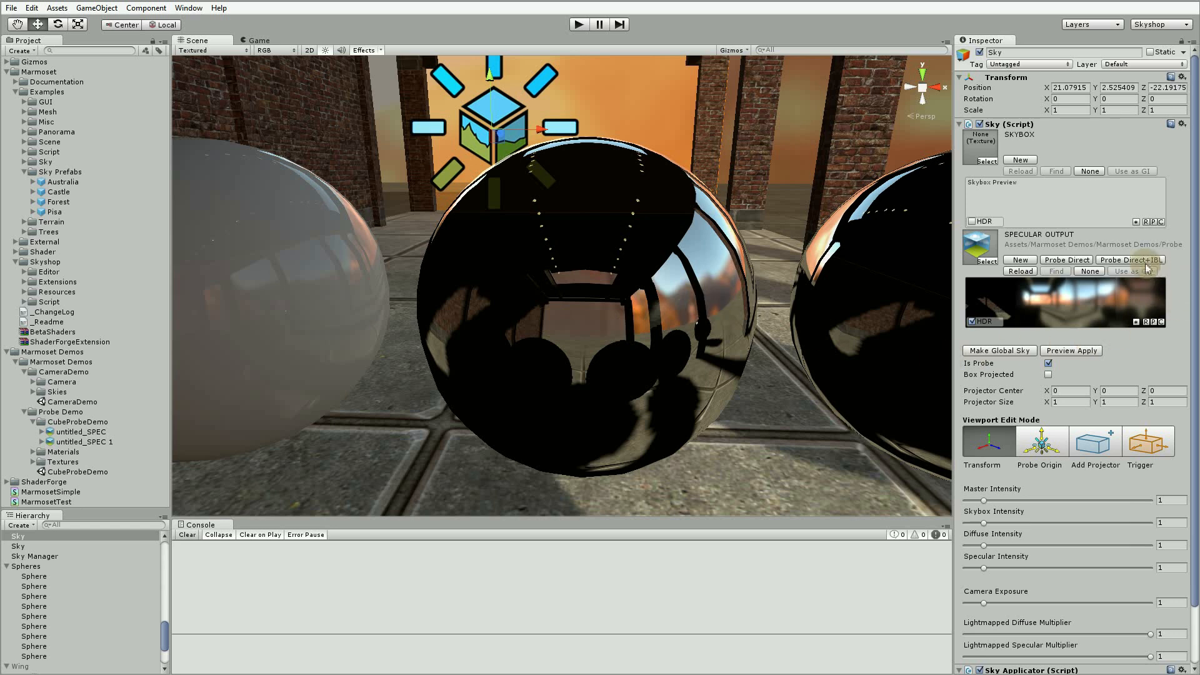
Run Probe Direct+IBL twice so the spheres show brighter, shiny reflections
left_click(1129, 260)
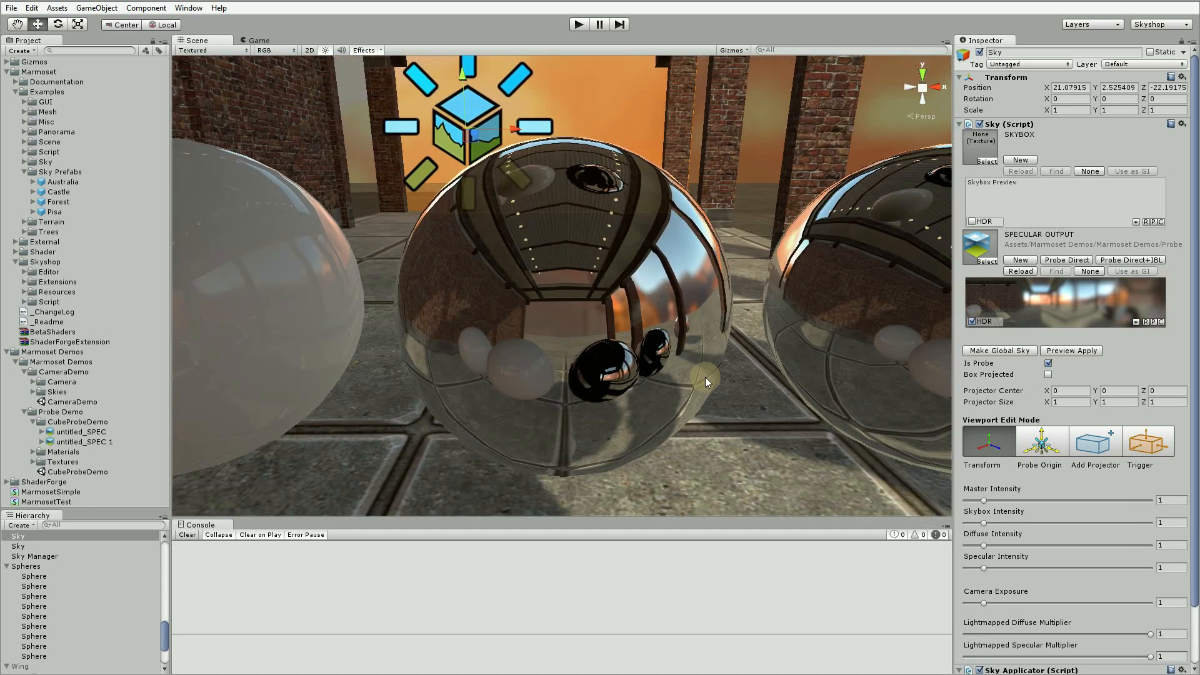
mouse_move(495, 222)
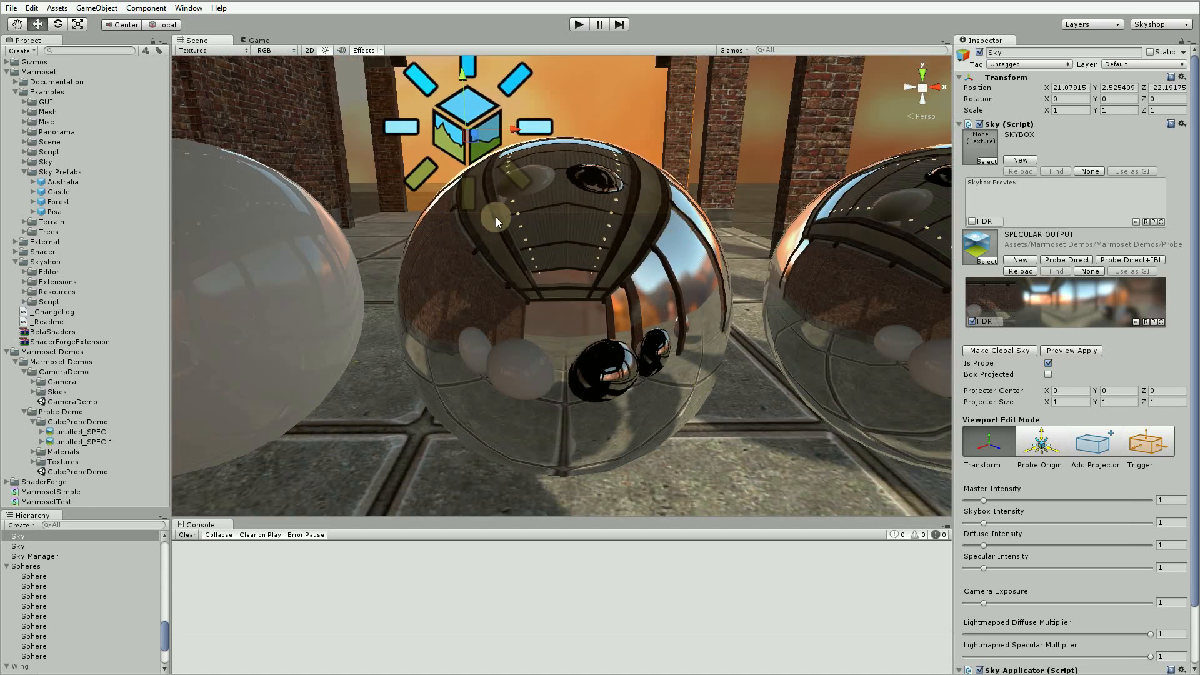
mouse_move(845, 382)
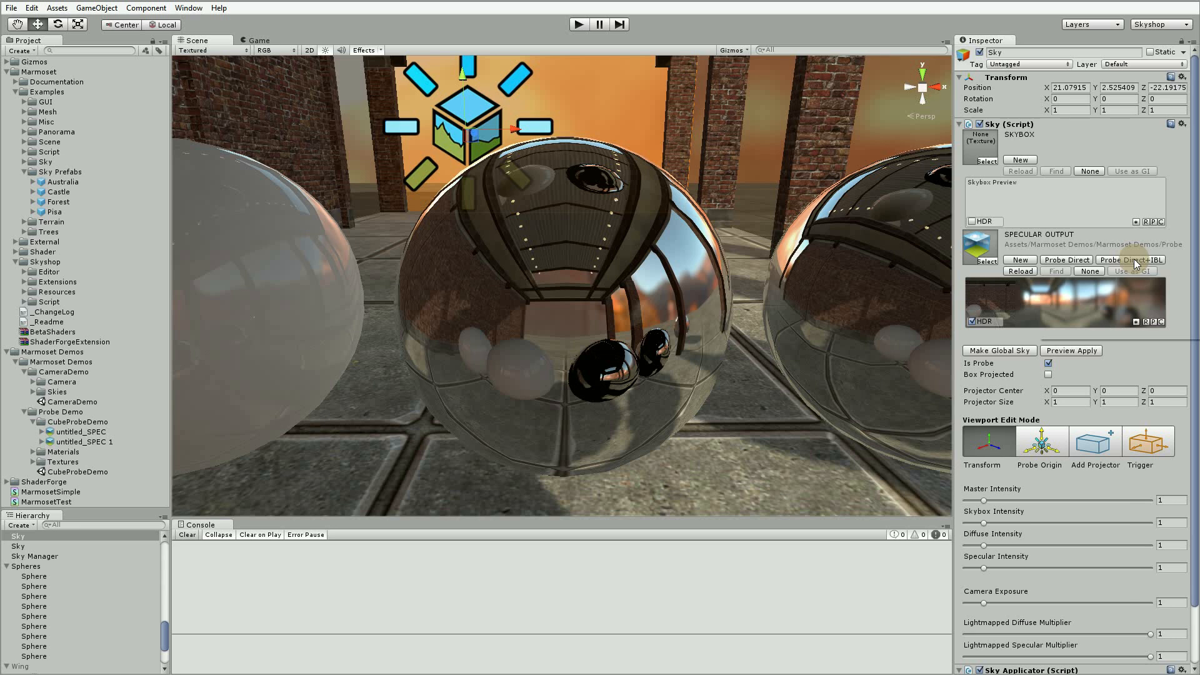
left_click(579, 24)
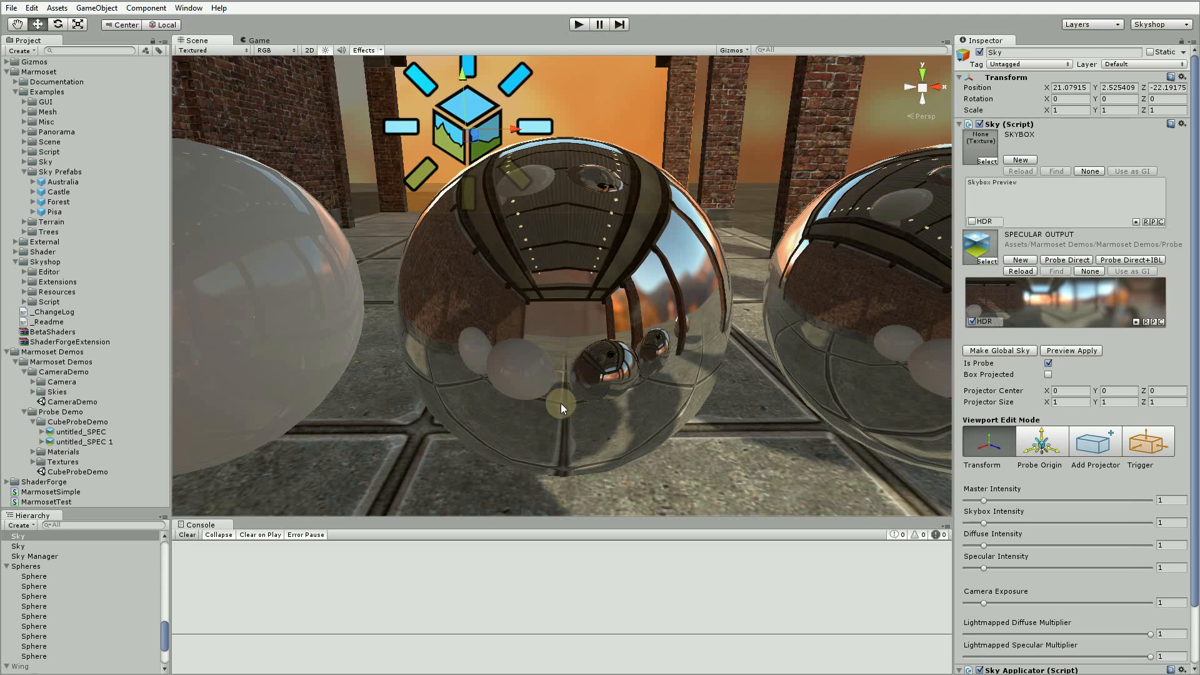
mouse_move(613, 397)
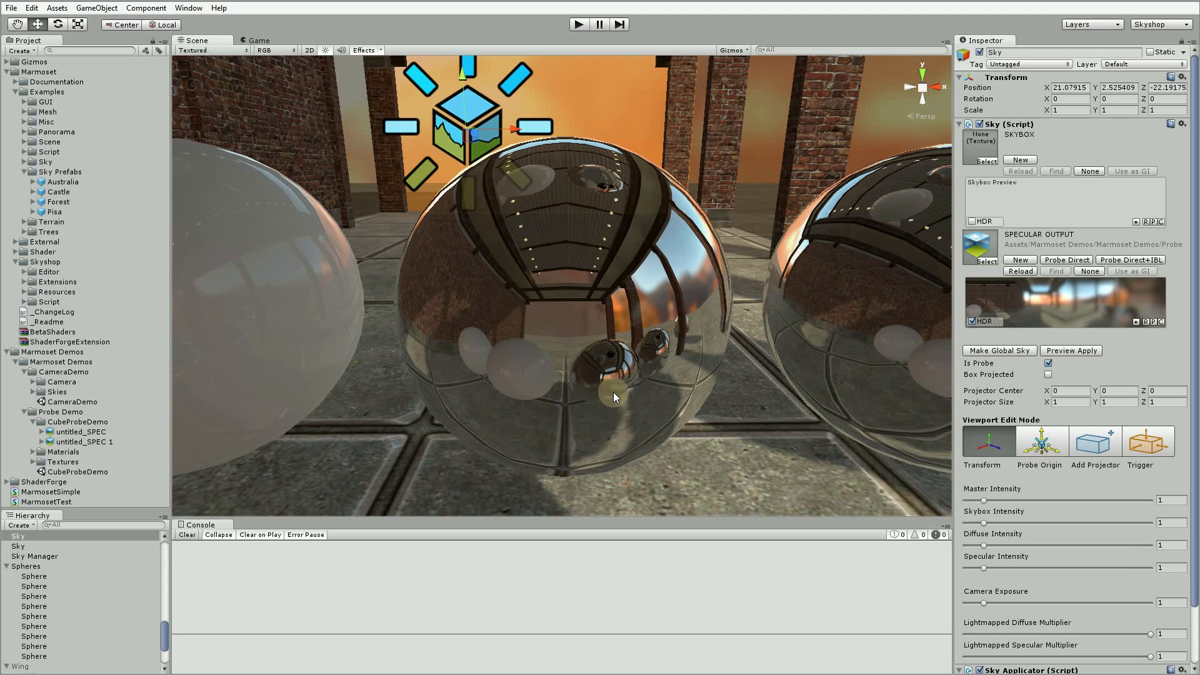
mouse_move(596, 386)
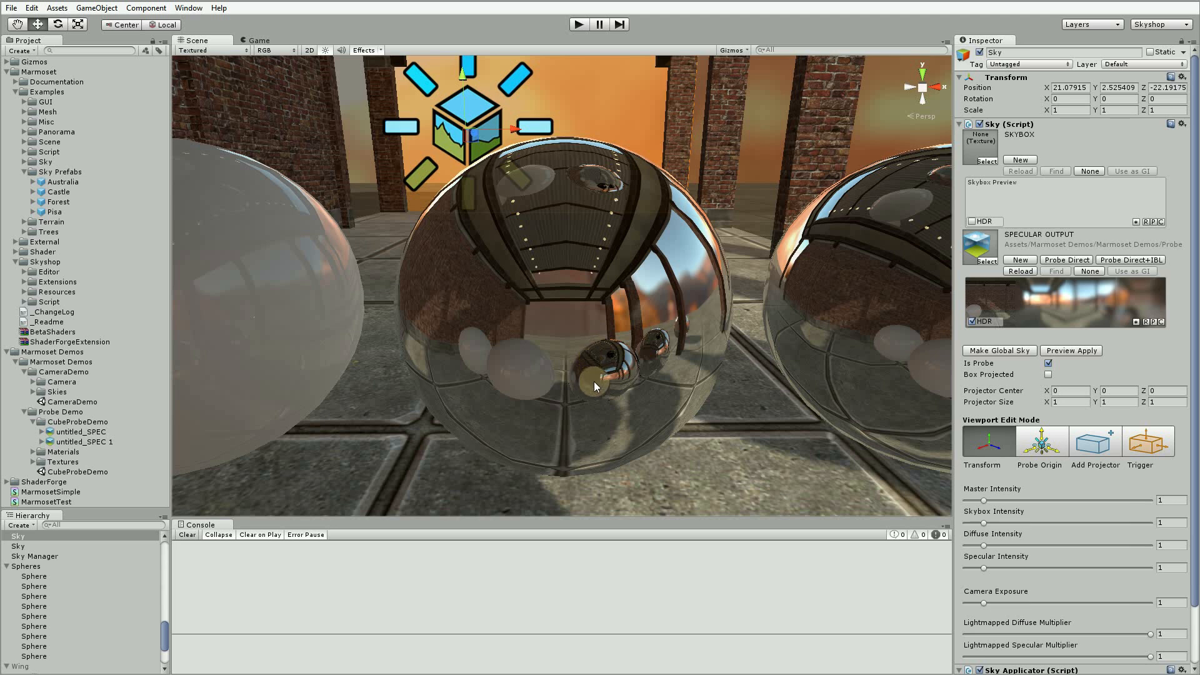
mouse_move(842, 320)
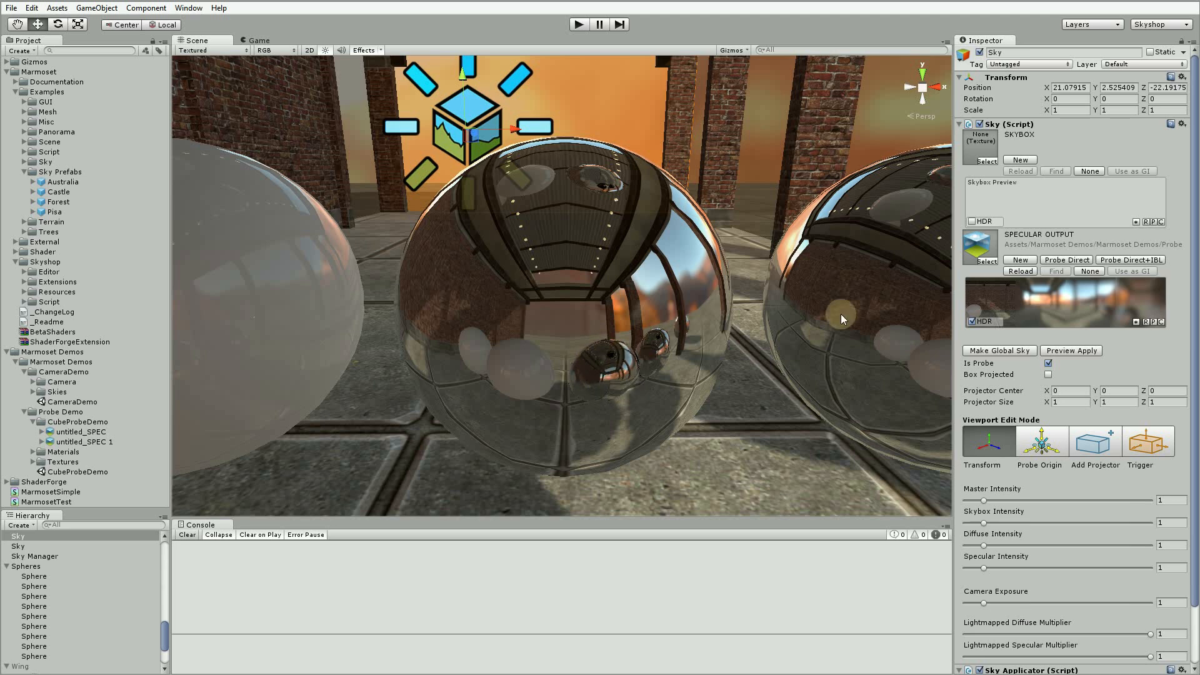
left_click(1130, 260)
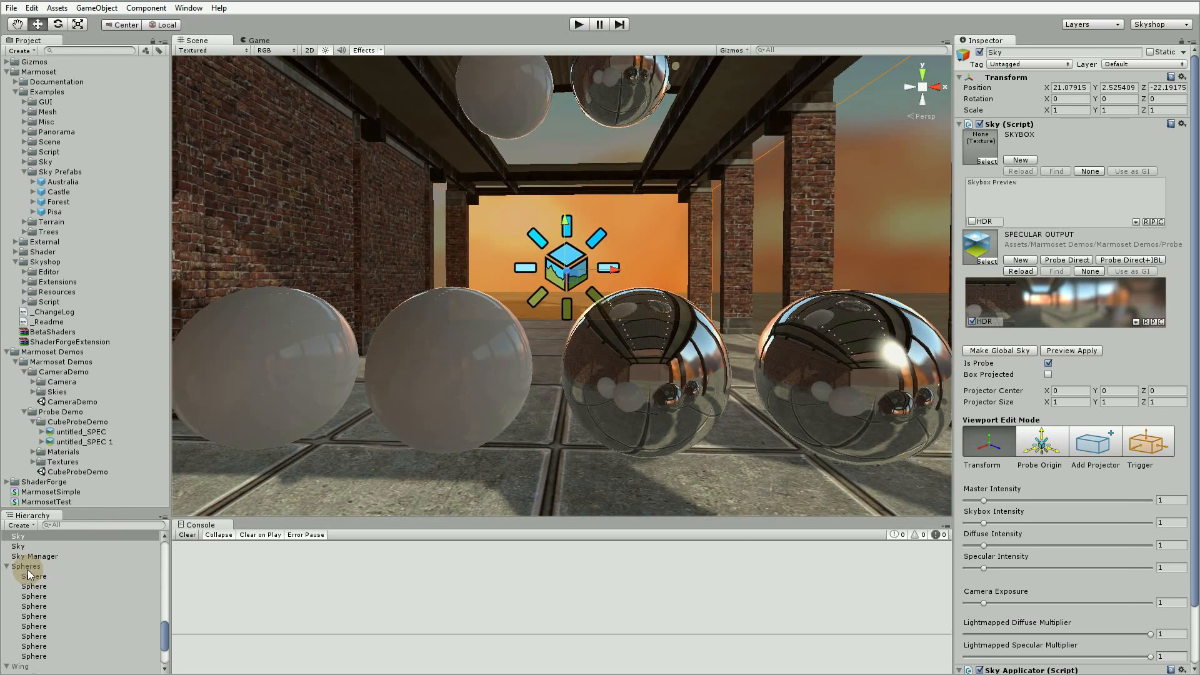
Disable Spheres, run Sky Manager's Probe Skies (Direct+IBL), and accept the Castle warning
left_click(26, 565)
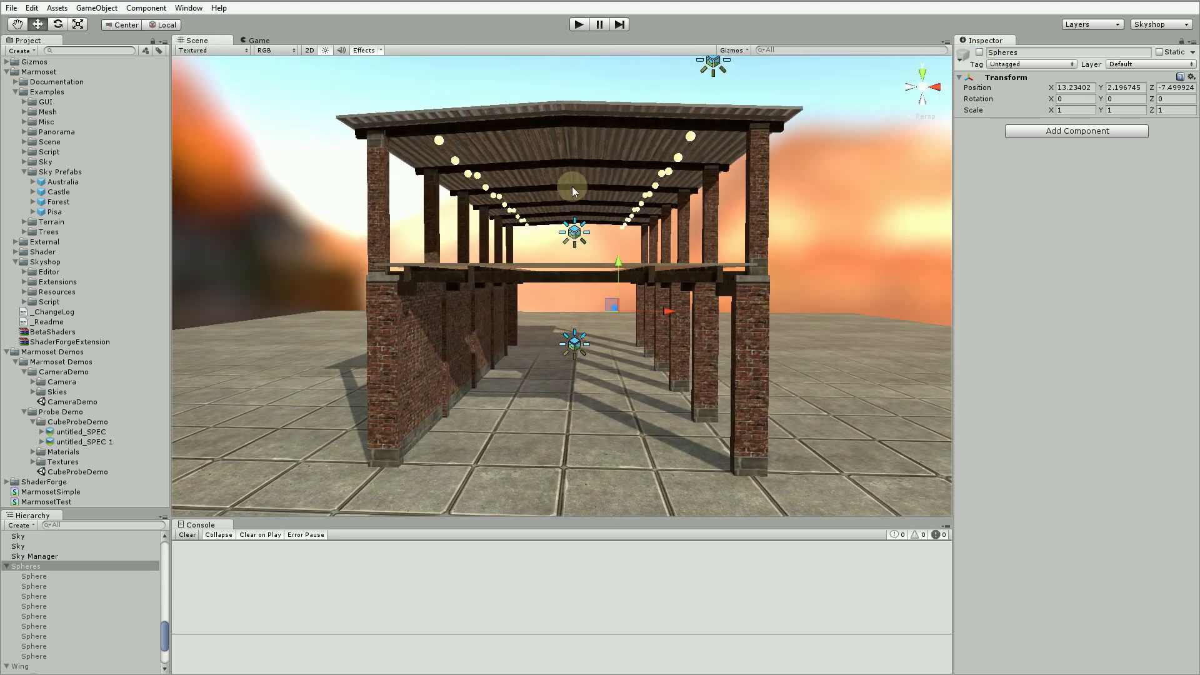
left_click(35, 555)
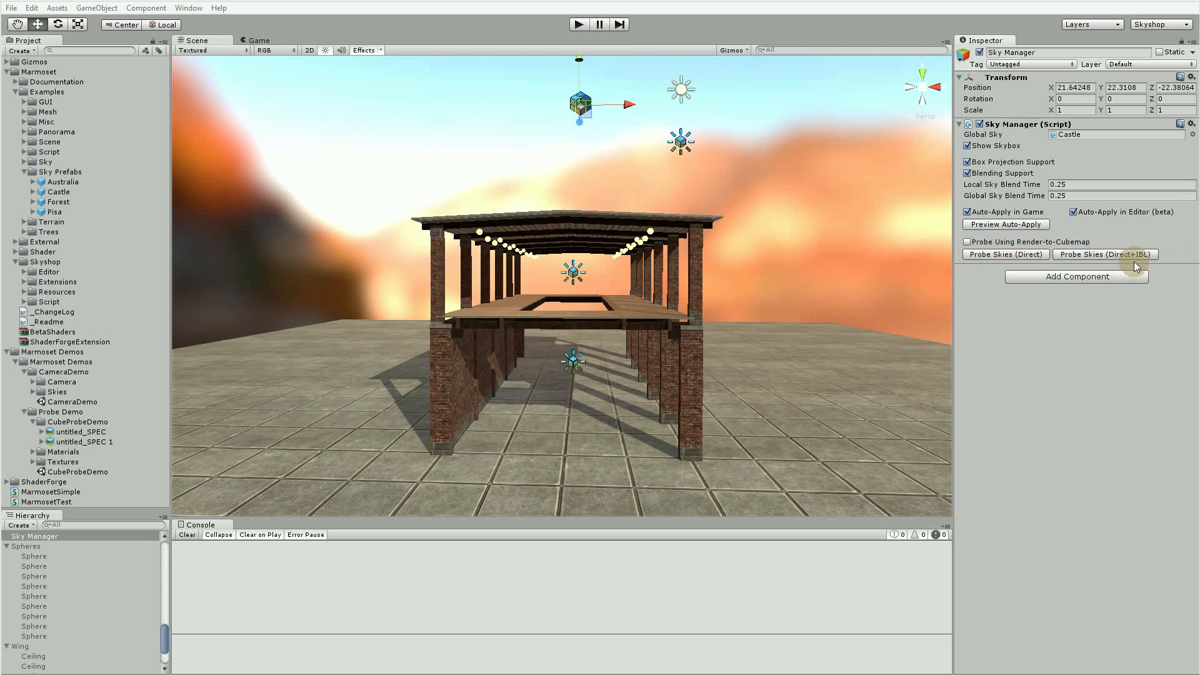
mouse_move(1133, 259)
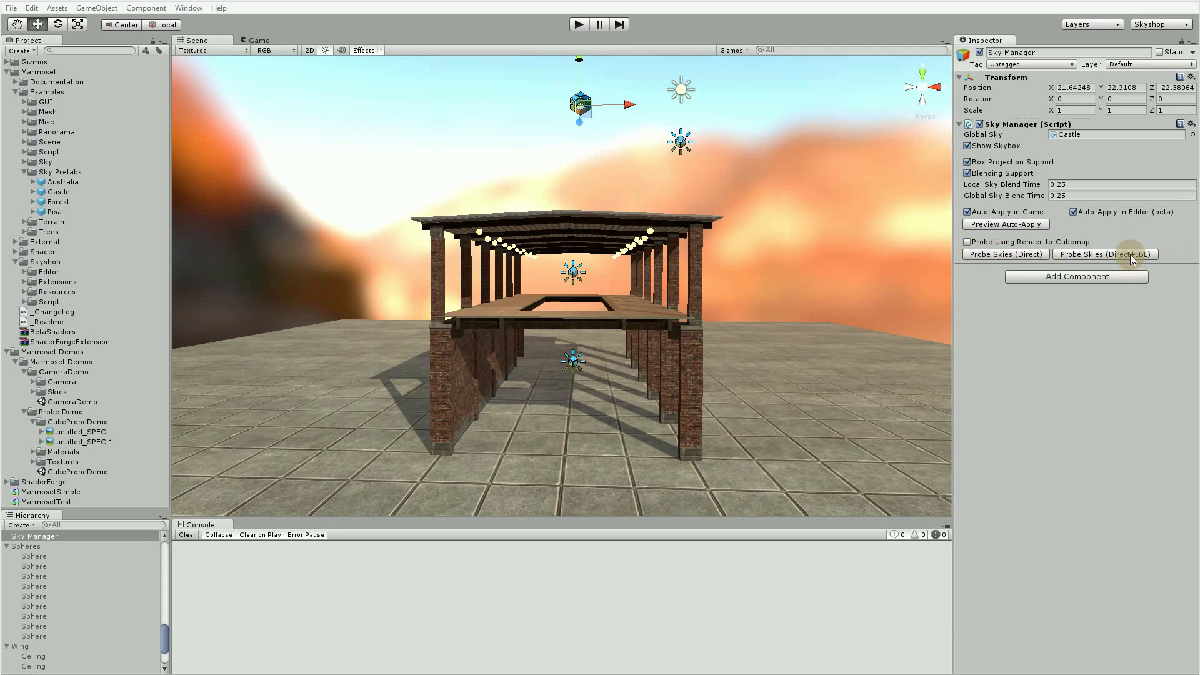
left_click(1105, 254)
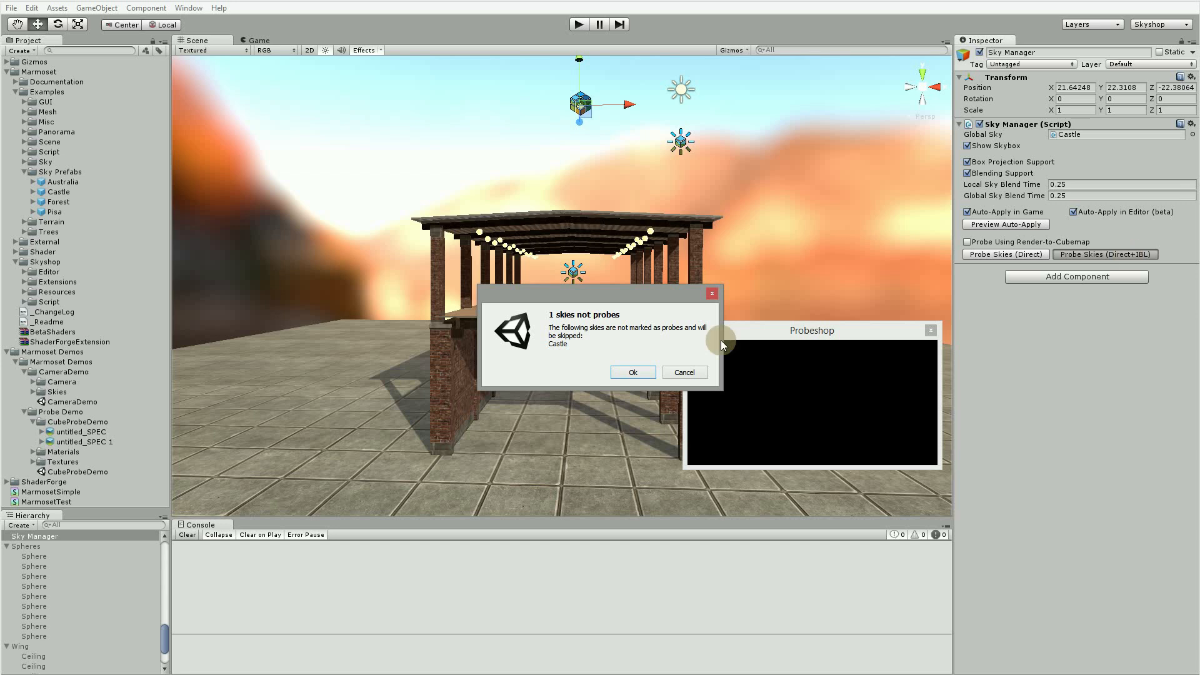
mouse_move(616, 312)
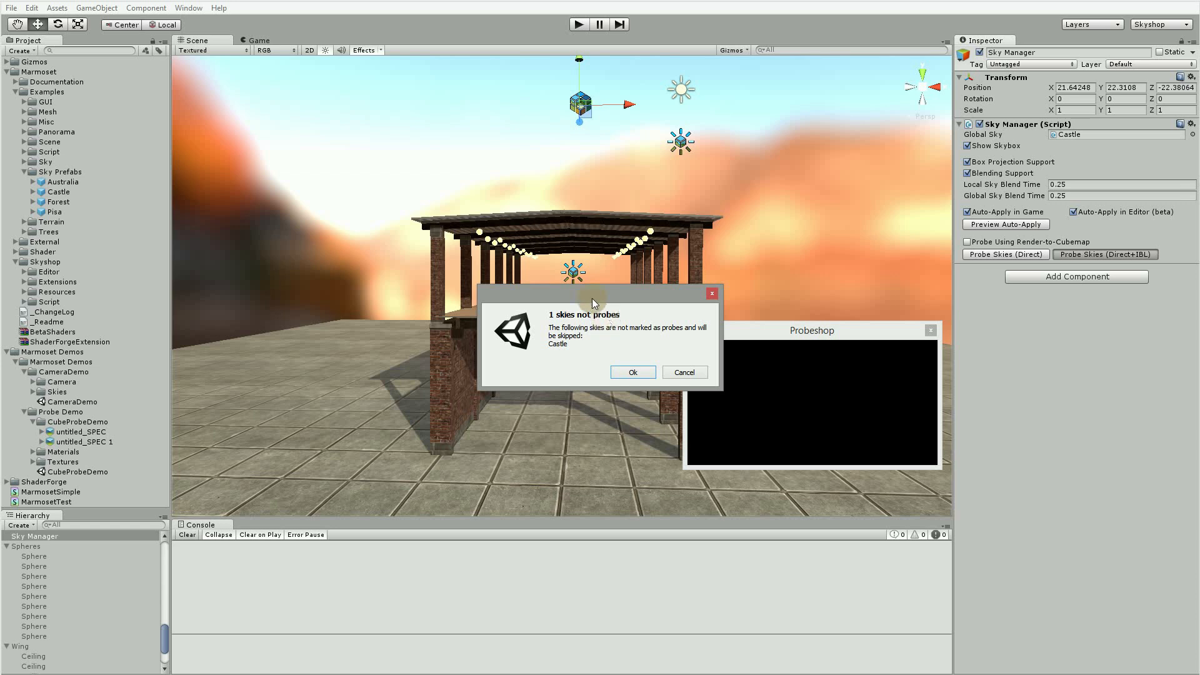
mouse_move(547, 308)
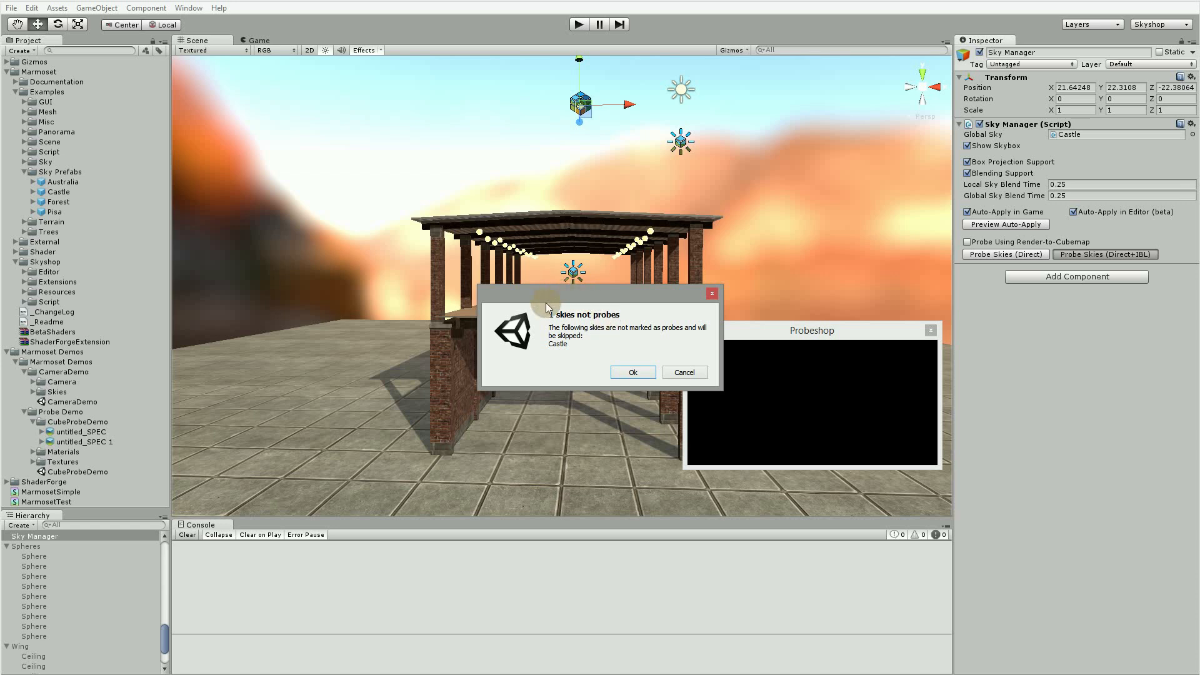
mouse_move(545, 341)
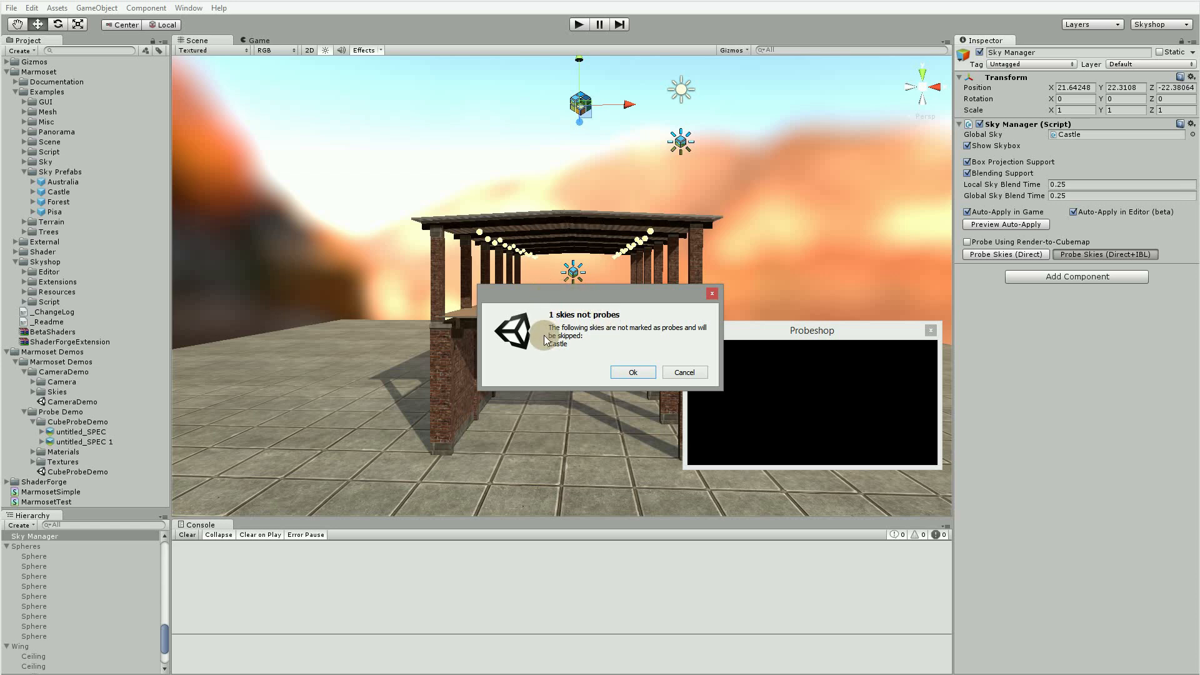
mouse_move(548, 353)
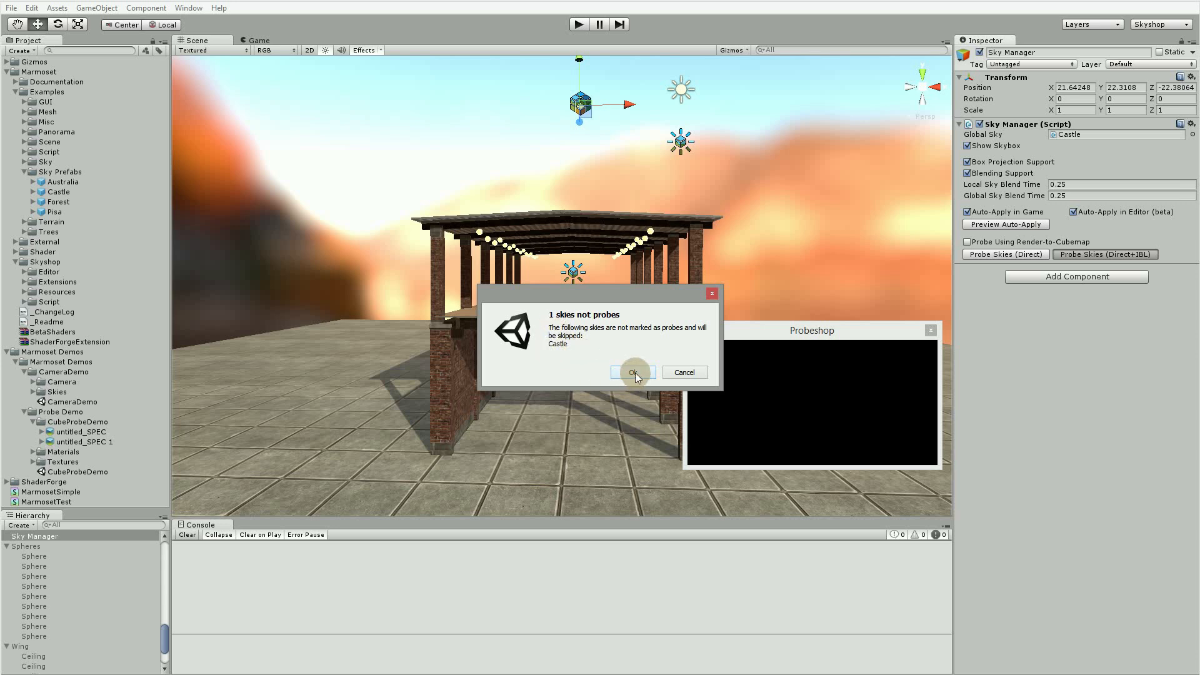
left_click(632, 372)
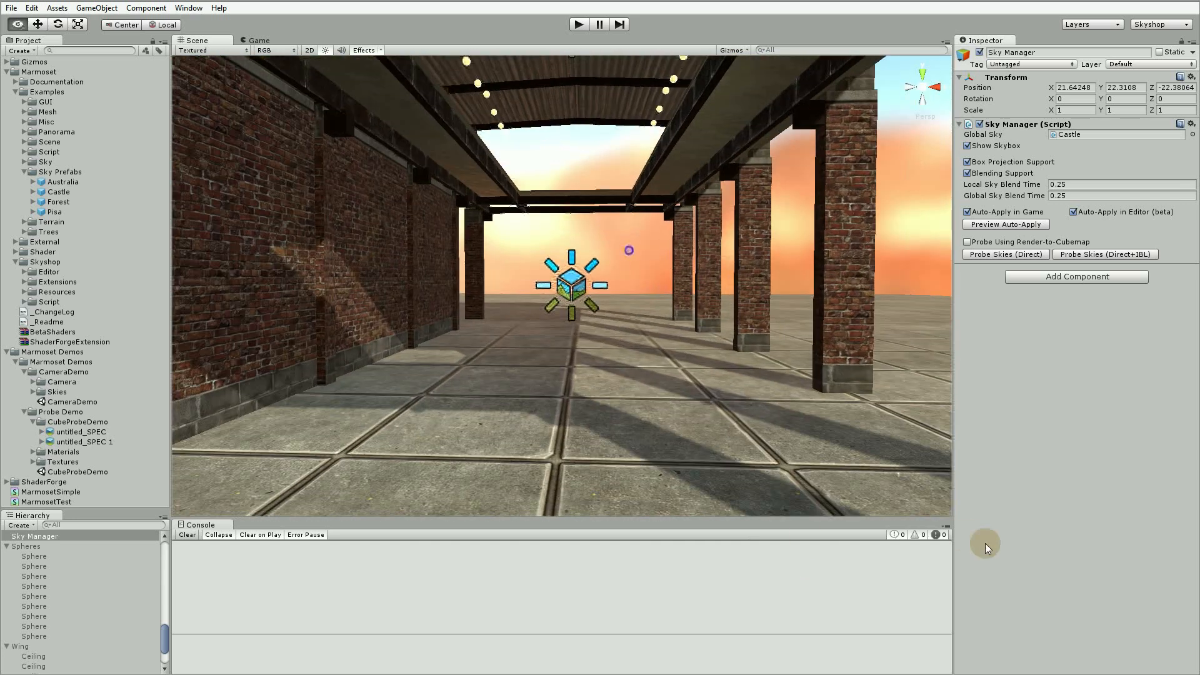
Re-enable the Spheres group and bring back the Sky probe's settings
left_click(18, 546)
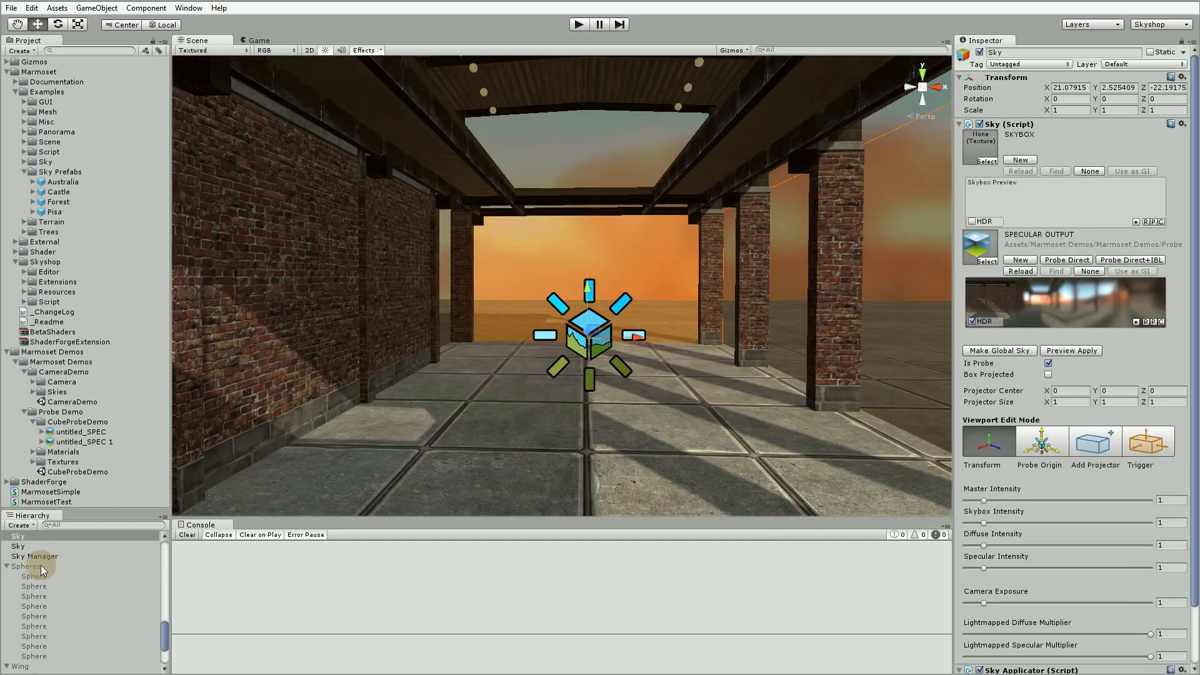
left_click(27, 566)
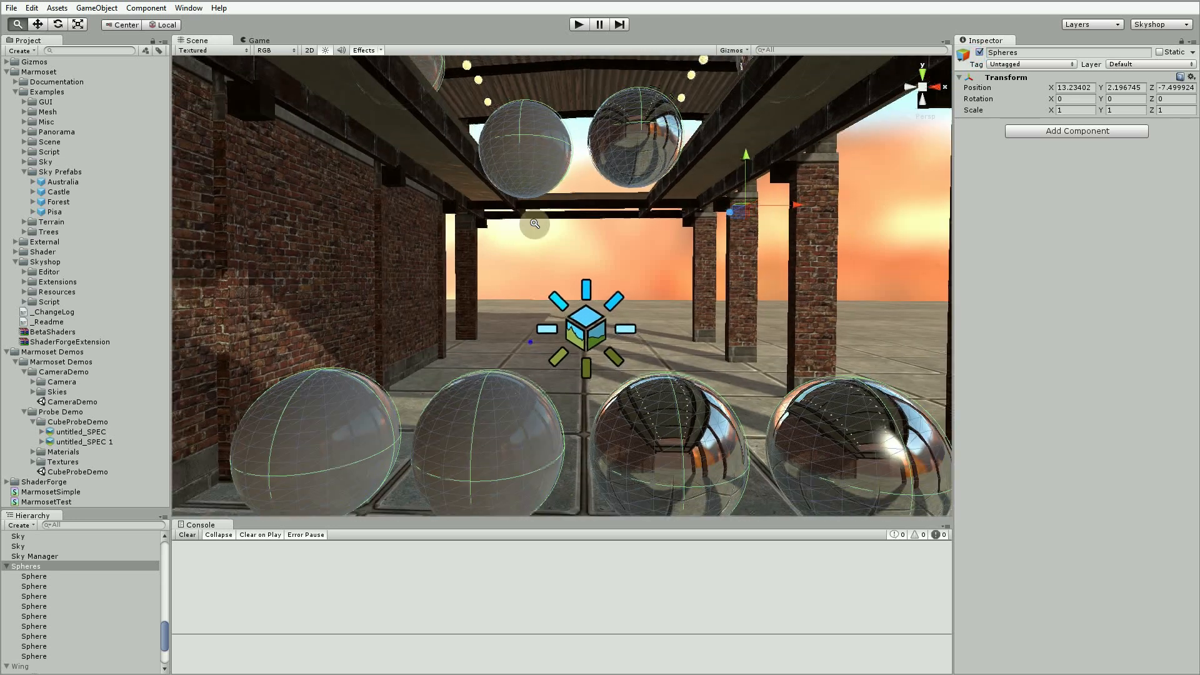
left_click(18, 535)
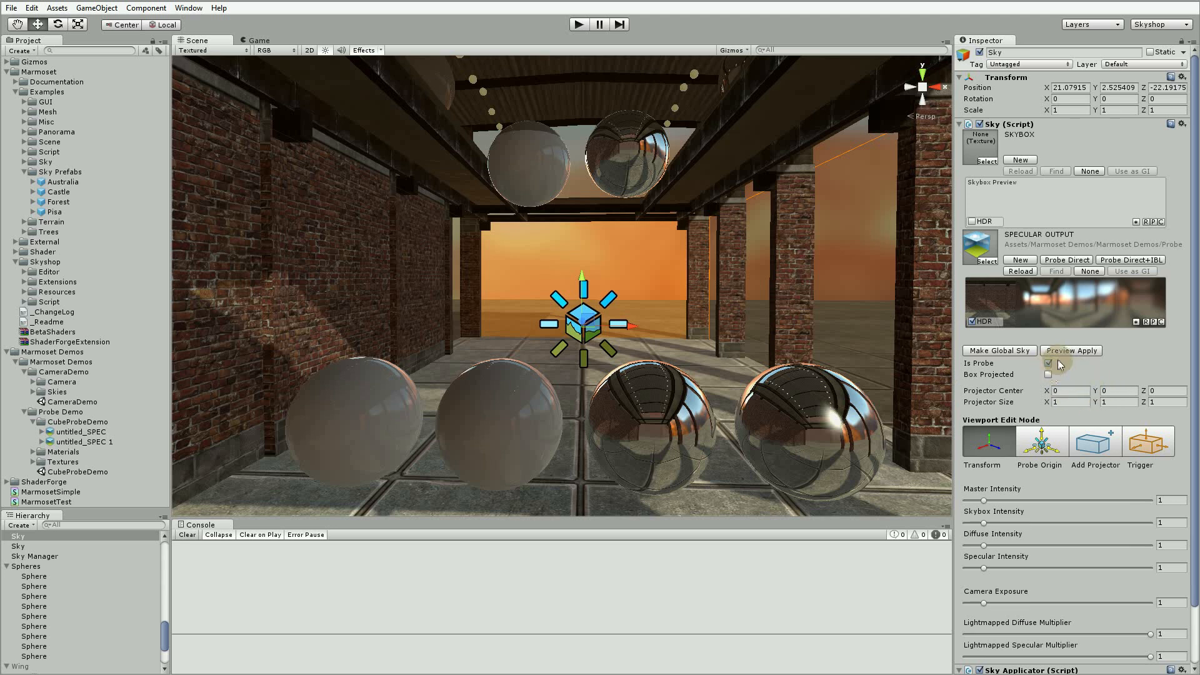
left_click(1049, 362)
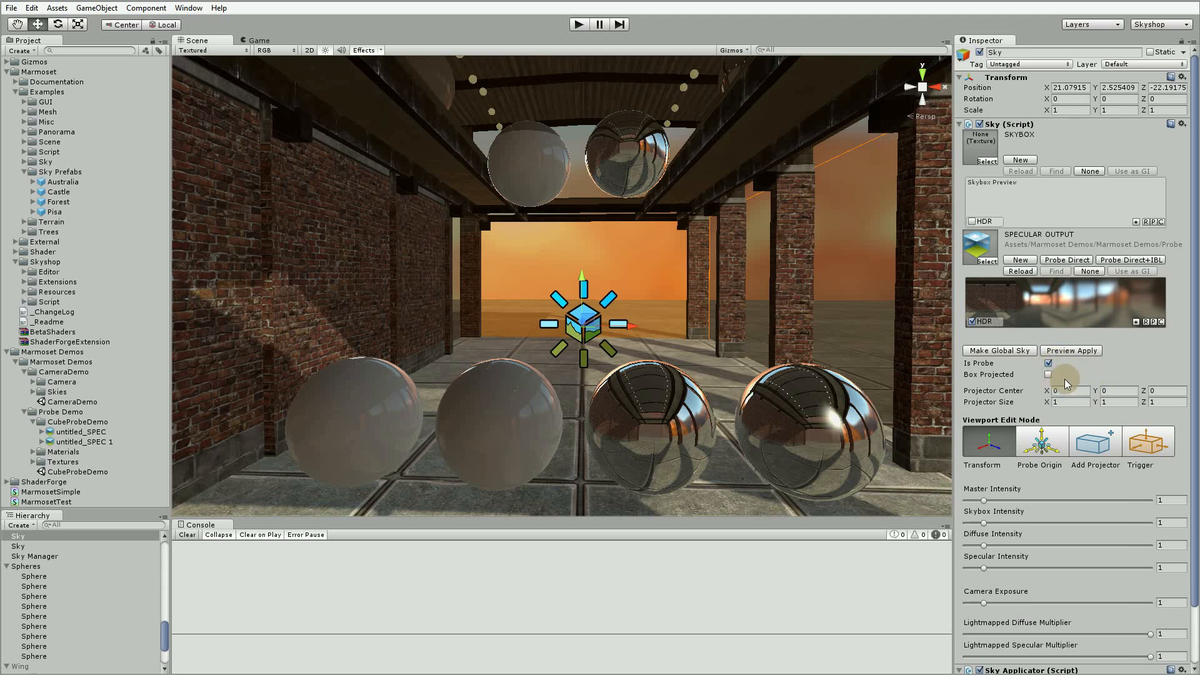
mouse_move(765, 229)
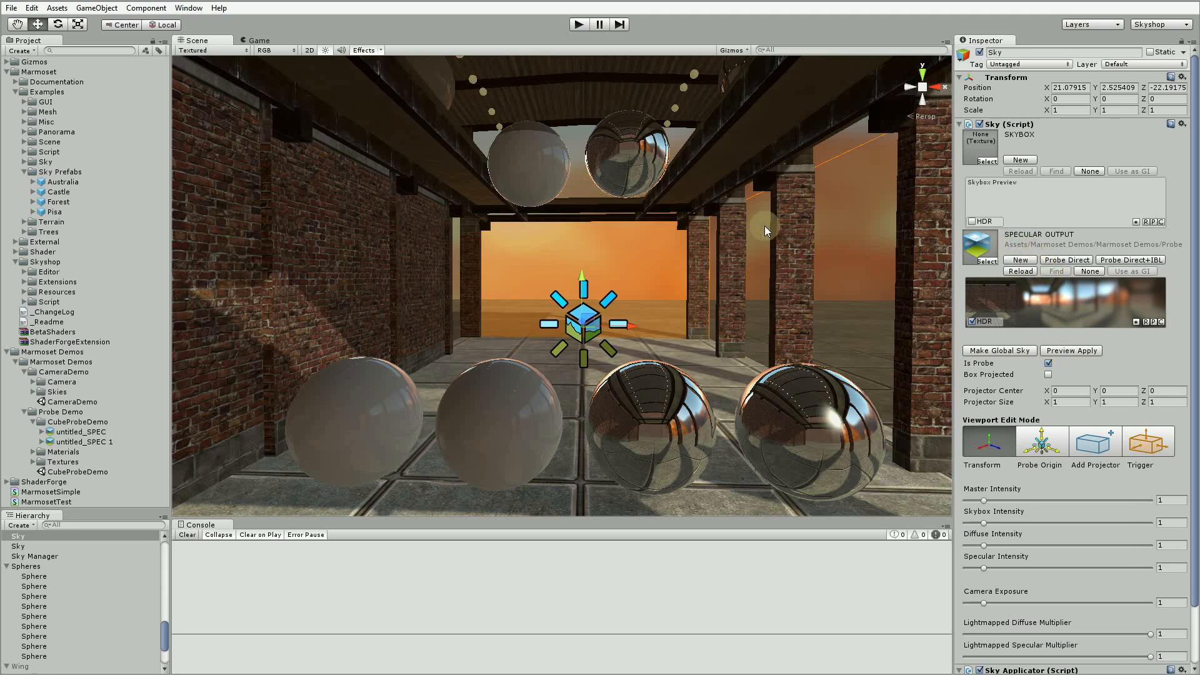
mouse_move(872, 274)
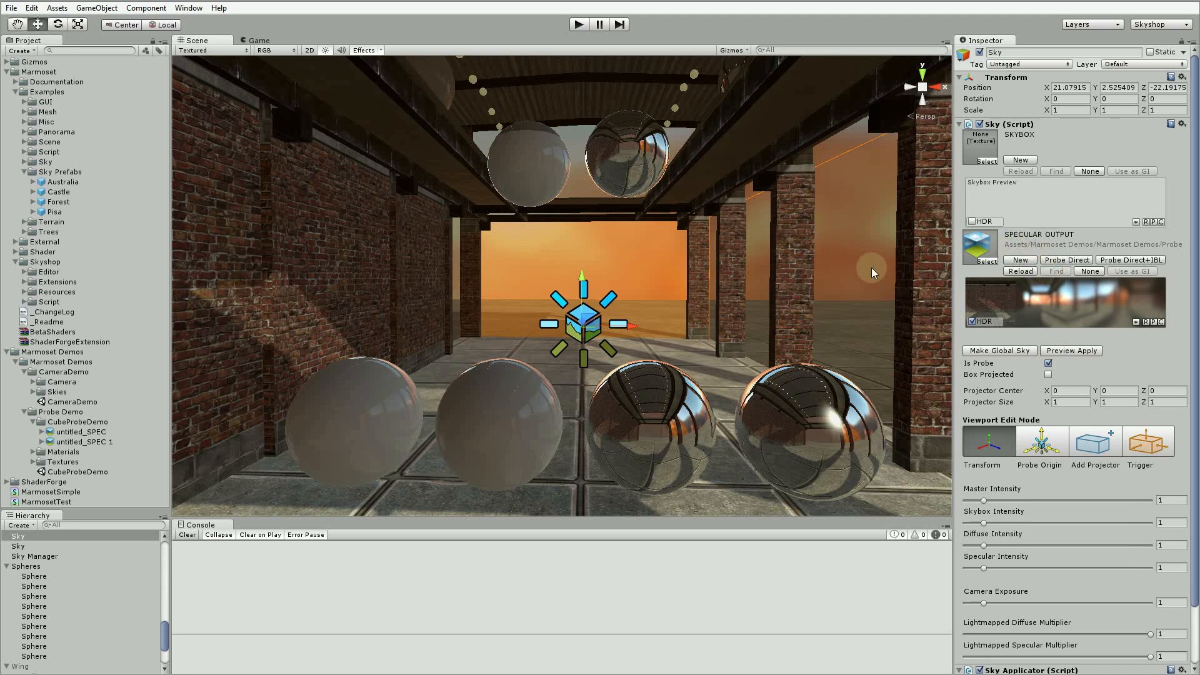
mouse_move(728, 190)
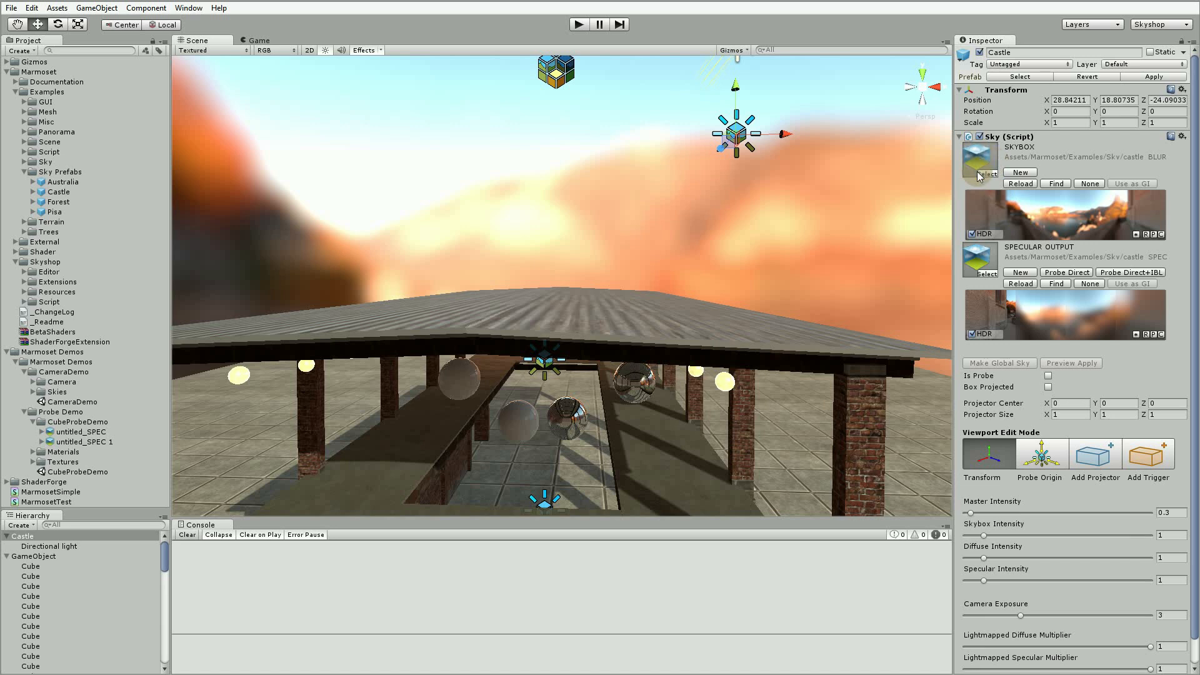
mouse_move(680, 349)
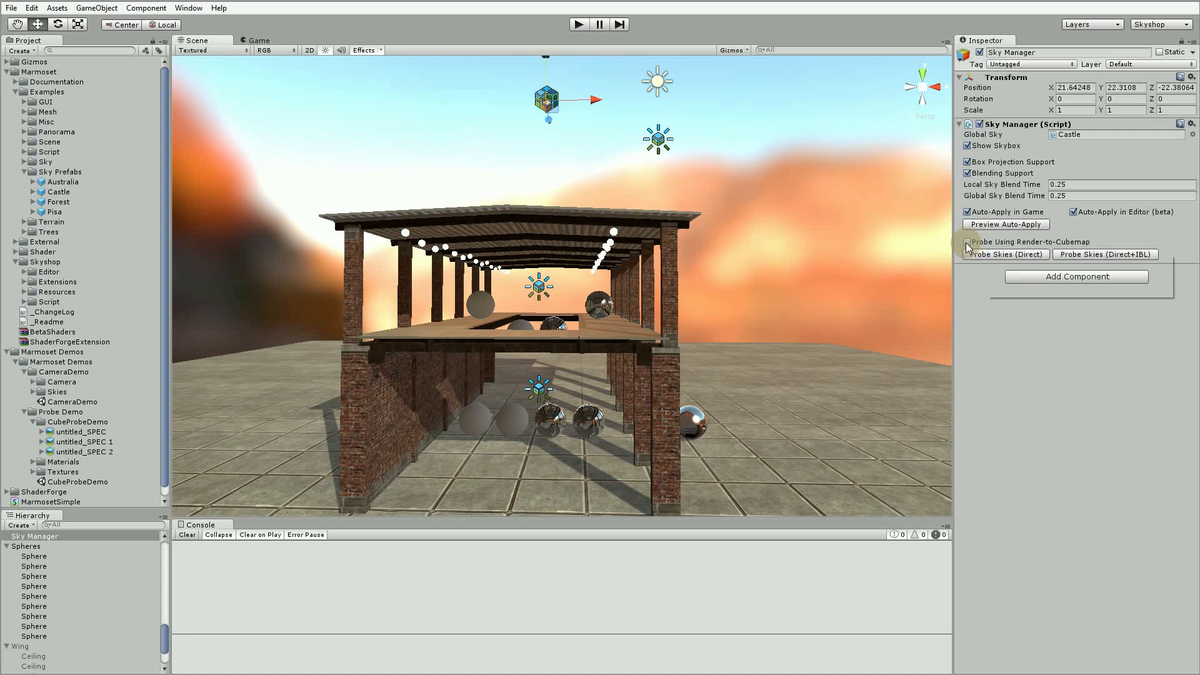
Enable Probe Using Render-to-Cubemap and bake all skies with Probe Skies (Direct+IBL)
left_click(967, 242)
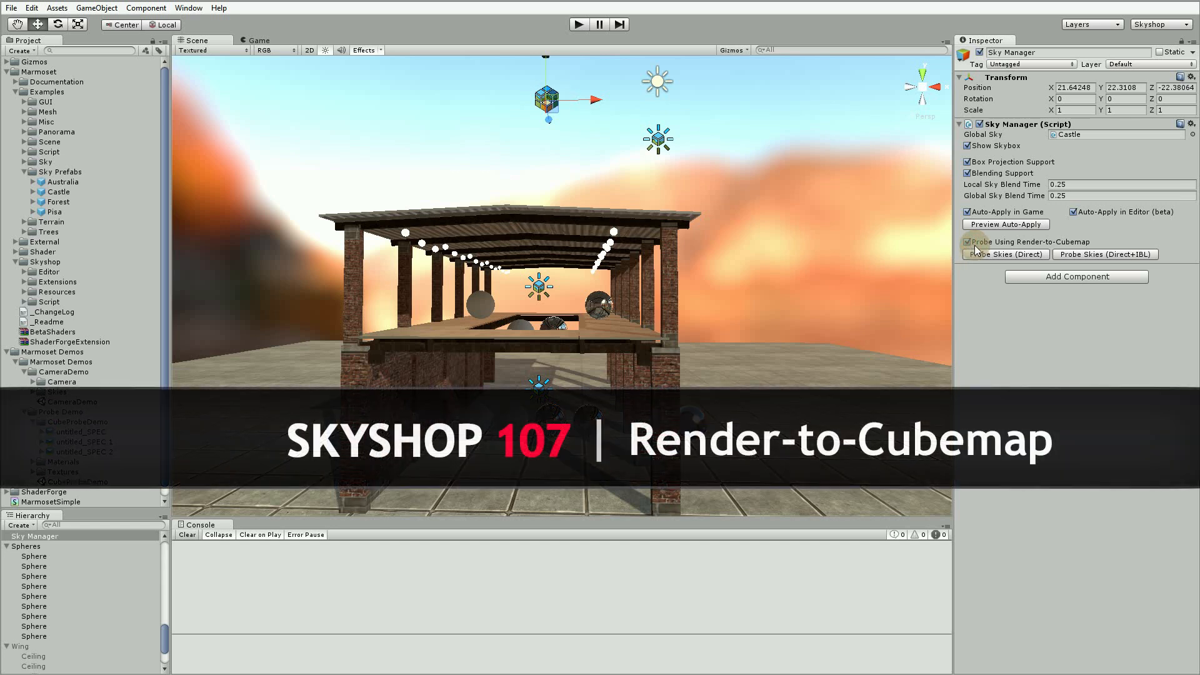
mouse_move(983, 268)
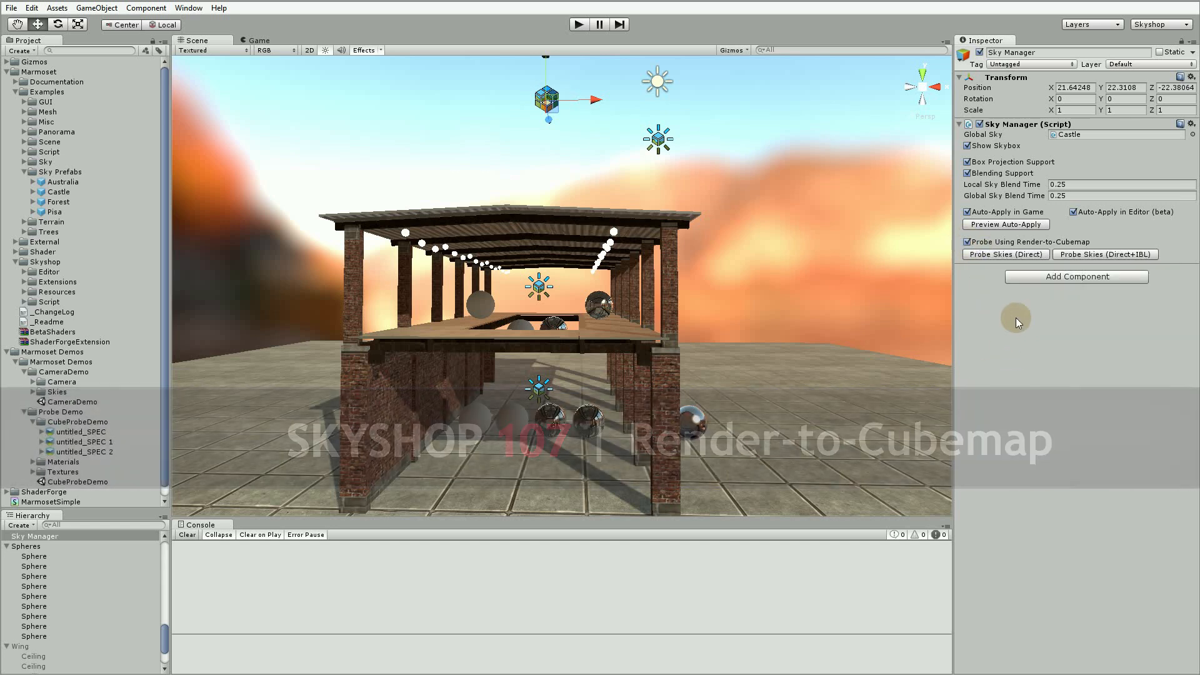
left_click(1105, 254)
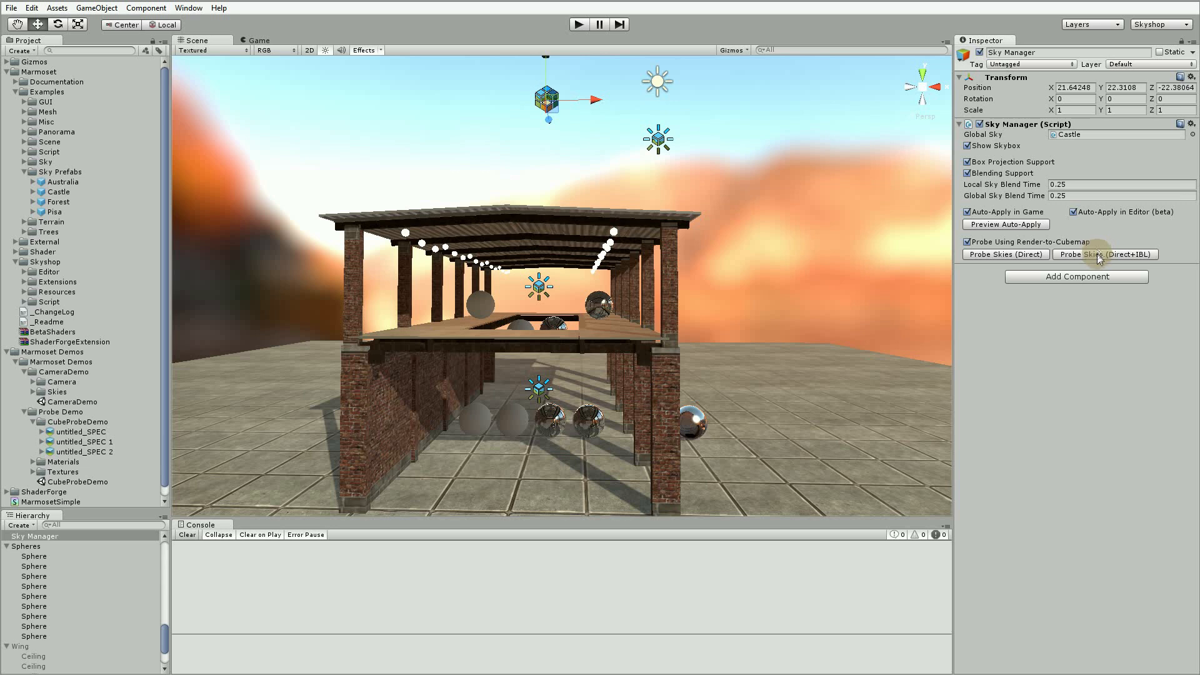
left_click(1104, 253)
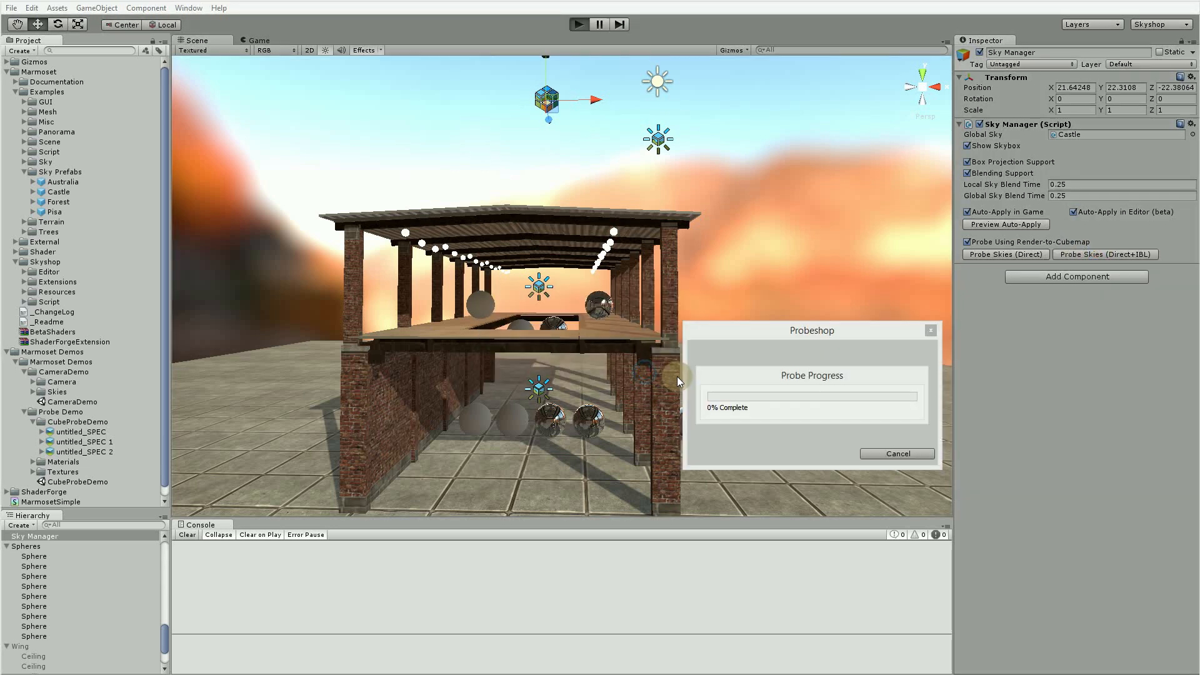
left_click(896, 453)
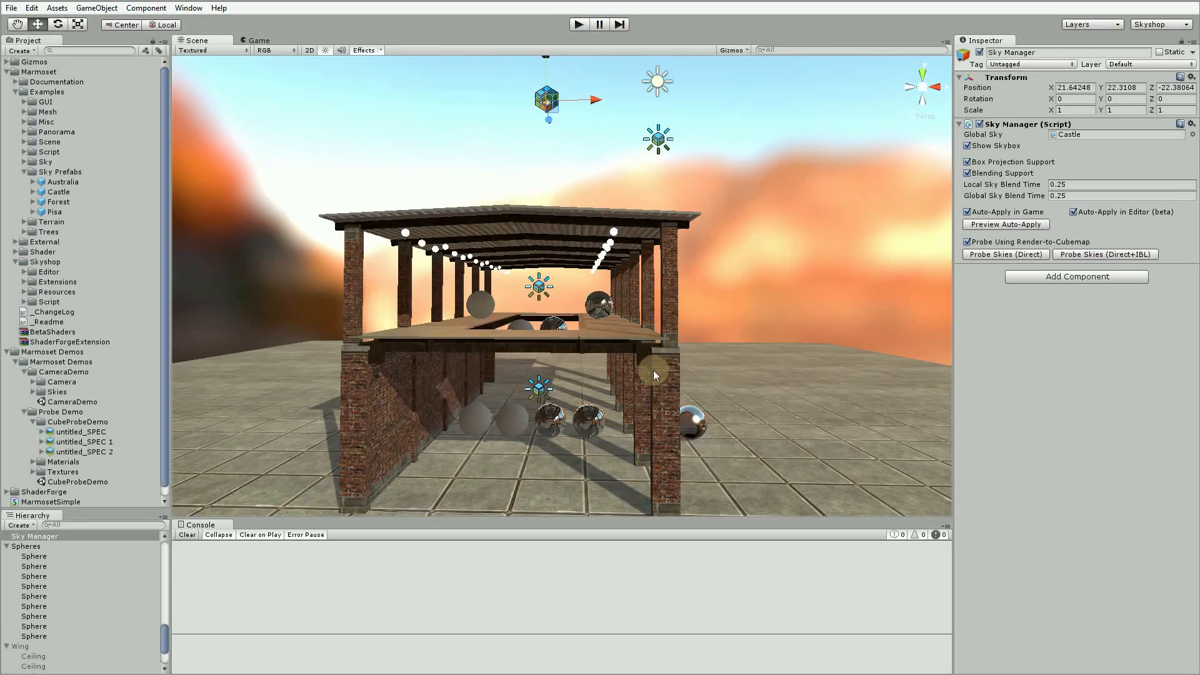
mouse_move(580, 255)
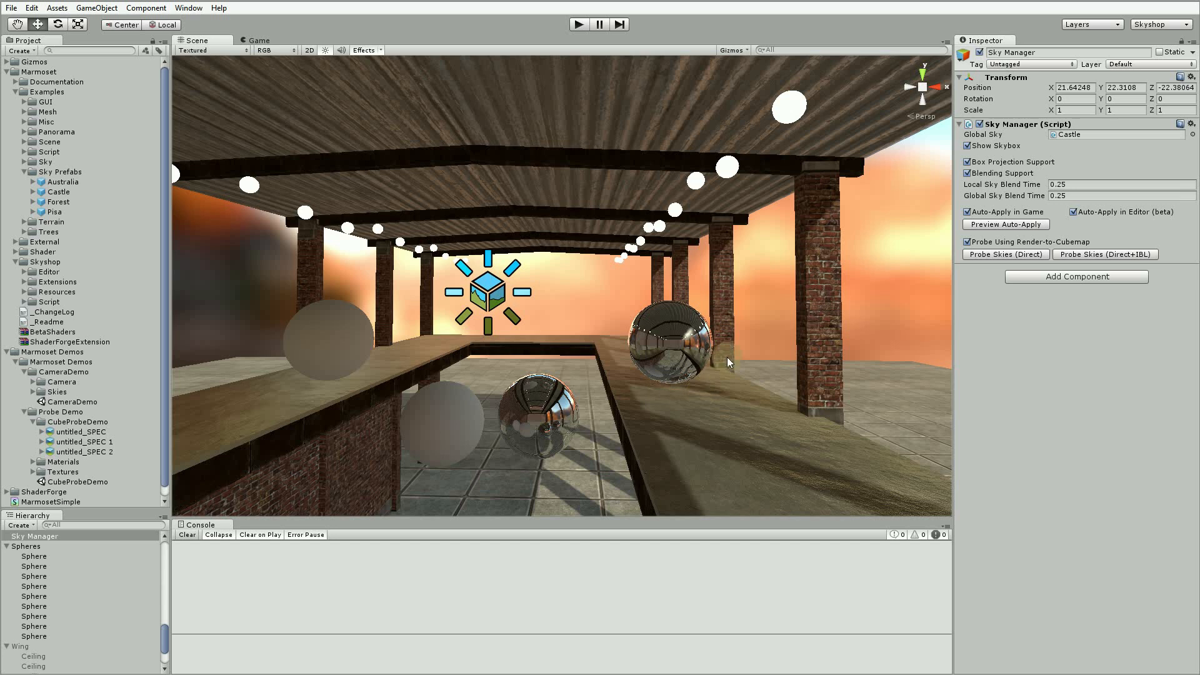
mouse_move(618, 272)
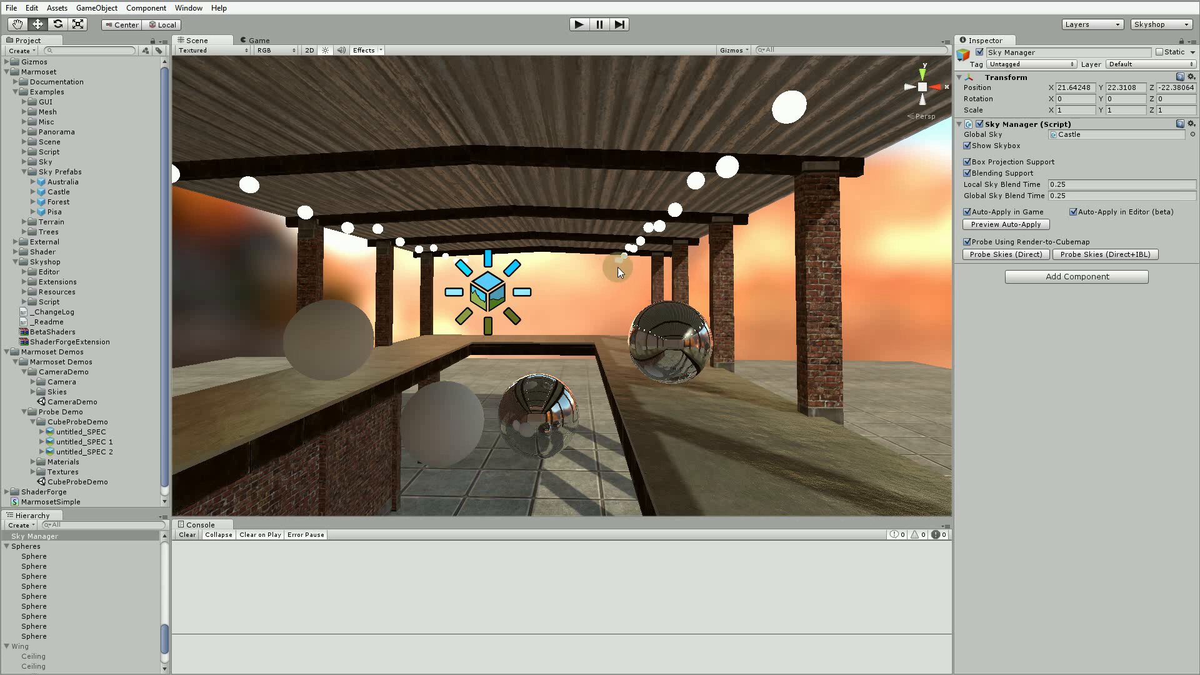
mouse_move(633, 259)
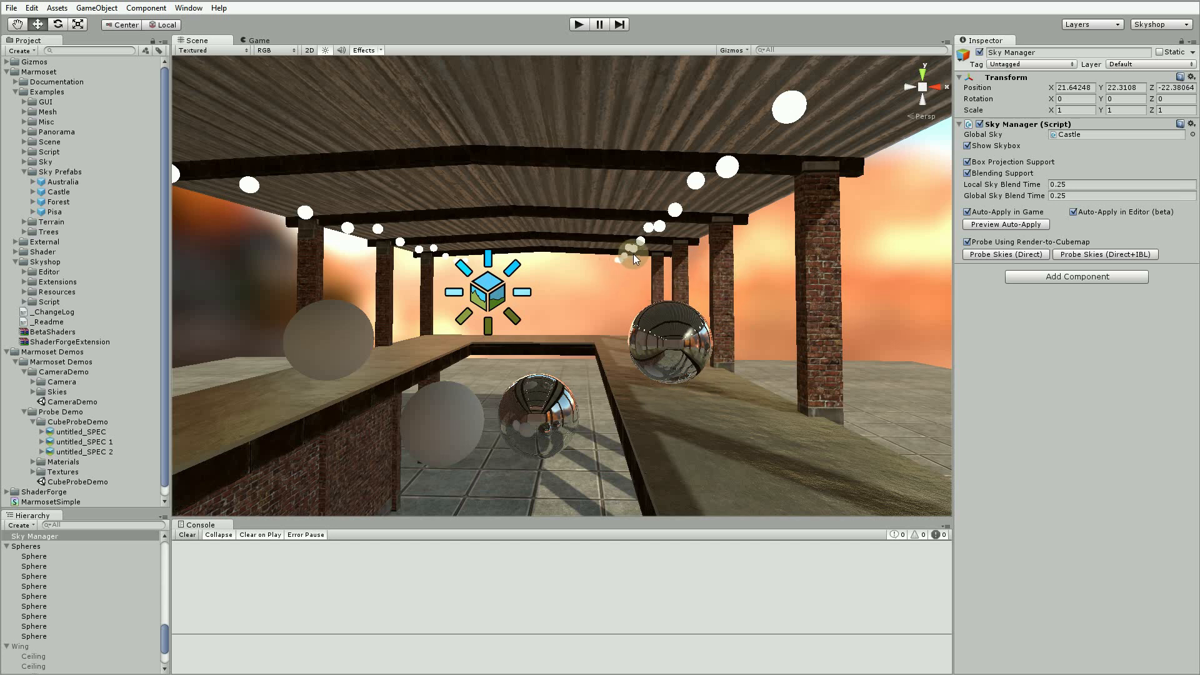
mouse_move(640, 258)
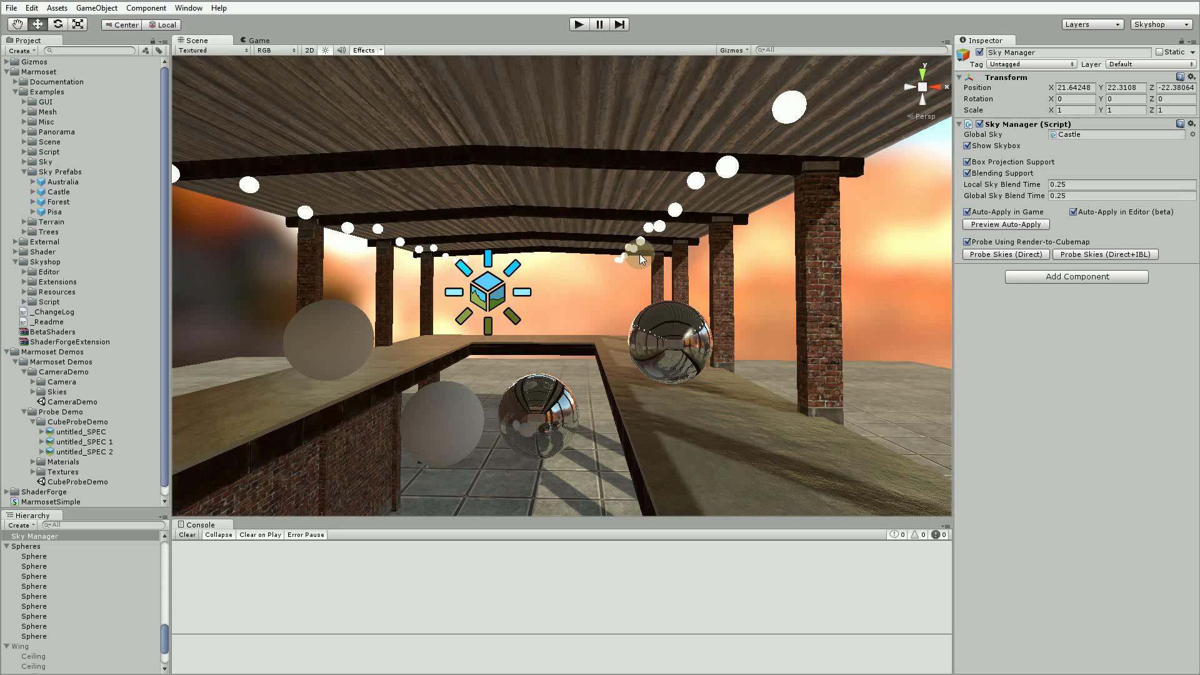
mouse_move(644, 260)
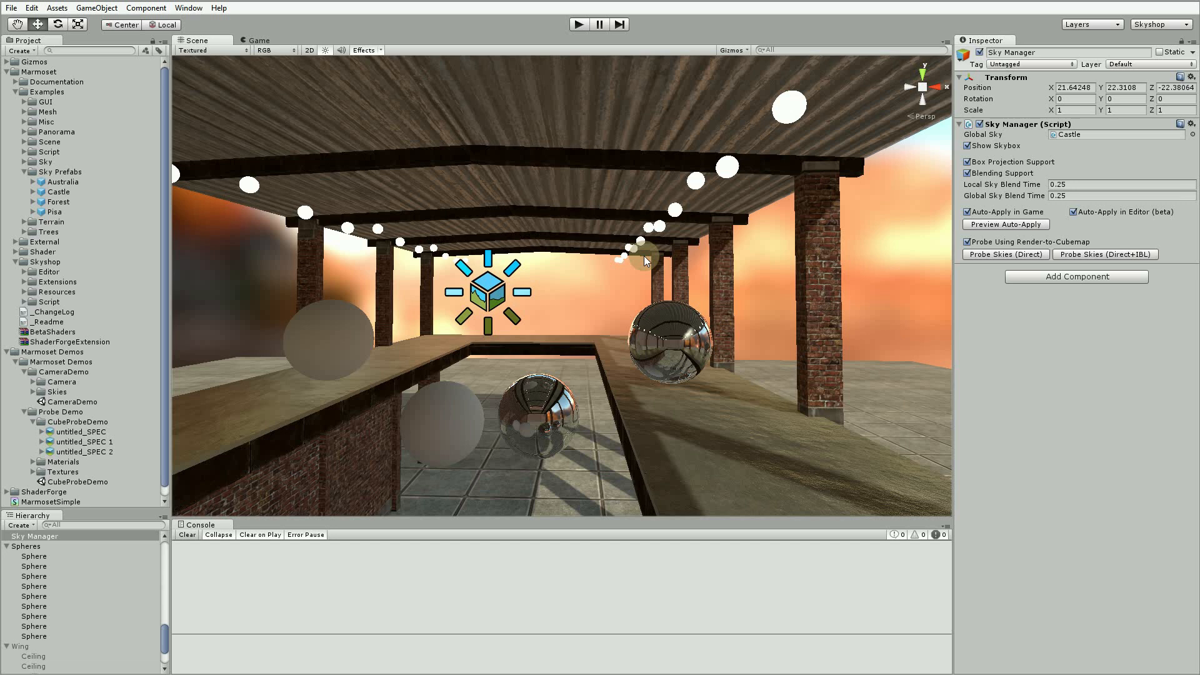
mouse_move(645, 262)
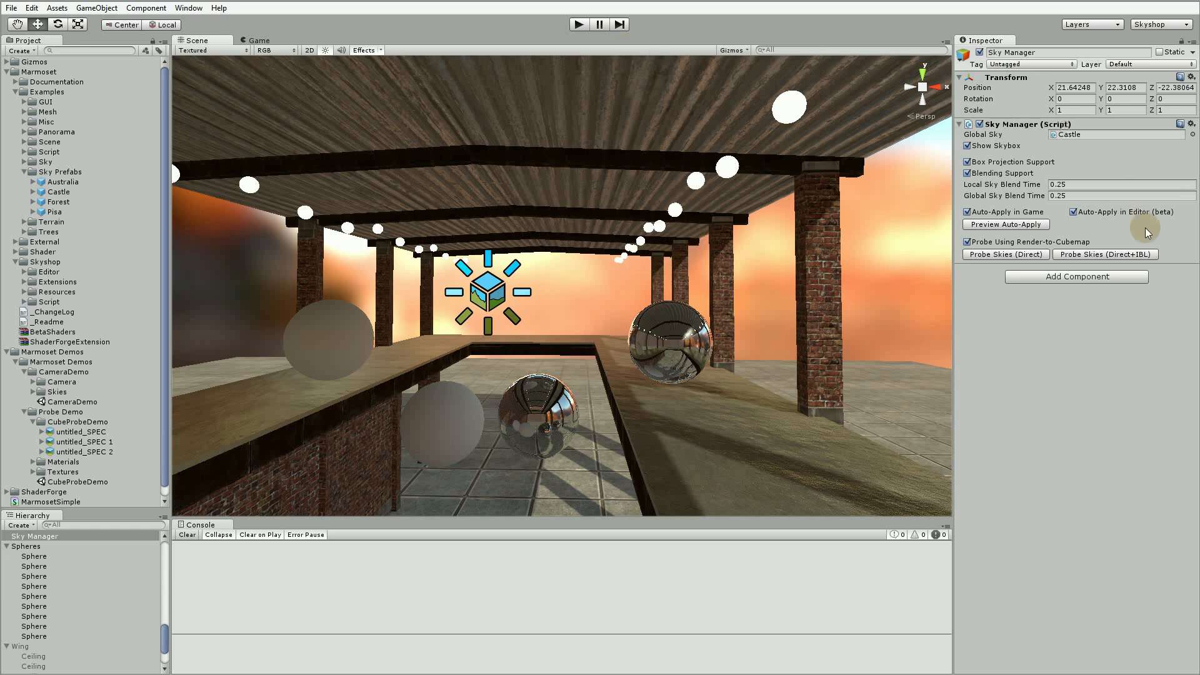
left_click(579, 24)
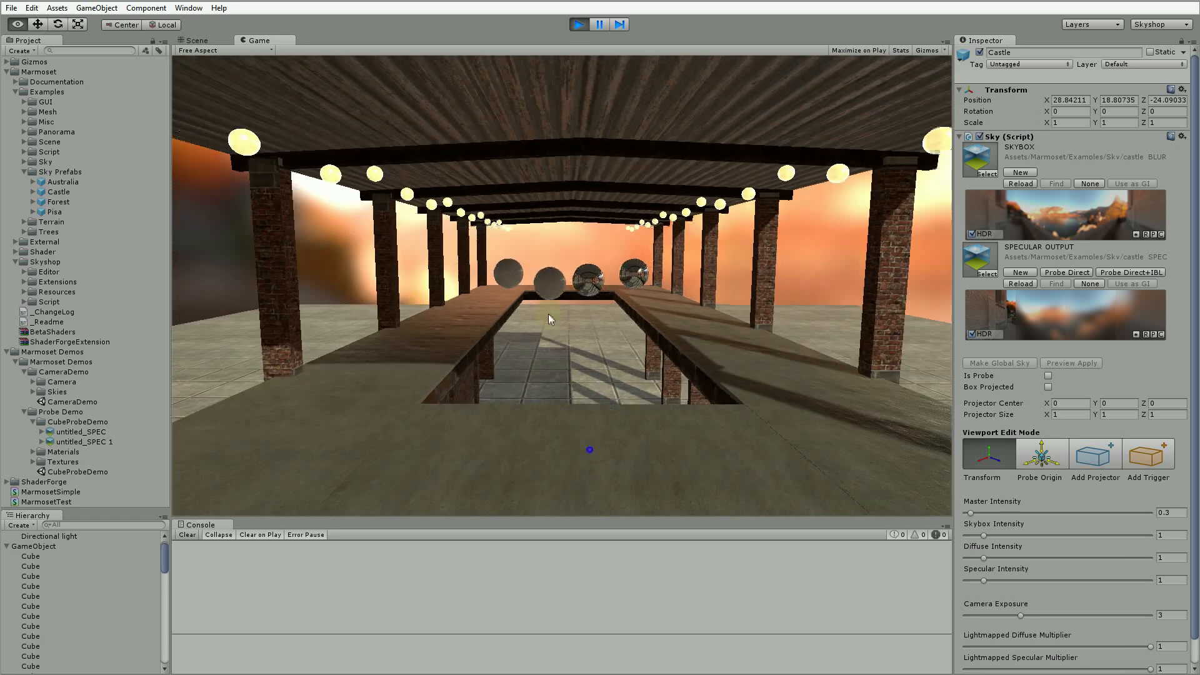
Enter and exit Play mode to preview the warehouse reflections in the Game view
left_click(578, 24)
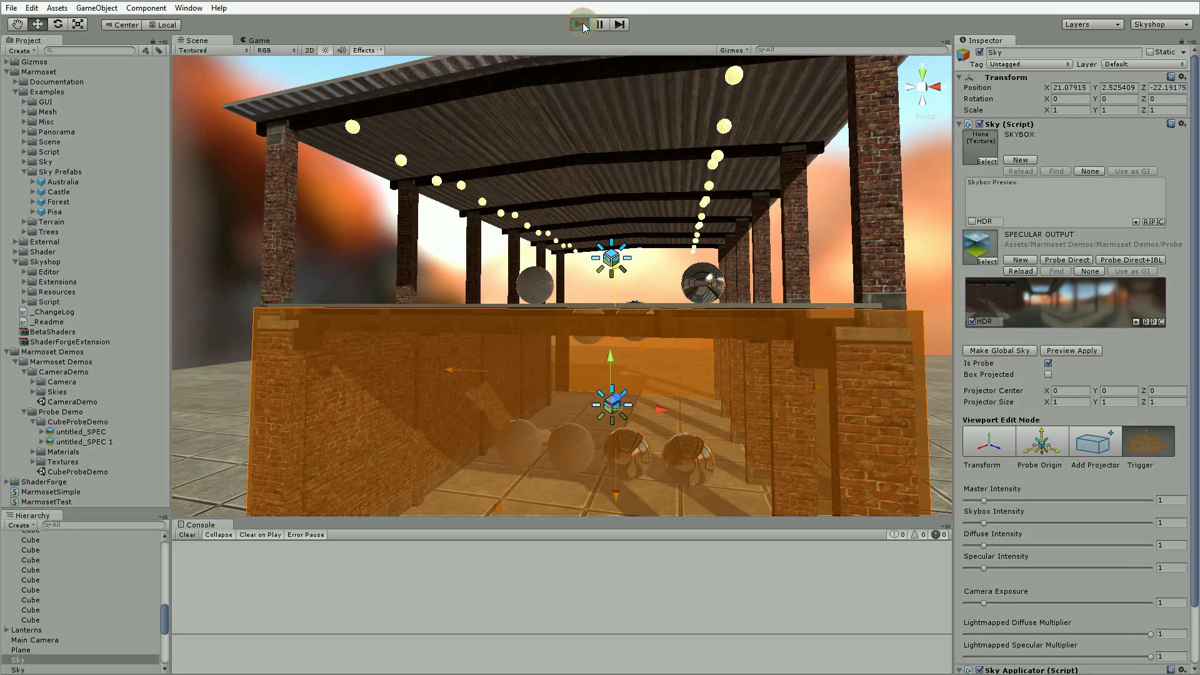
left_click(578, 24)
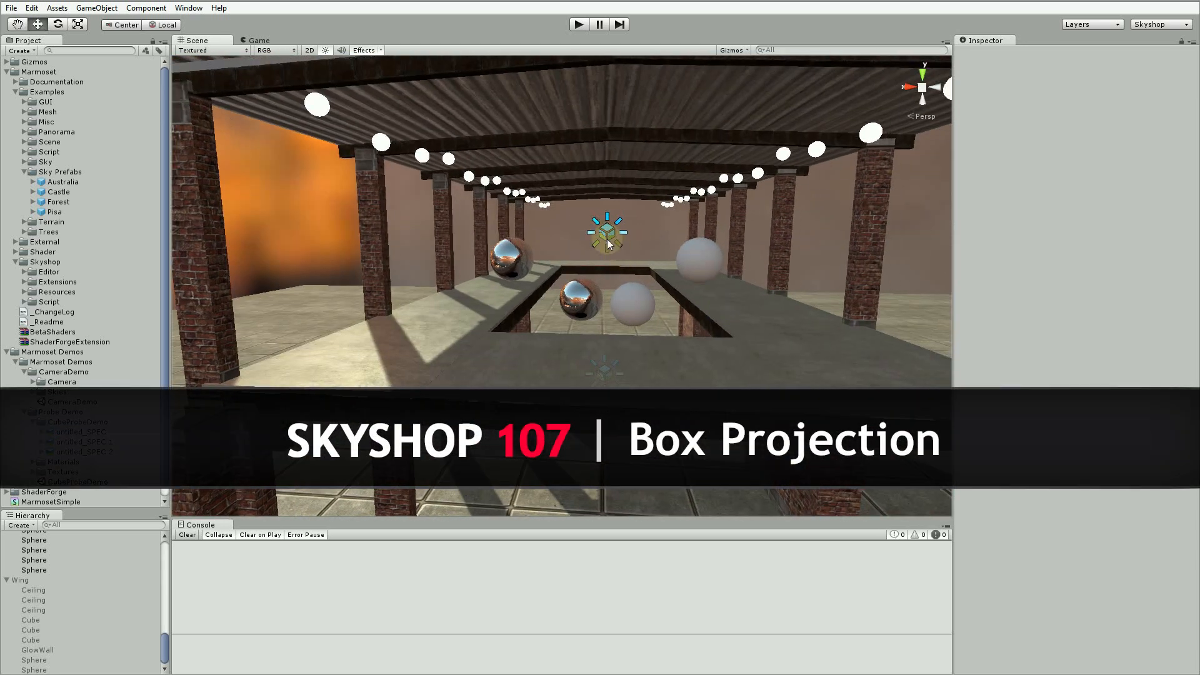
Tick Box Projected on the Sky probe, add a projector box, and enter Play mode
left_click(19, 536)
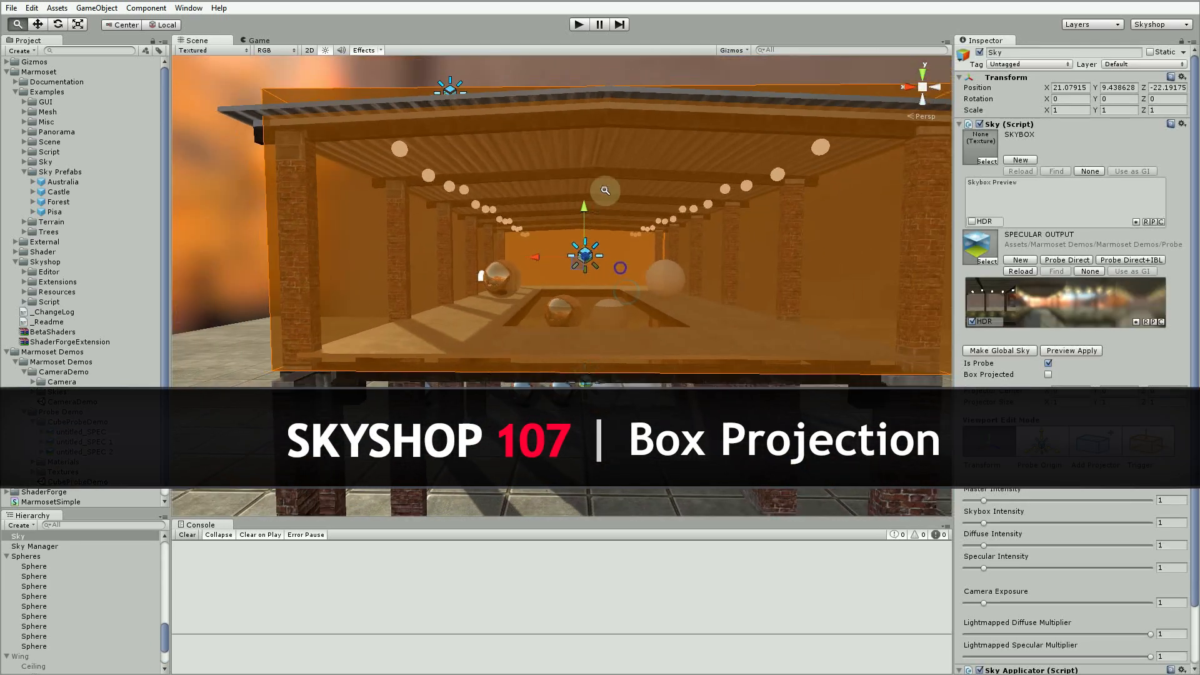
left_click(1048, 374)
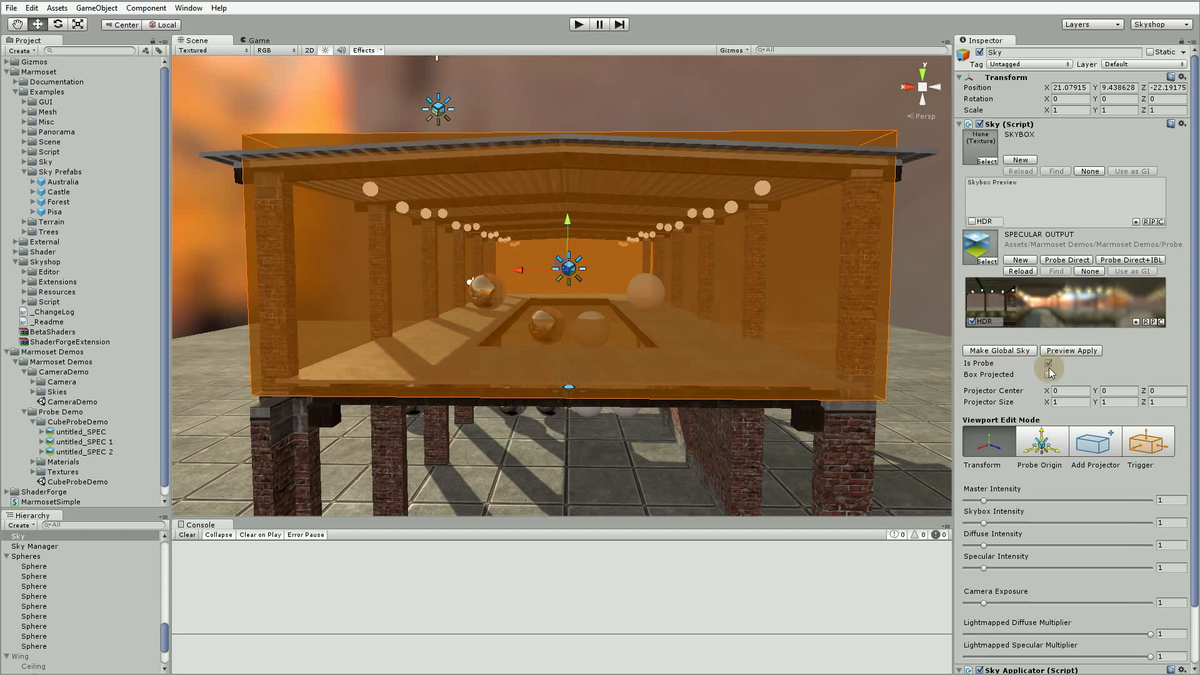
left_click(1049, 363)
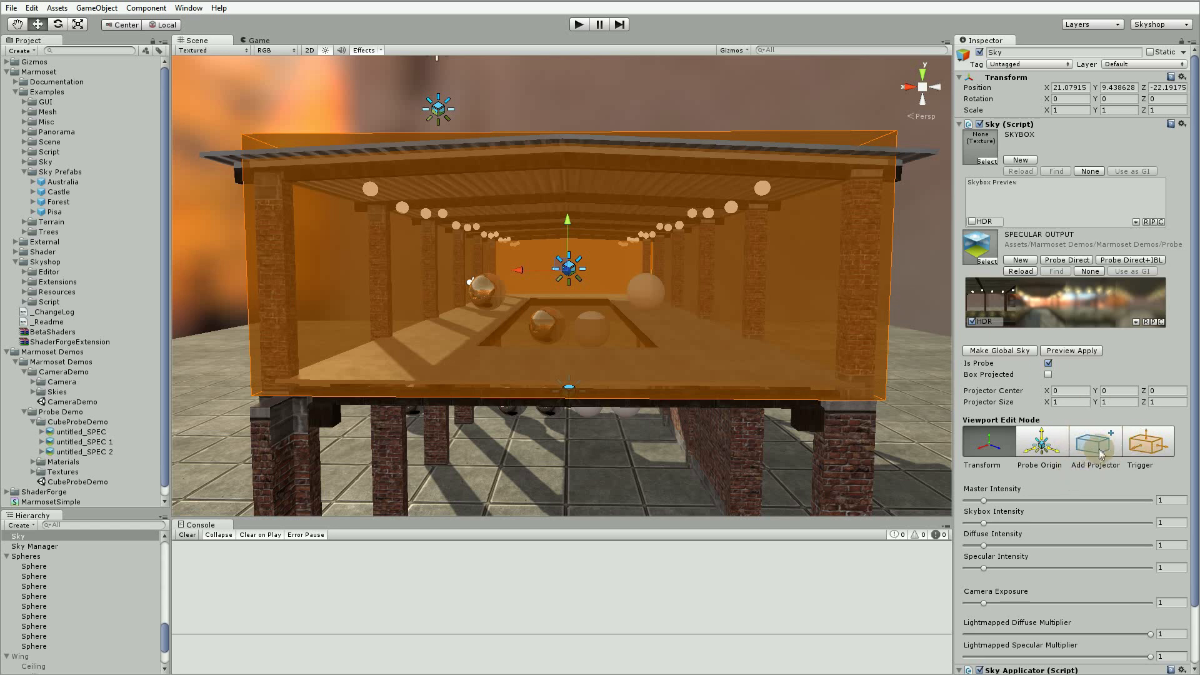
left_click(1094, 441)
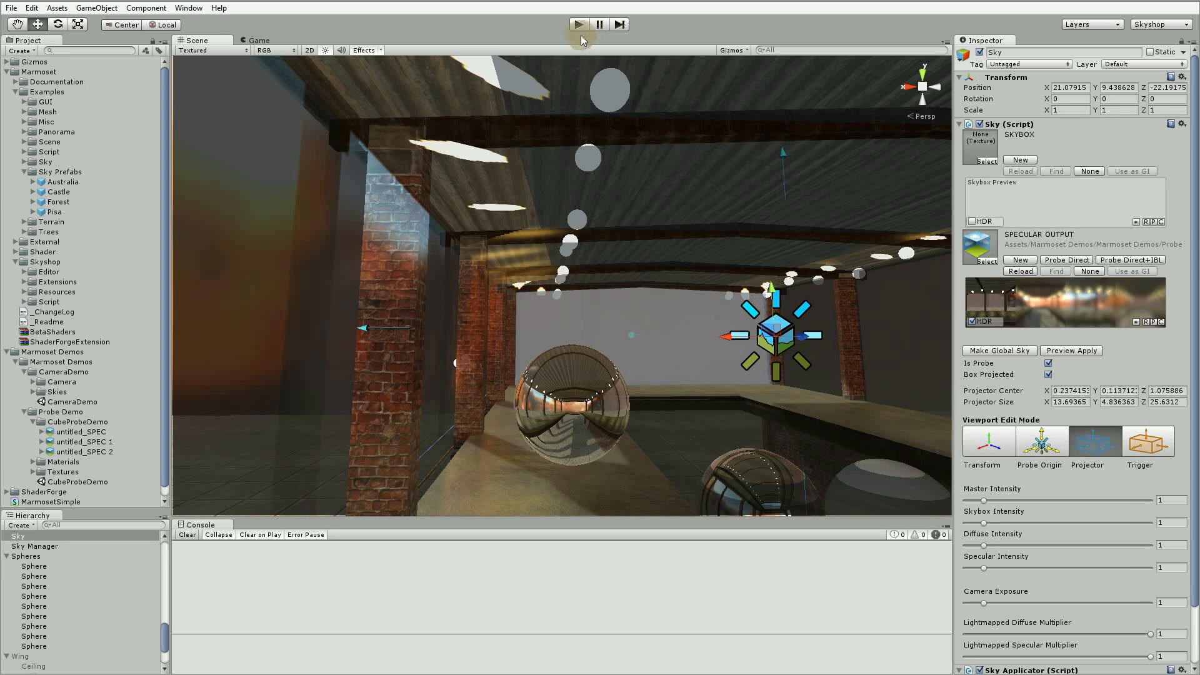
left_click(579, 24)
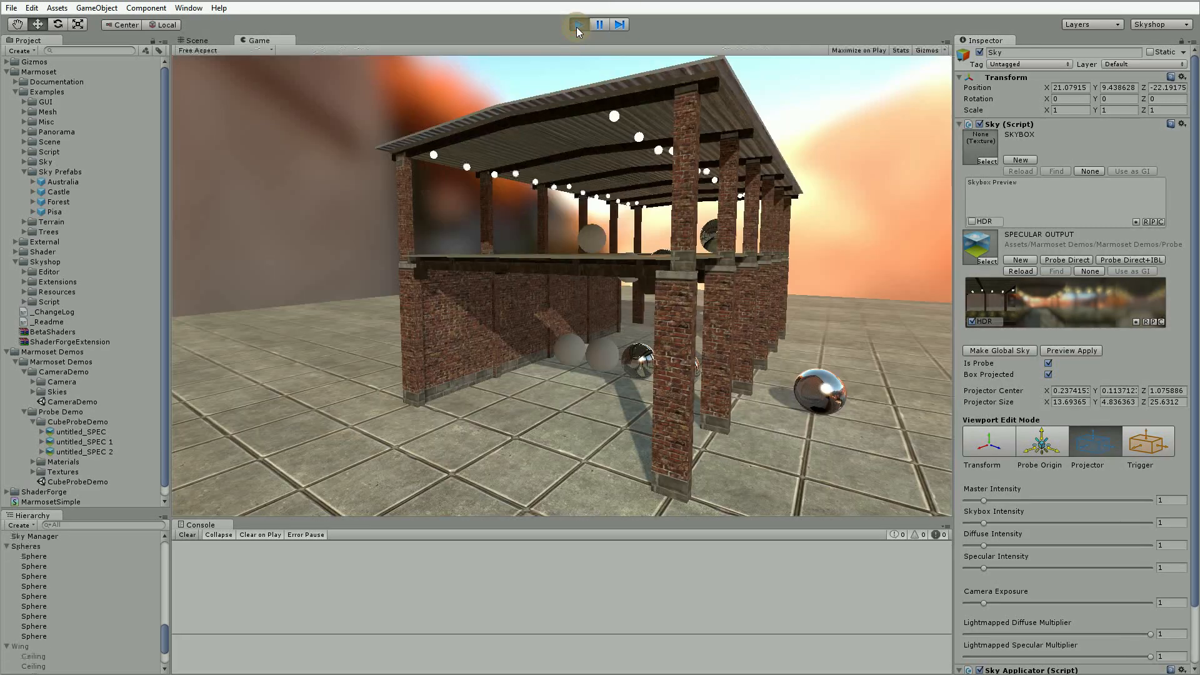
Refit the Sky projector's center and size to the lower brick corridor, testing in Play mode
left_click(579, 24)
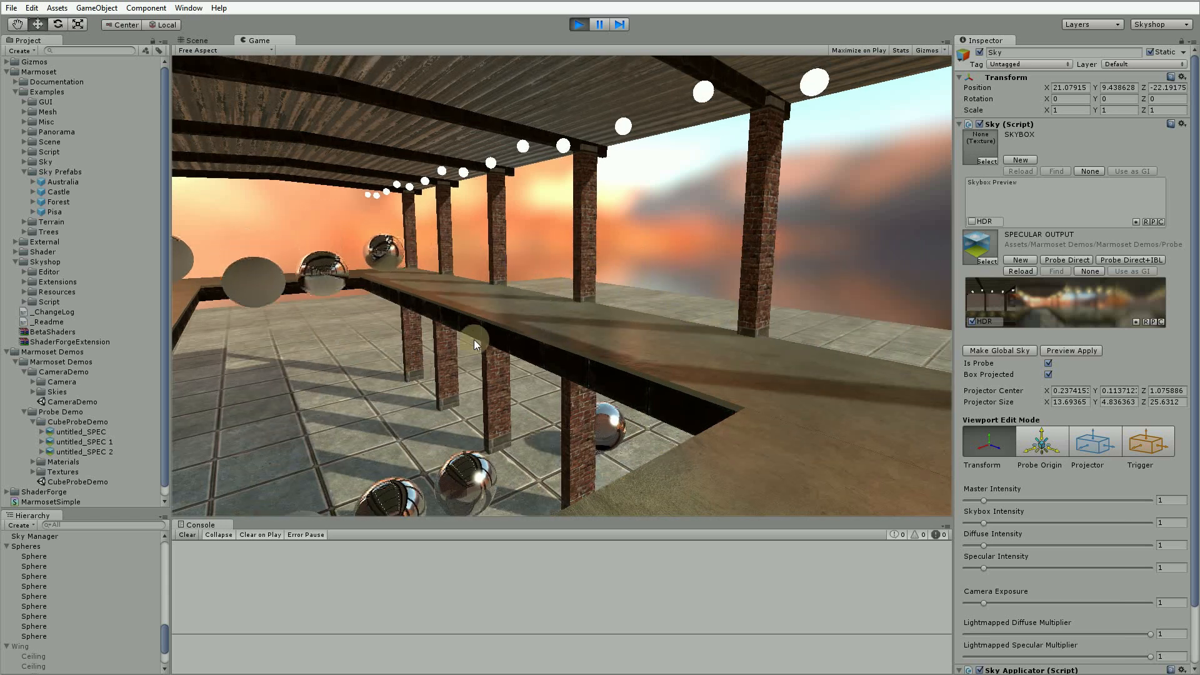
left_click(196, 40)
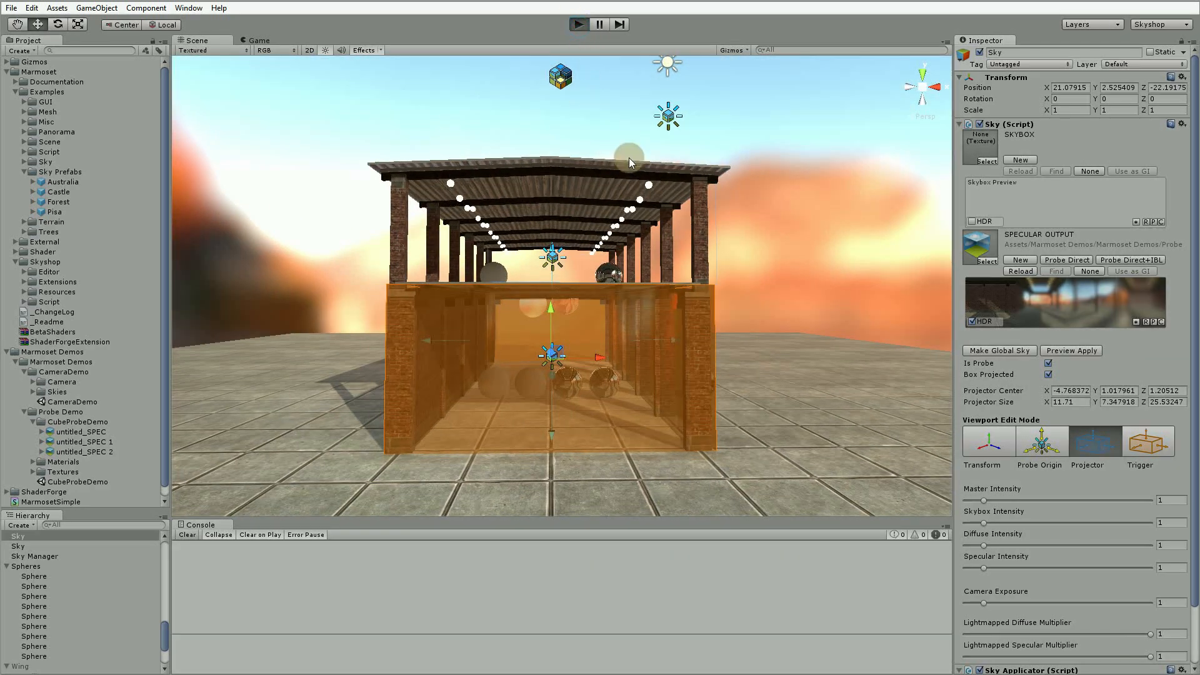
left_click(579, 24)
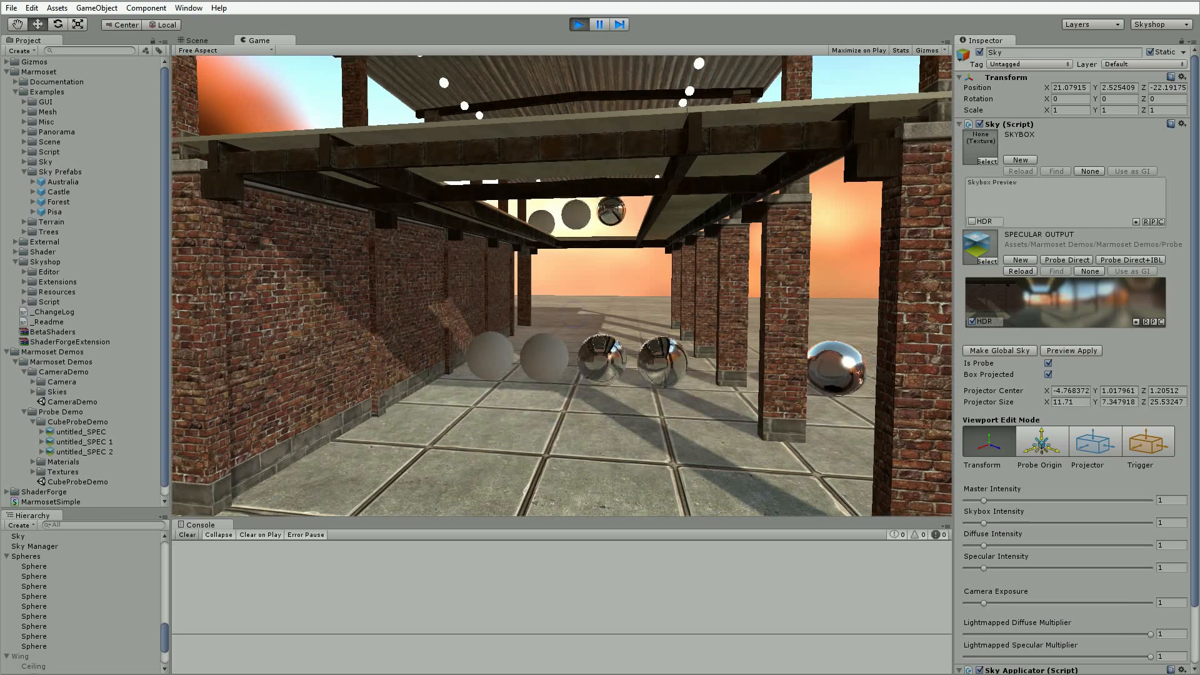
left_click(195, 40)
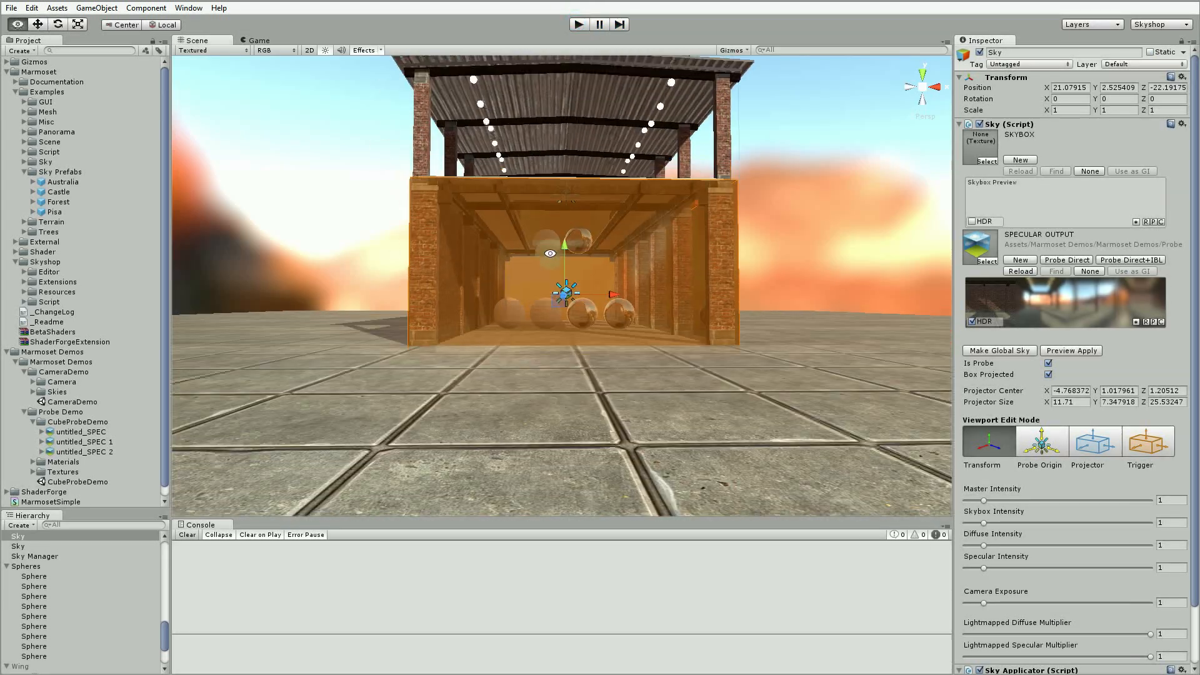
Play the scene, inspect a chrome sphere, and switch between the Game and Scene views
left_click(579, 24)
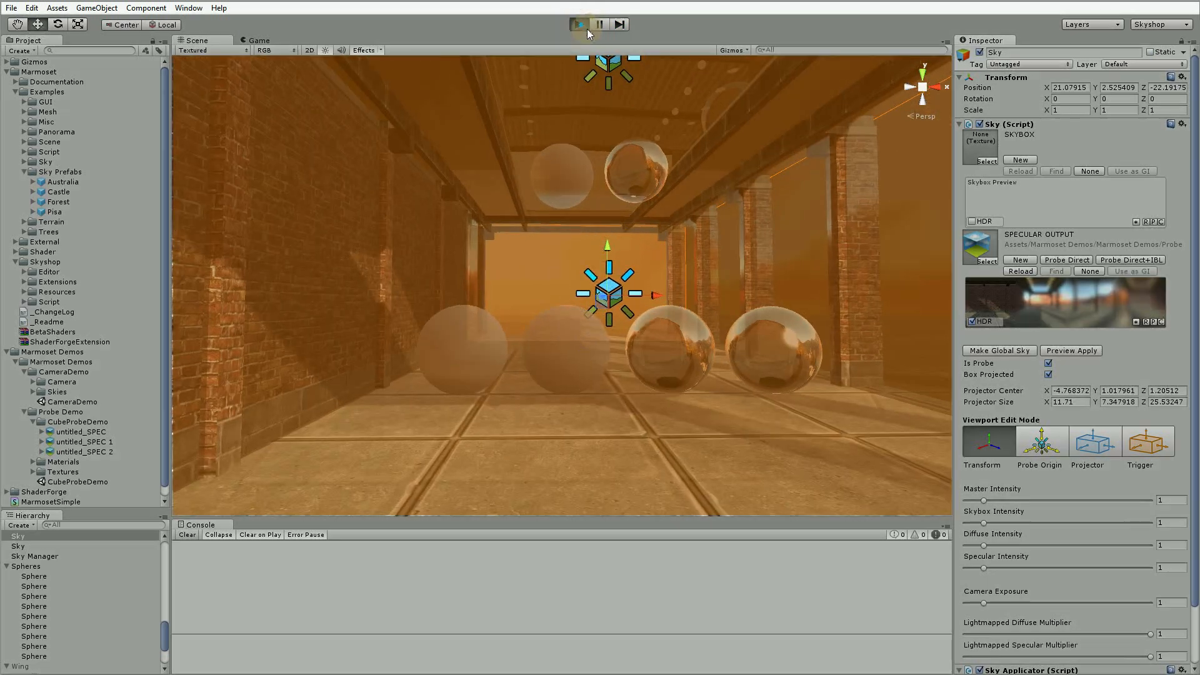
left_click(581, 24)
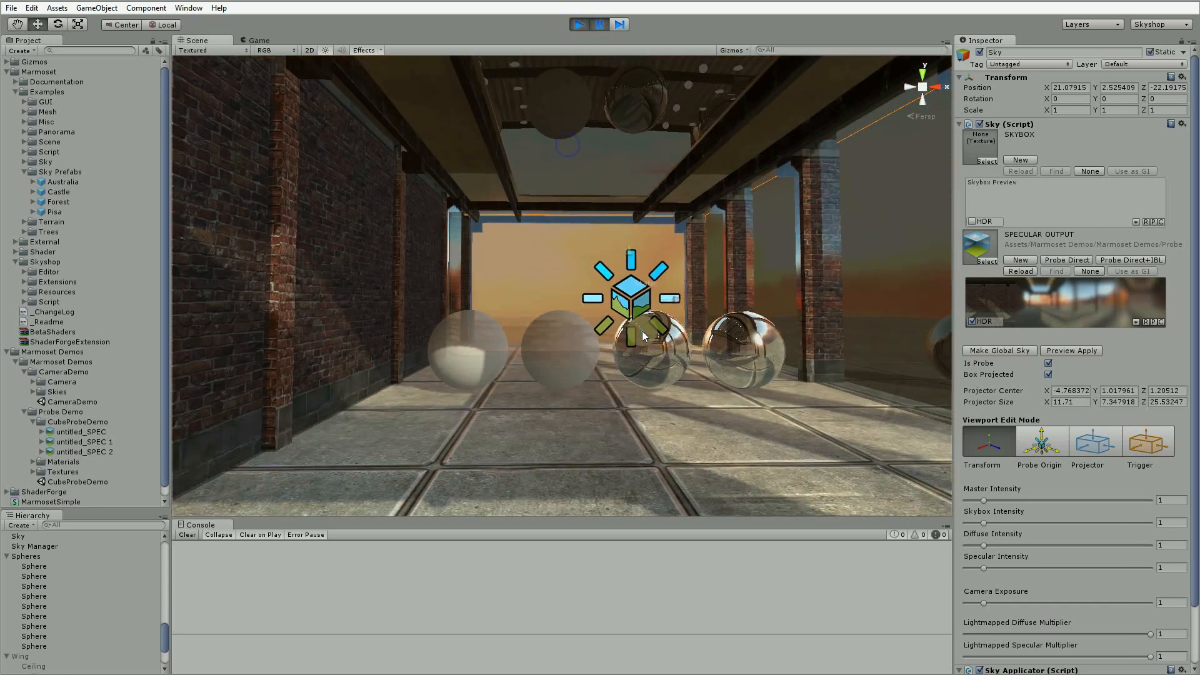
left_click(651, 341)
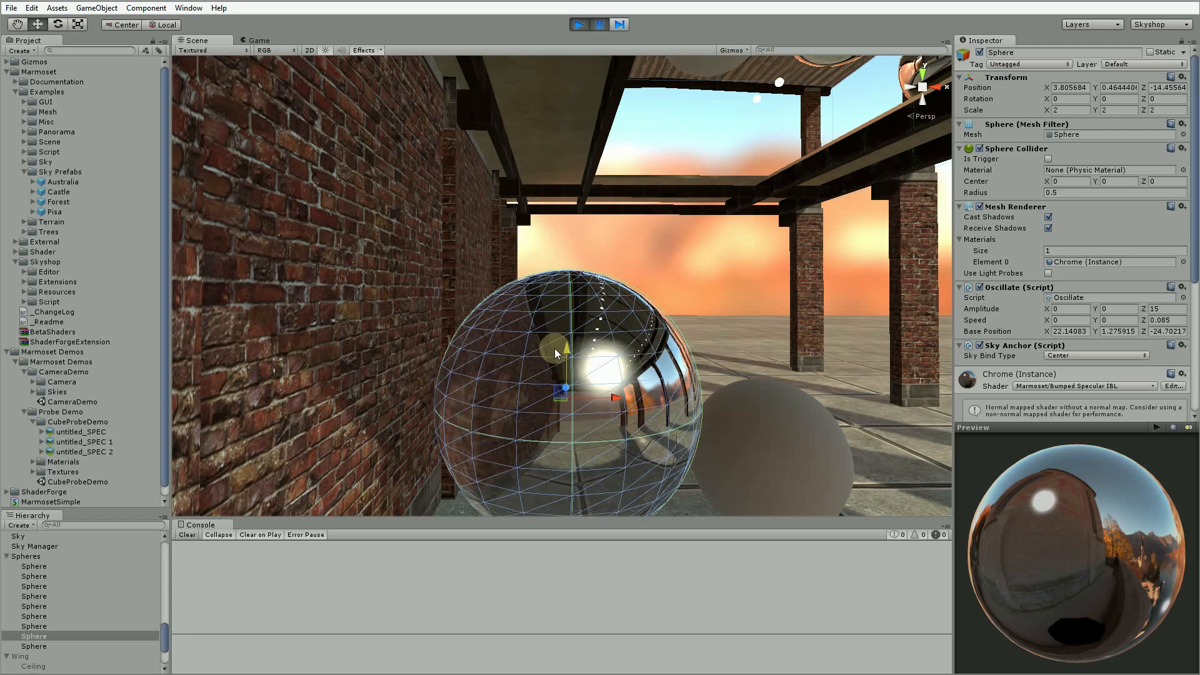
left_click(579, 24)
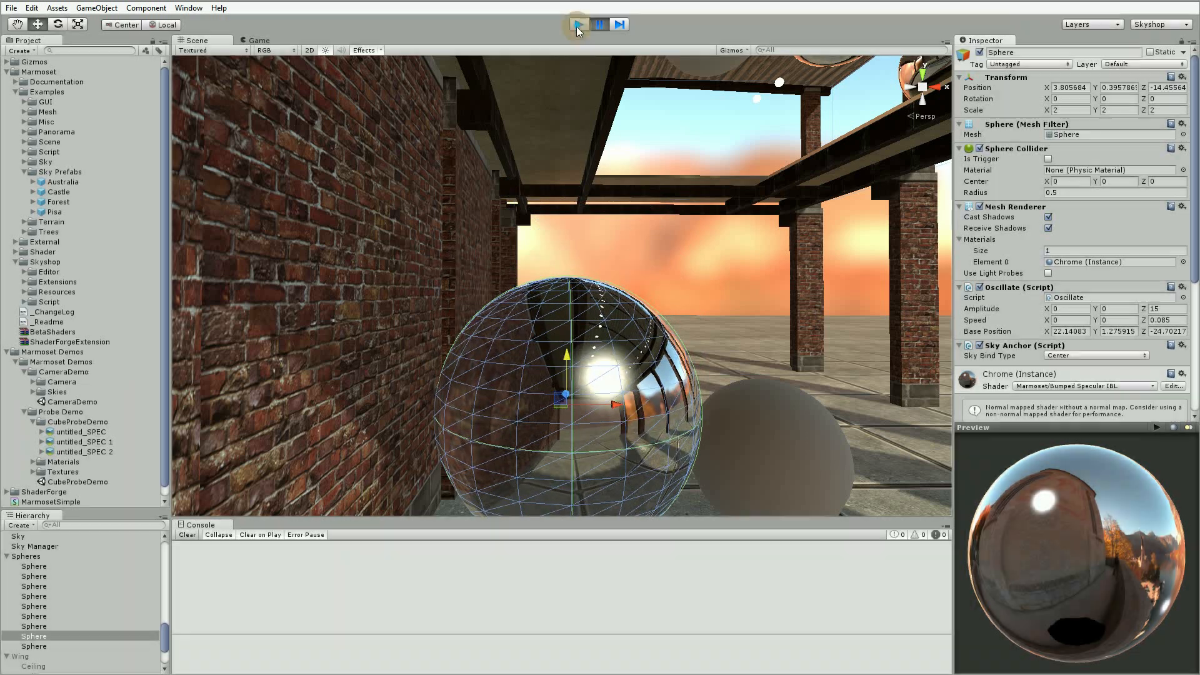
left_click(578, 24)
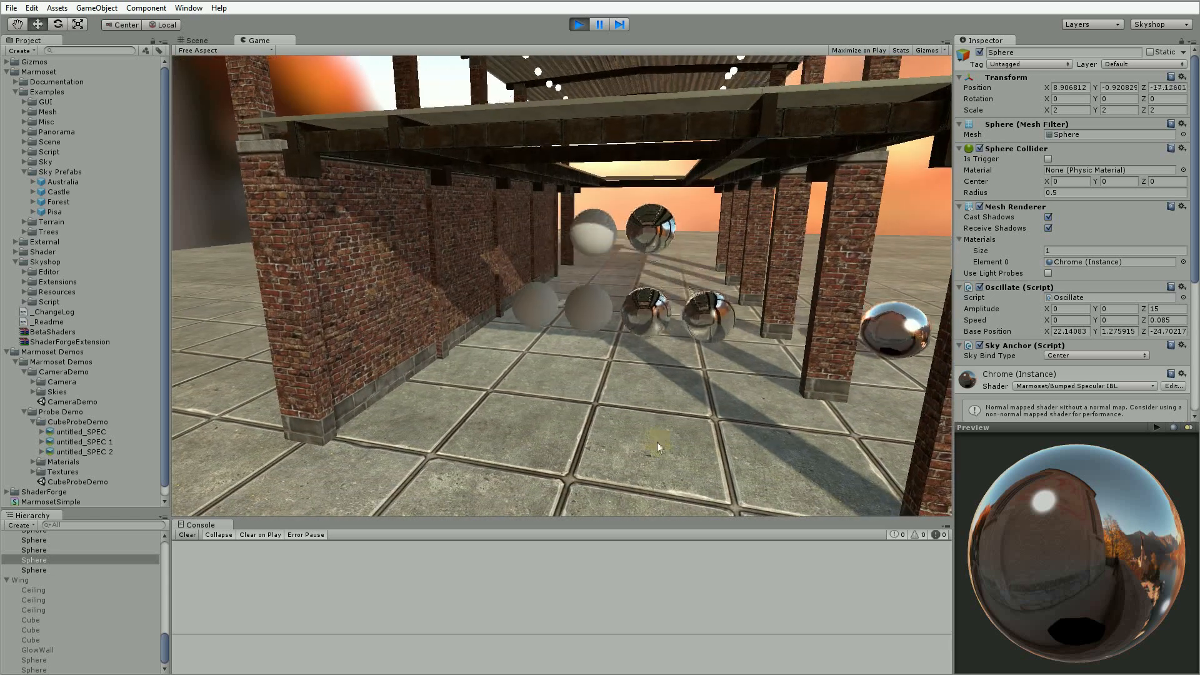
left_click(196, 40)
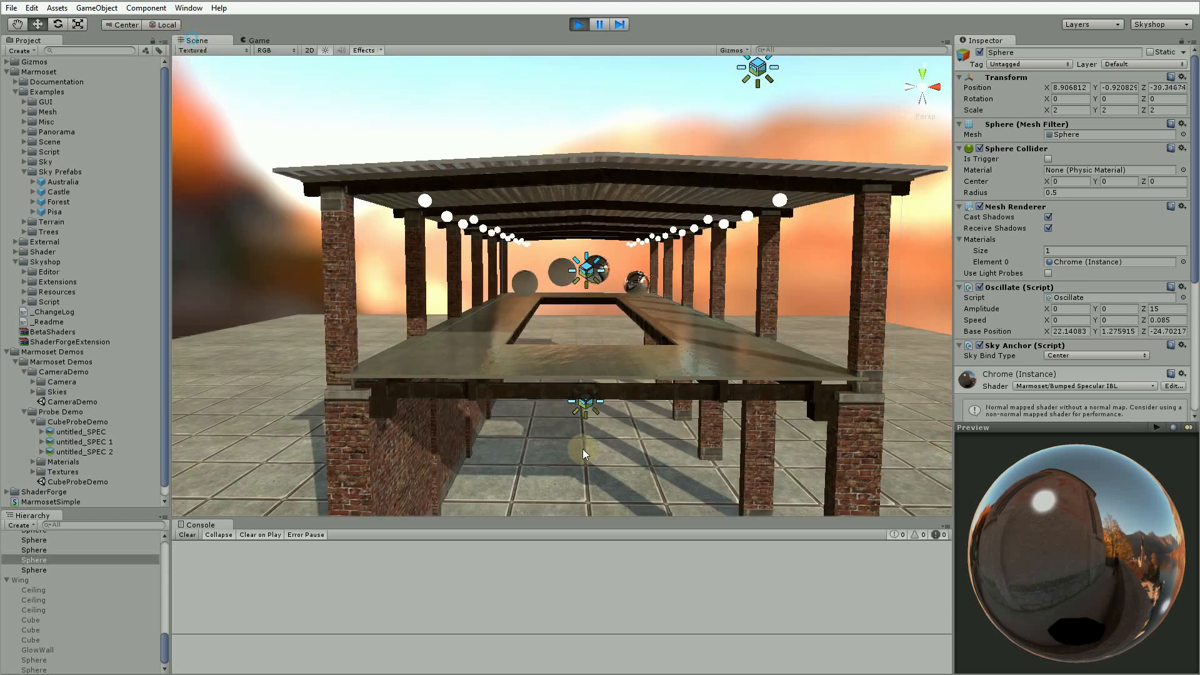
left_click(579, 23)
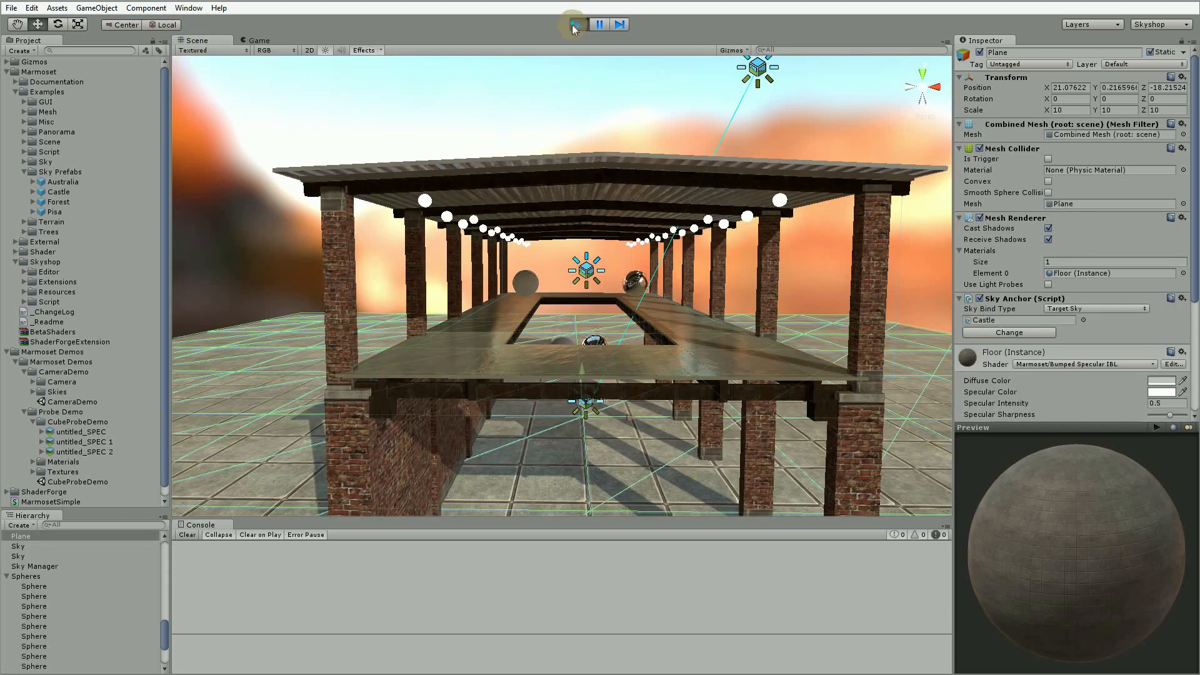
Set the floor material's Specular Intensity to 1 and choose a new Sky Bind Type
left_click(579, 24)
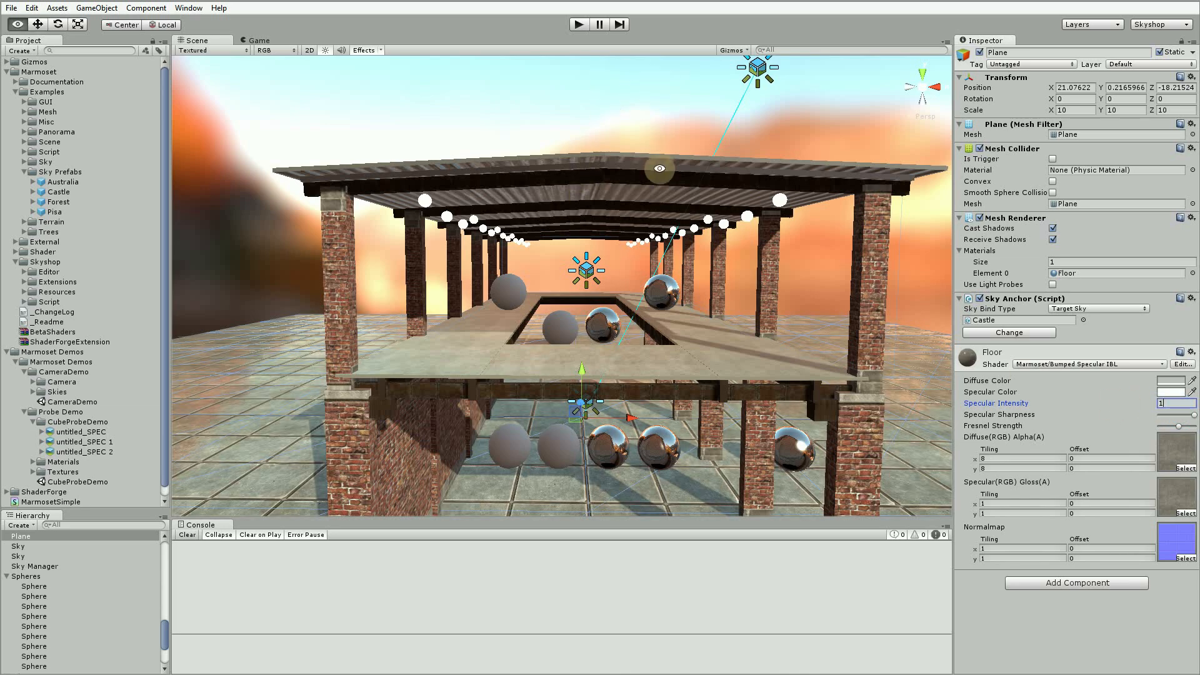
left_click(35, 565)
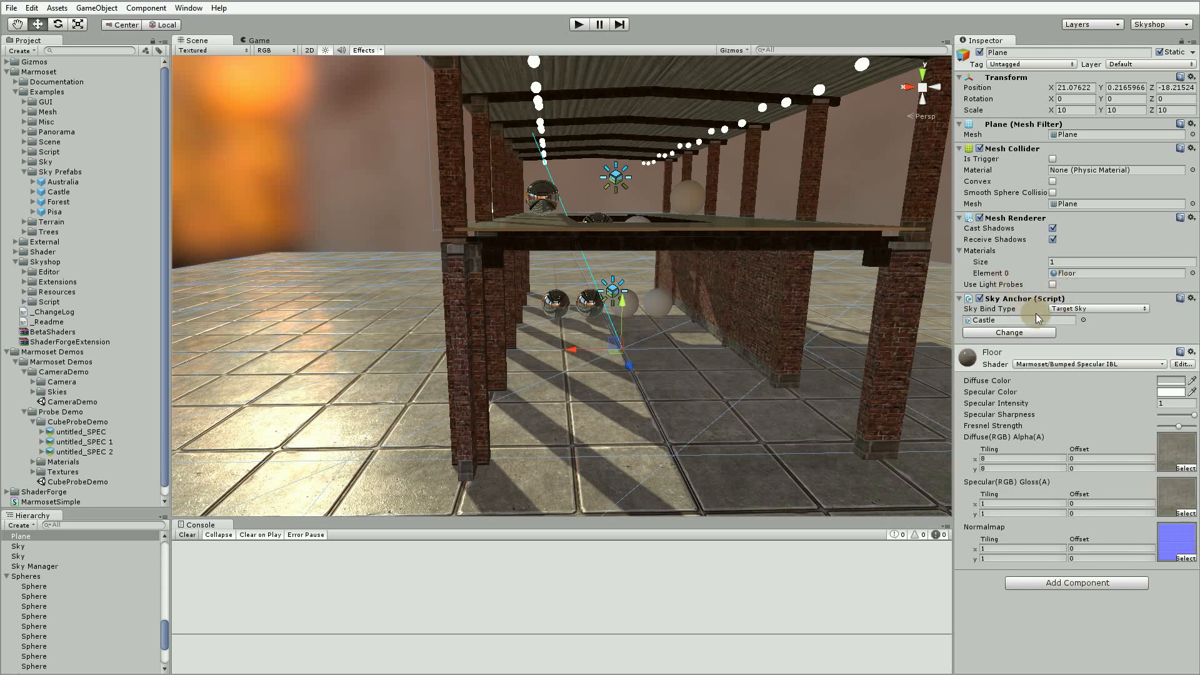
left_click(1095, 308)
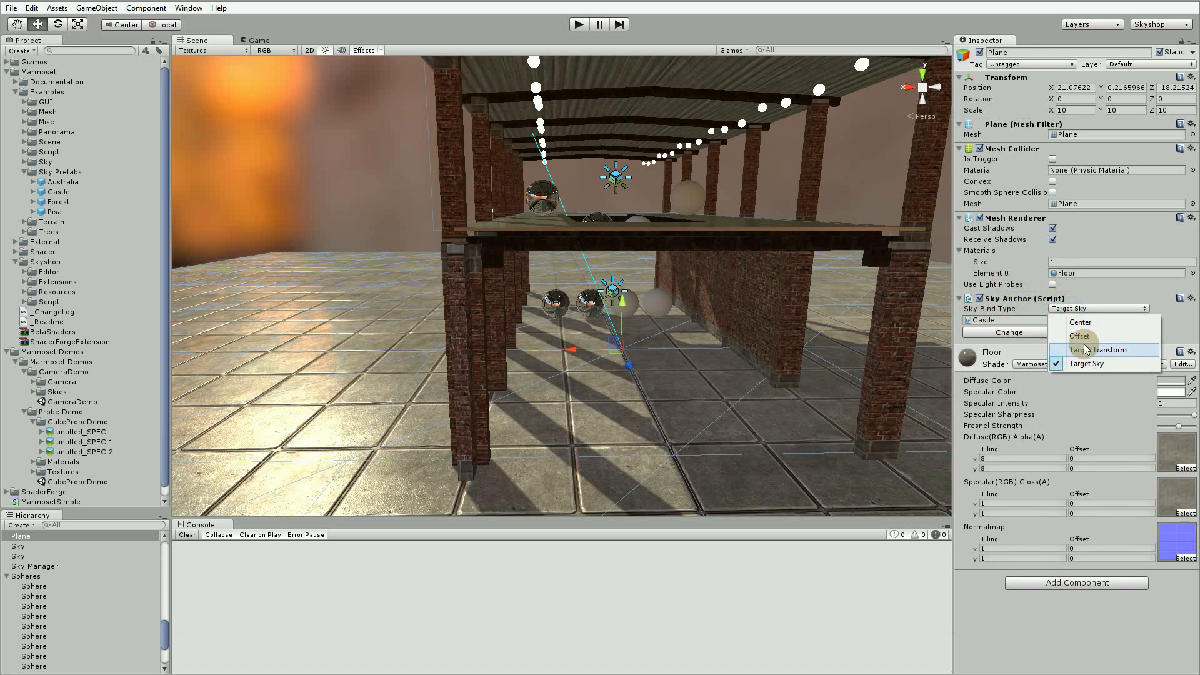
left_click(1079, 321)
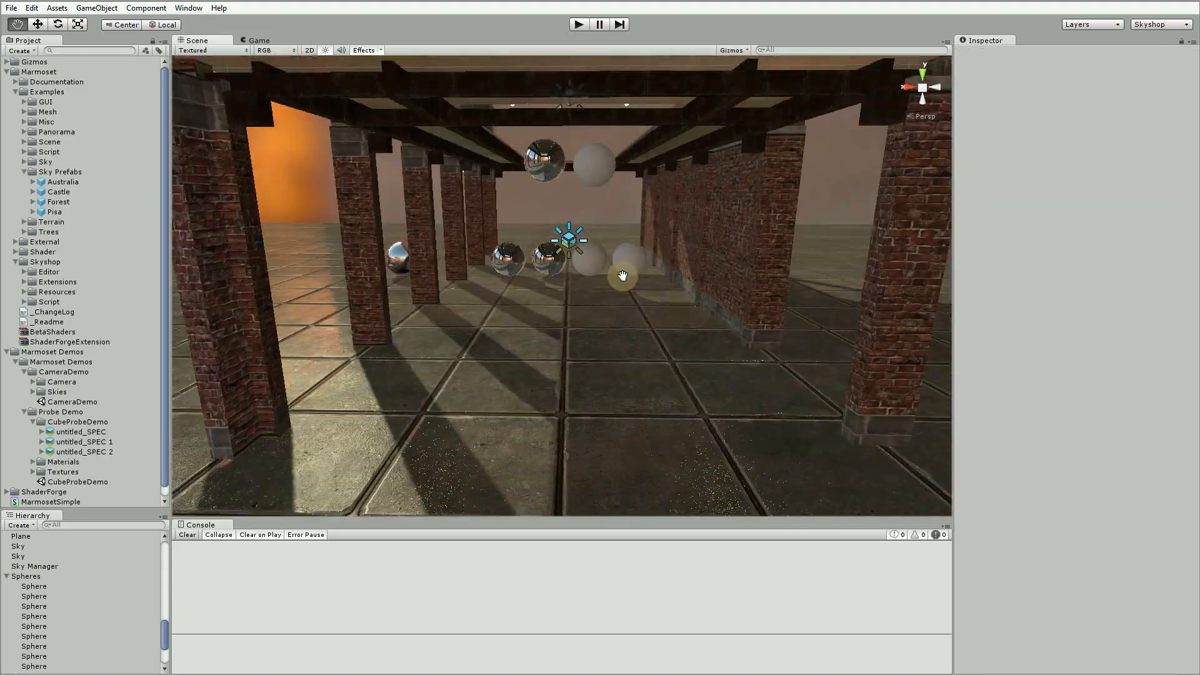
left_click(18, 556)
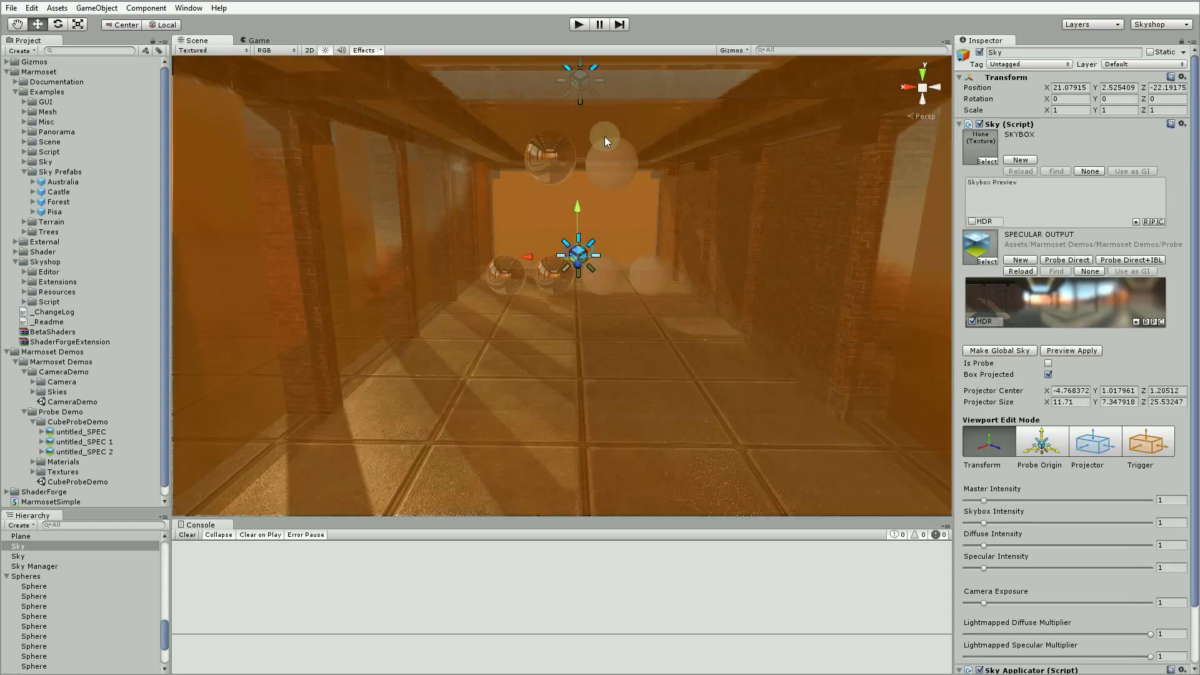
Select the floor plane and the Sky's projector bounds, then preview the glossy floor in Play mode
left_click(579, 24)
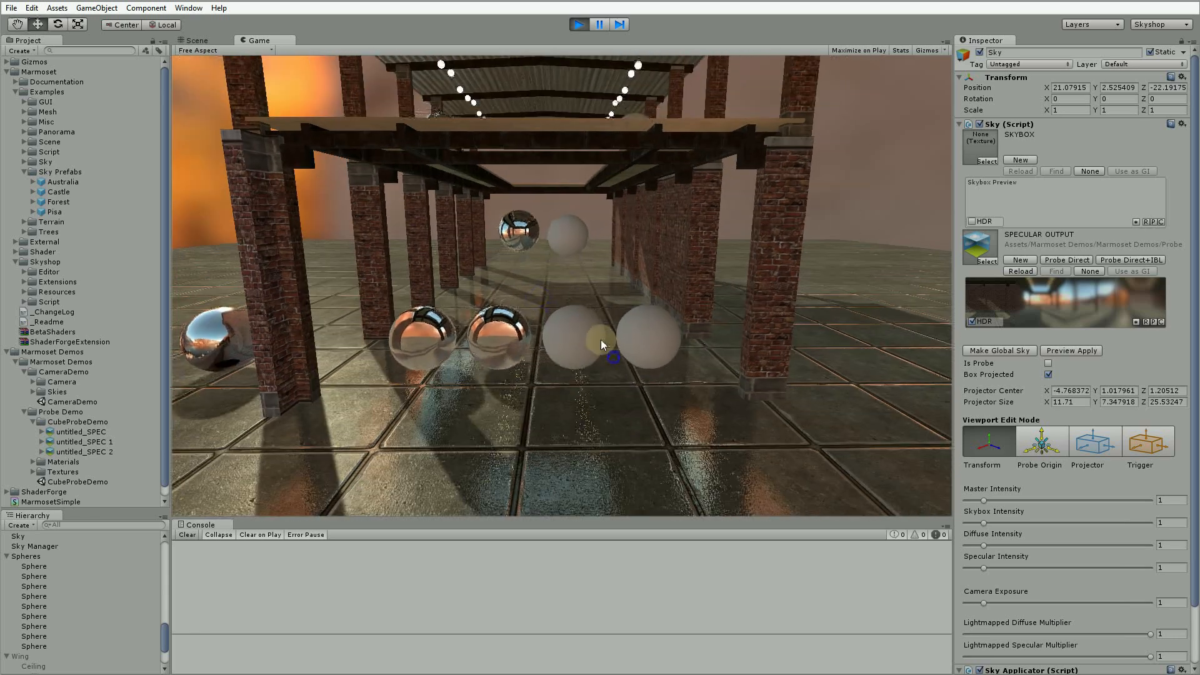
left_click(196, 40)
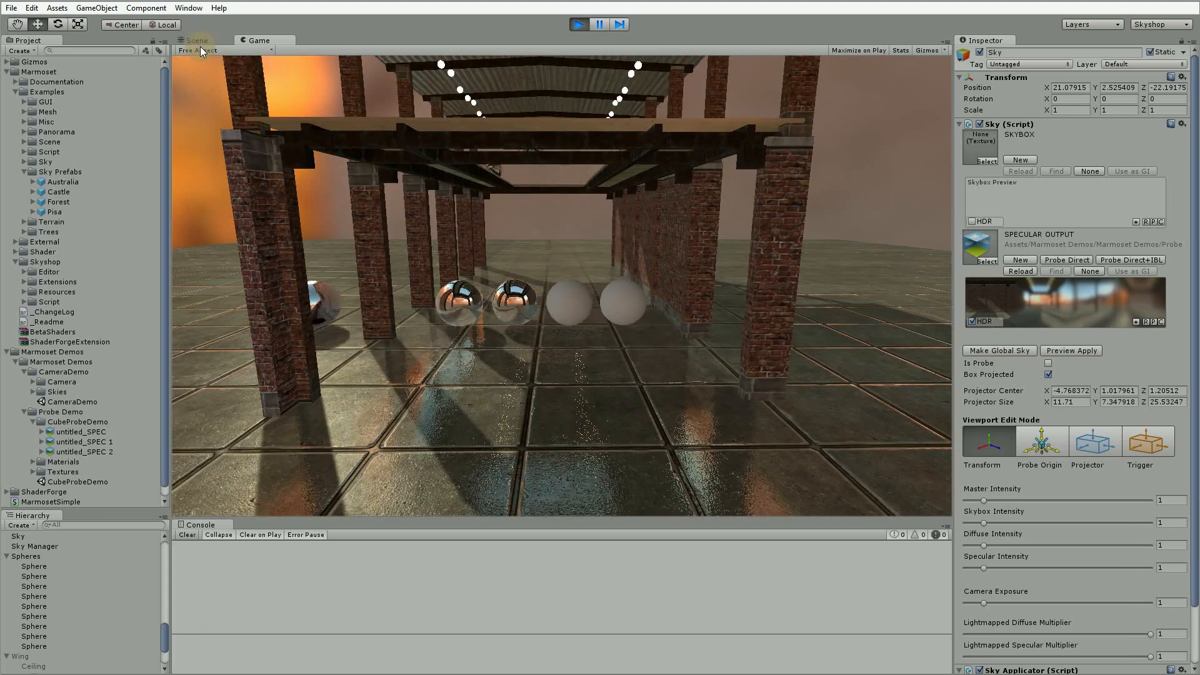
left_click(198, 40)
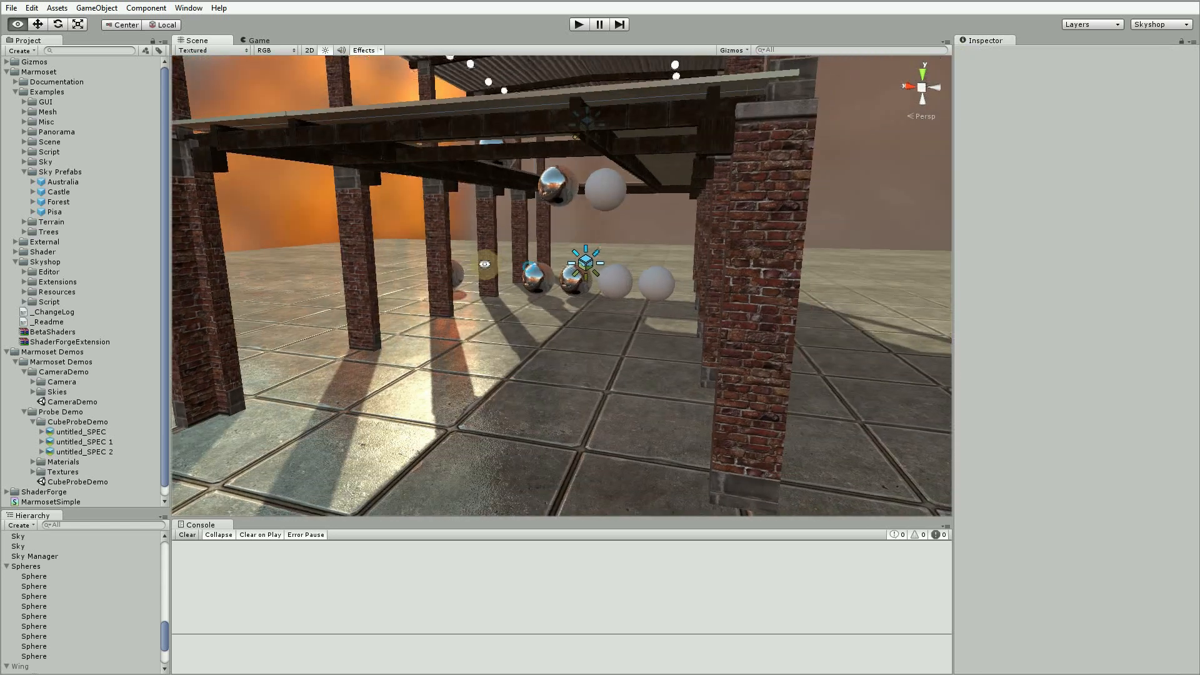
left_click(551, 321)
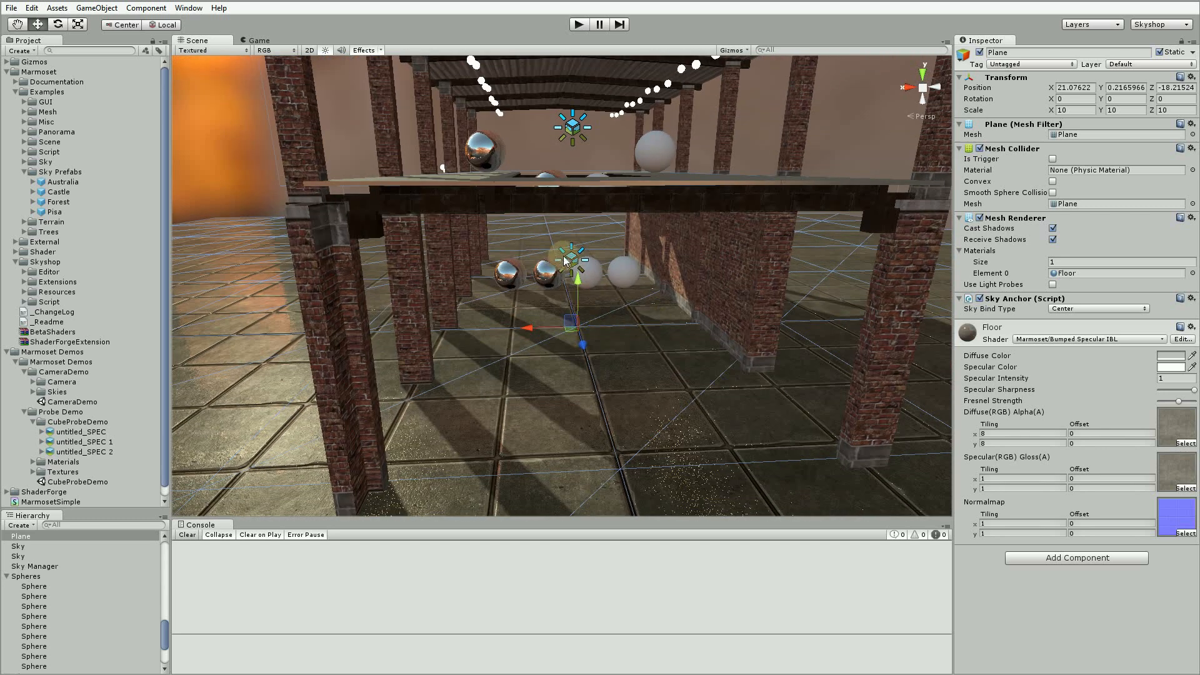
left_click(17, 556)
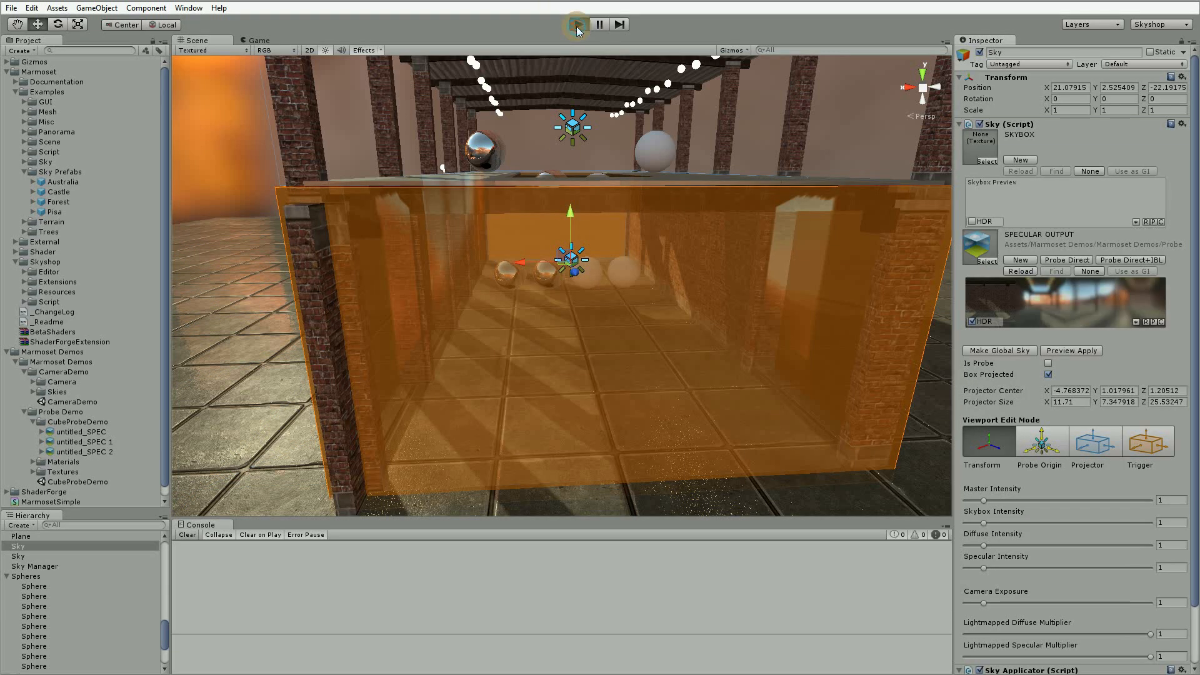
left_click(577, 23)
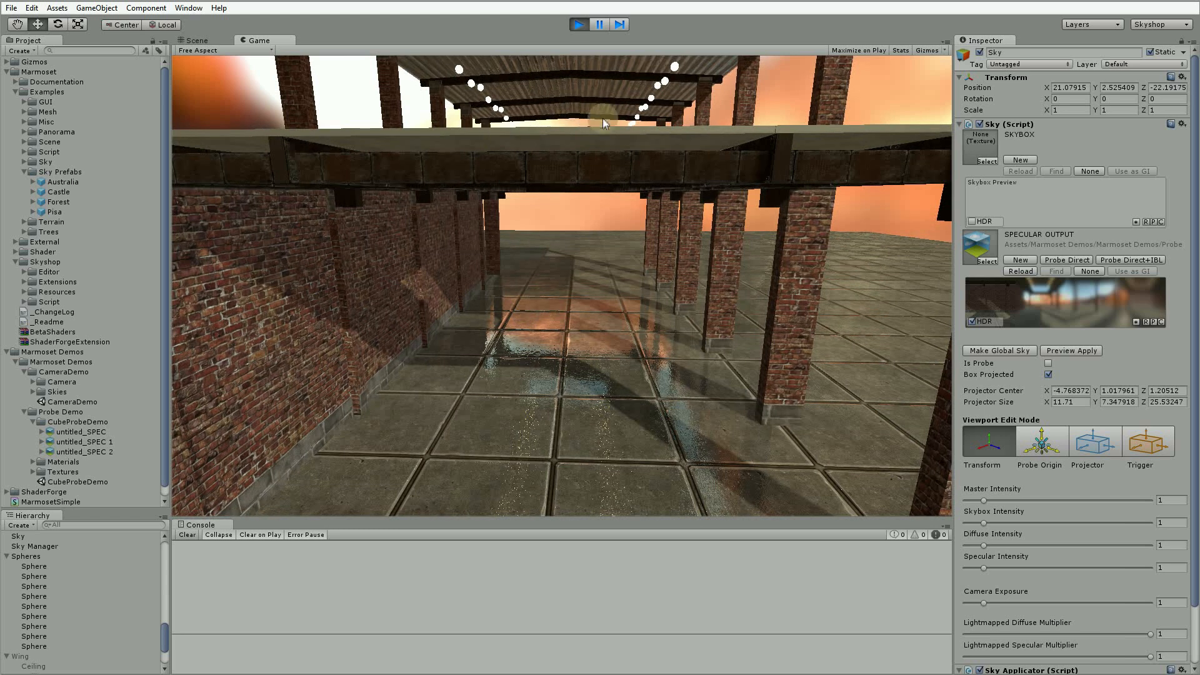
Exit Play mode and return to the Scene tab showing the corridor and spheres
left_click(579, 24)
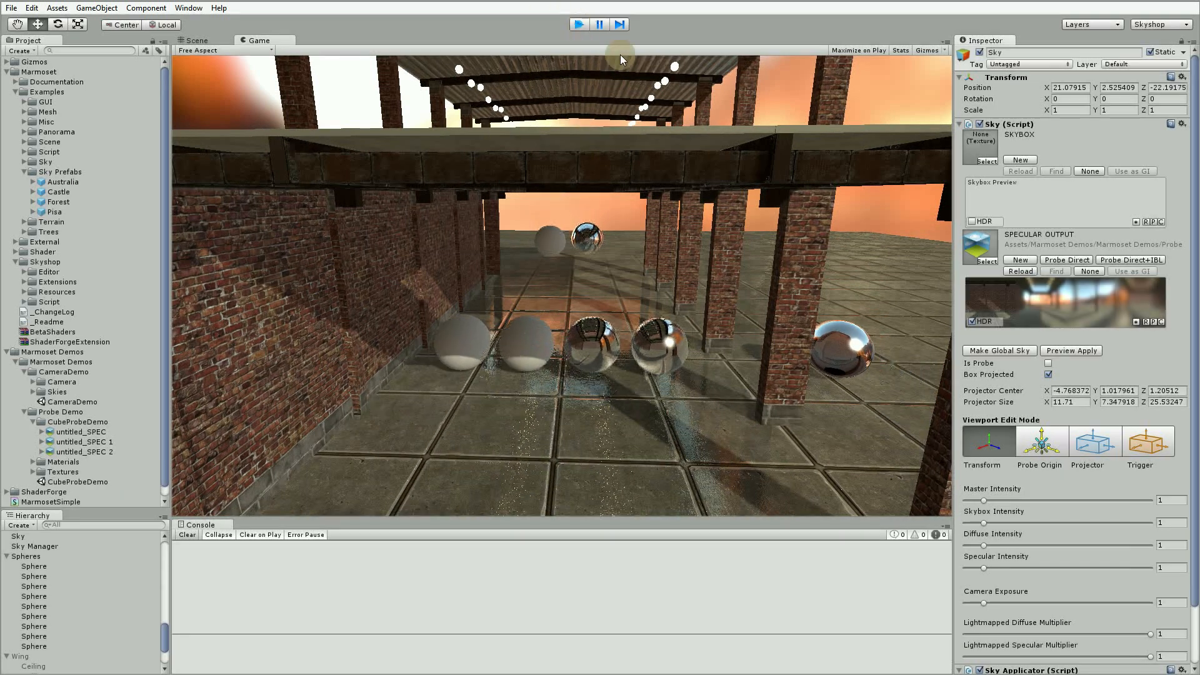
left_click(197, 40)
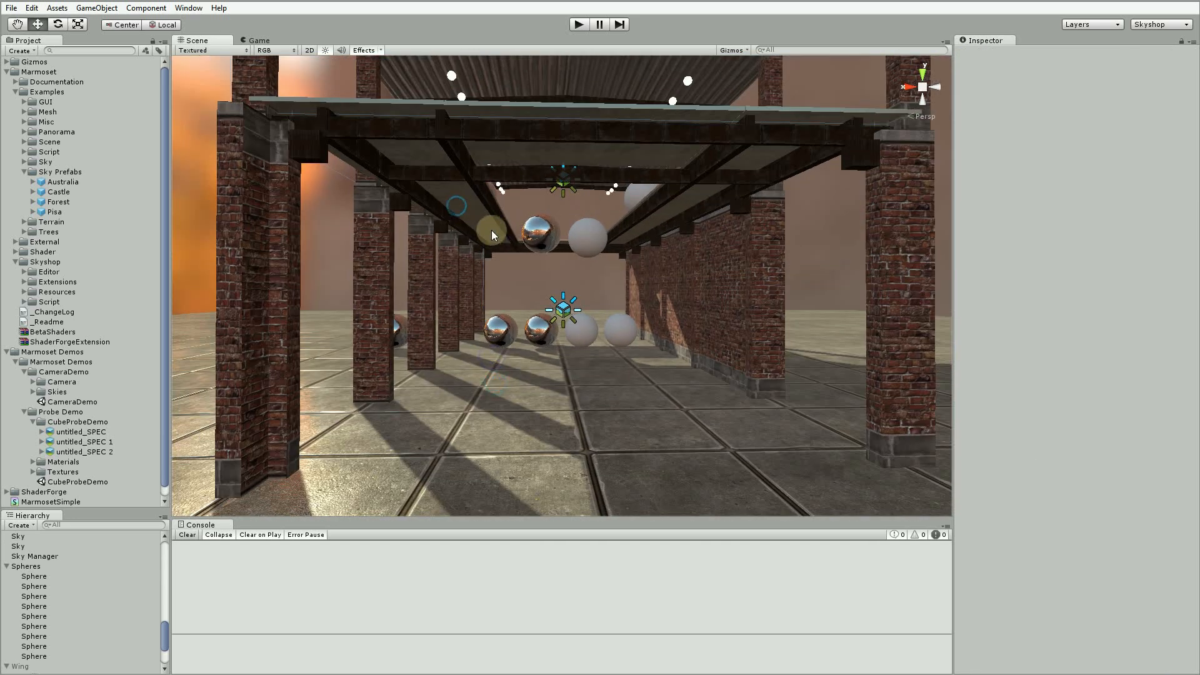
mouse_move(461, 201)
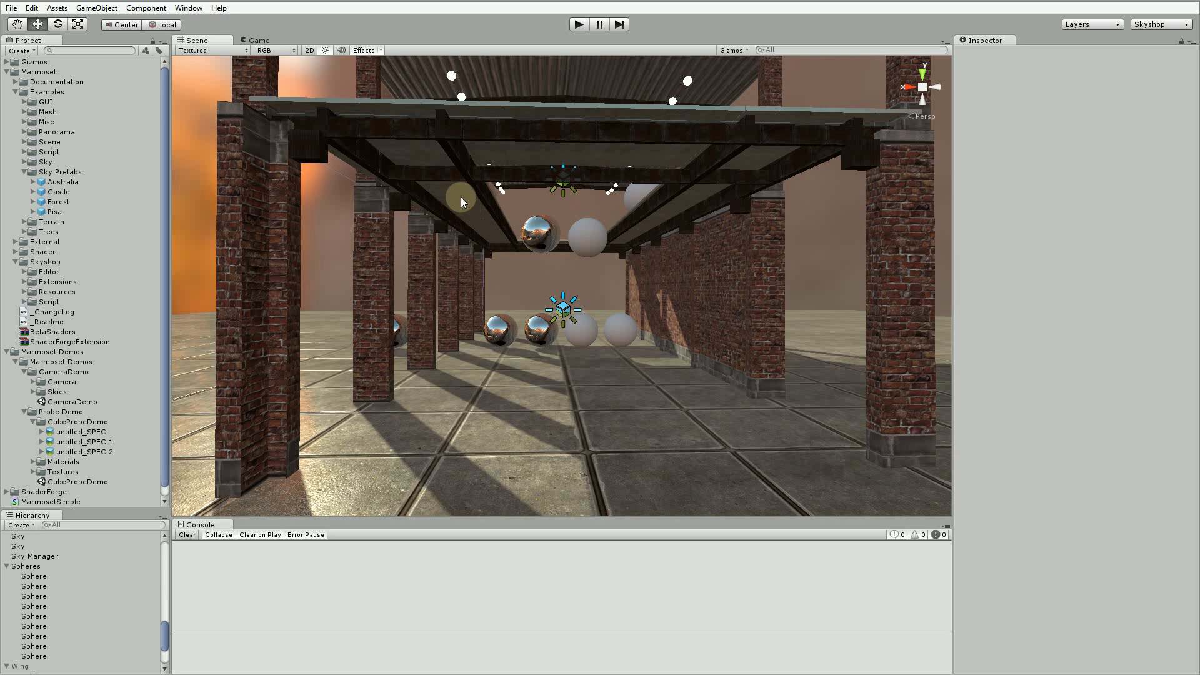
Set the floor Plane's Sky Bind Type to Target Sky (Castle) and enter Play mode
left_click(432, 176)
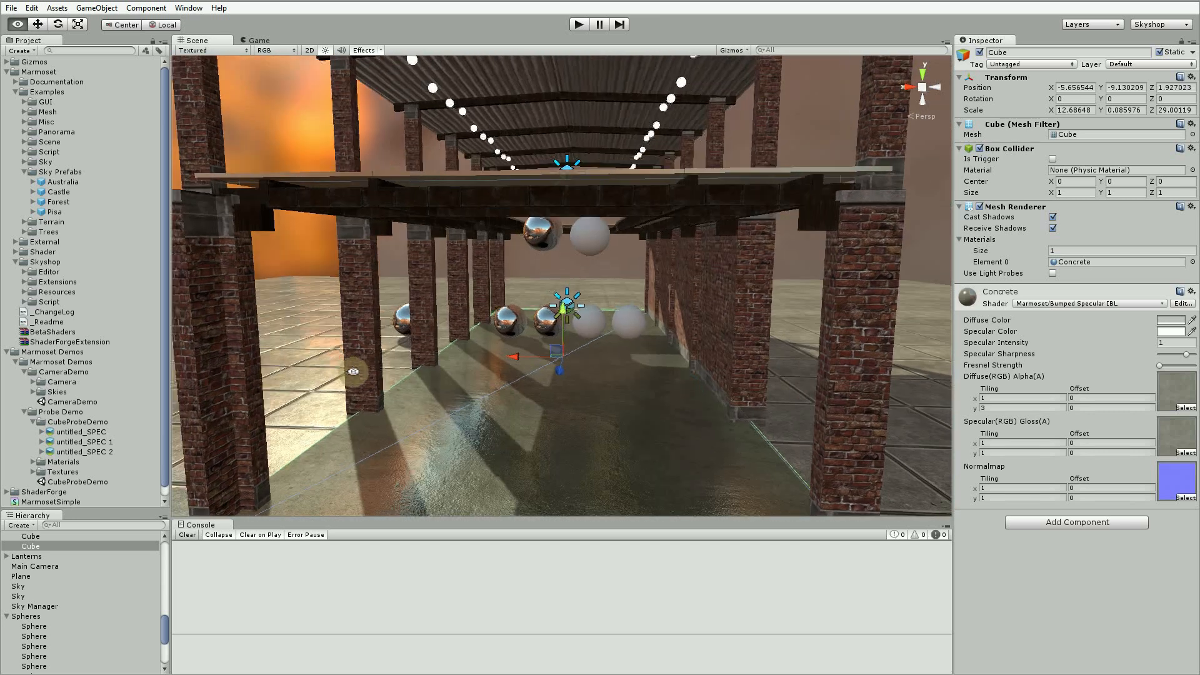
left_click(20, 576)
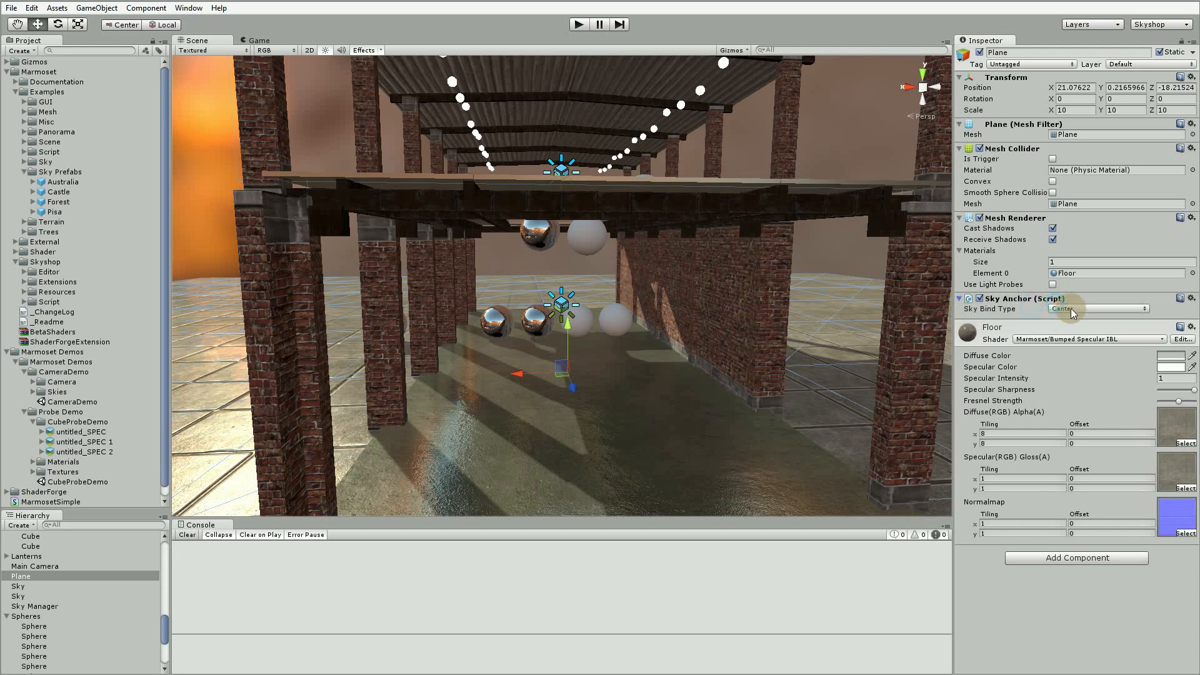
left_click(1095, 308)
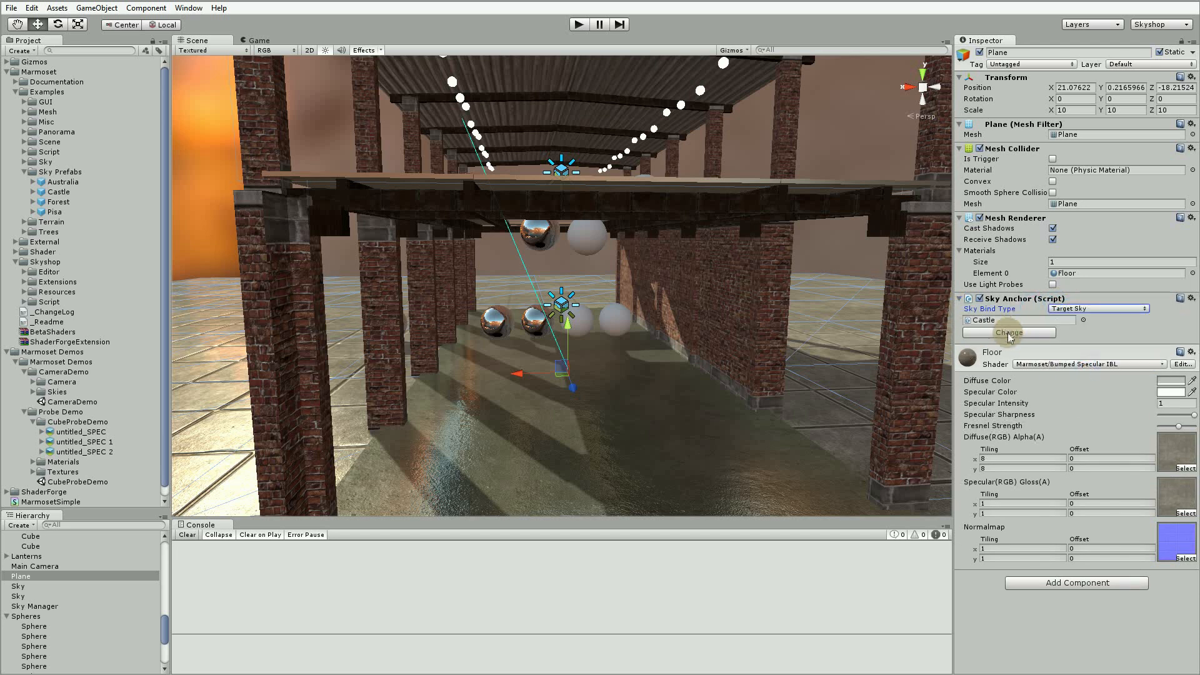
left_click(579, 23)
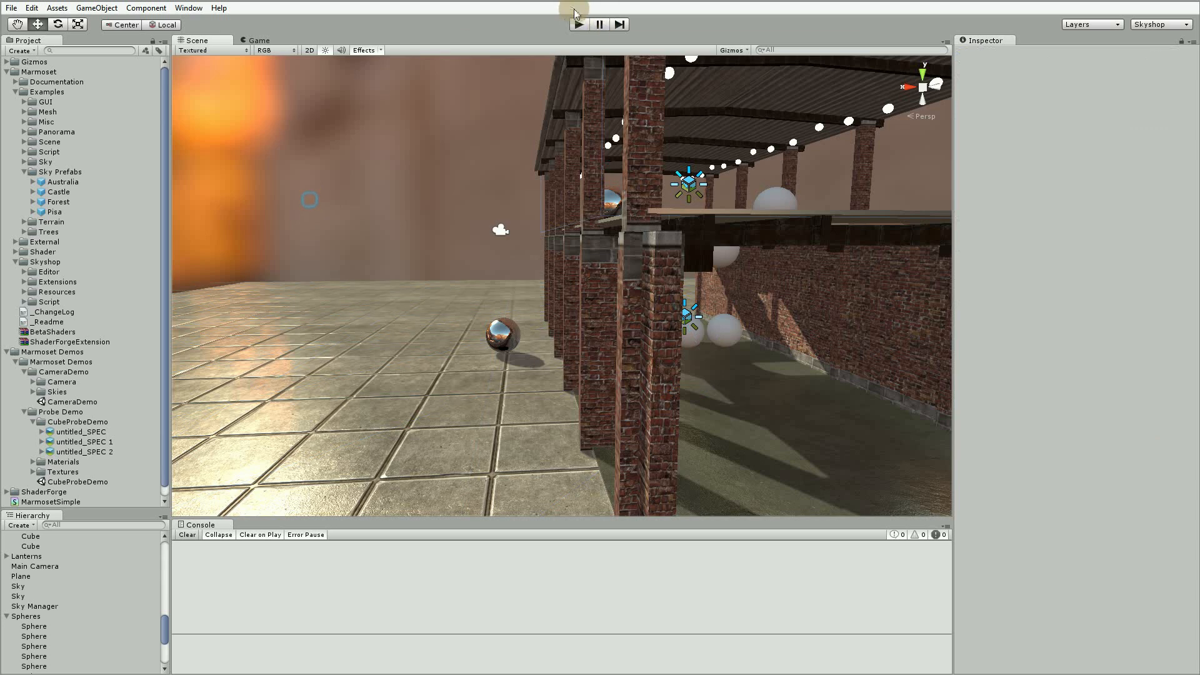
left_click(579, 24)
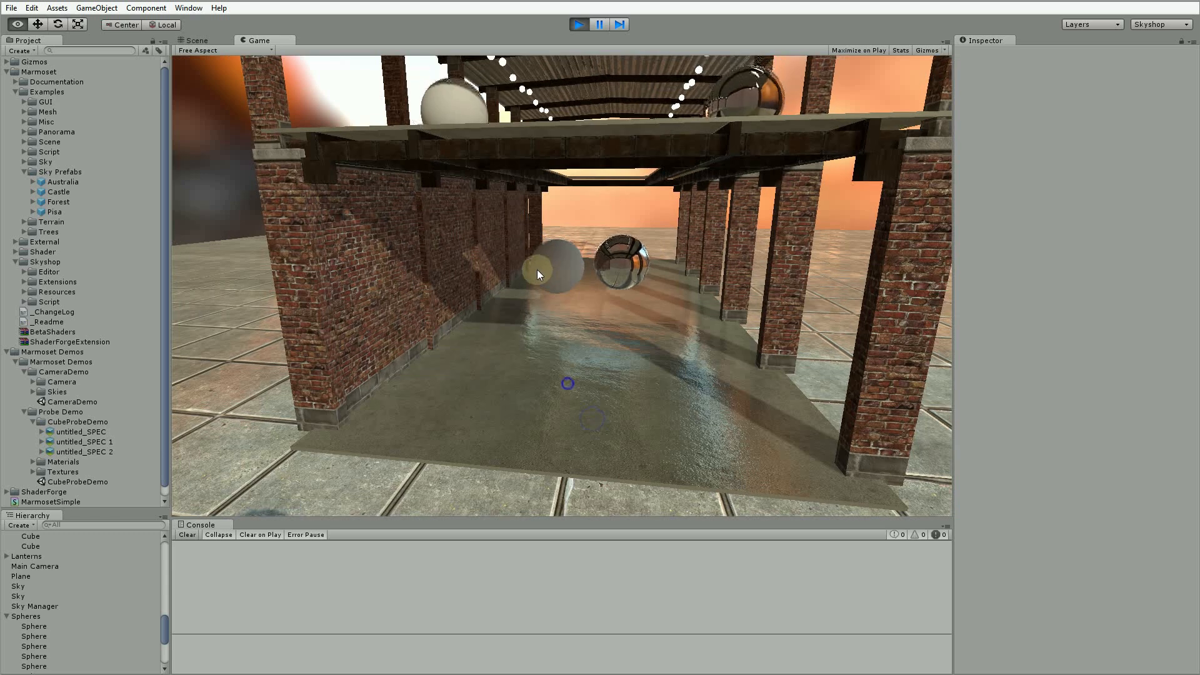
Exit Play mode to stop the preview
left_click(578, 24)
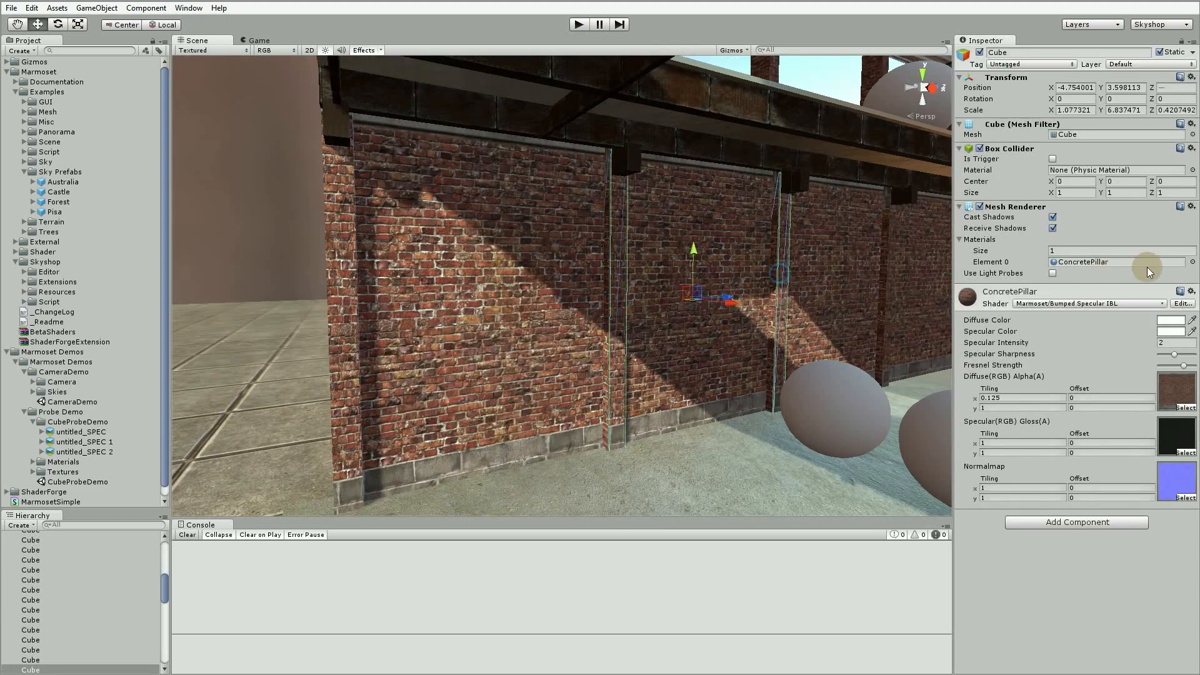
Confirm capturing the sky as a probe and view the chrome spheres reflecting the corridor
left_click(1193, 261)
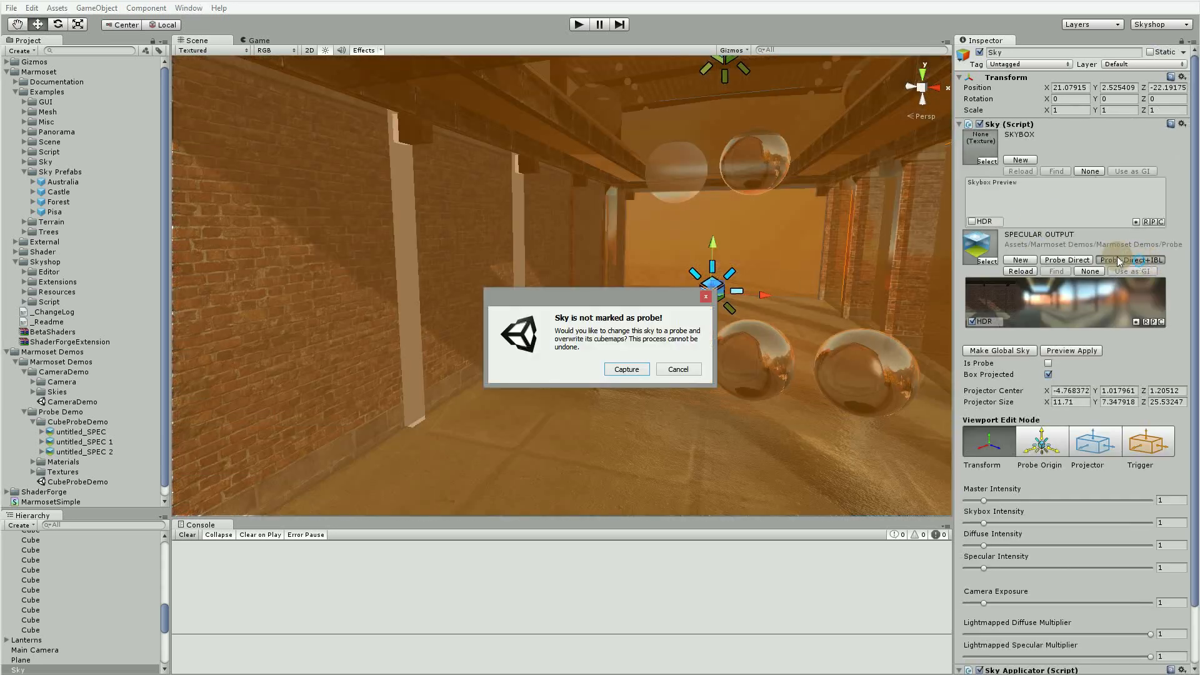
left_click(625, 369)
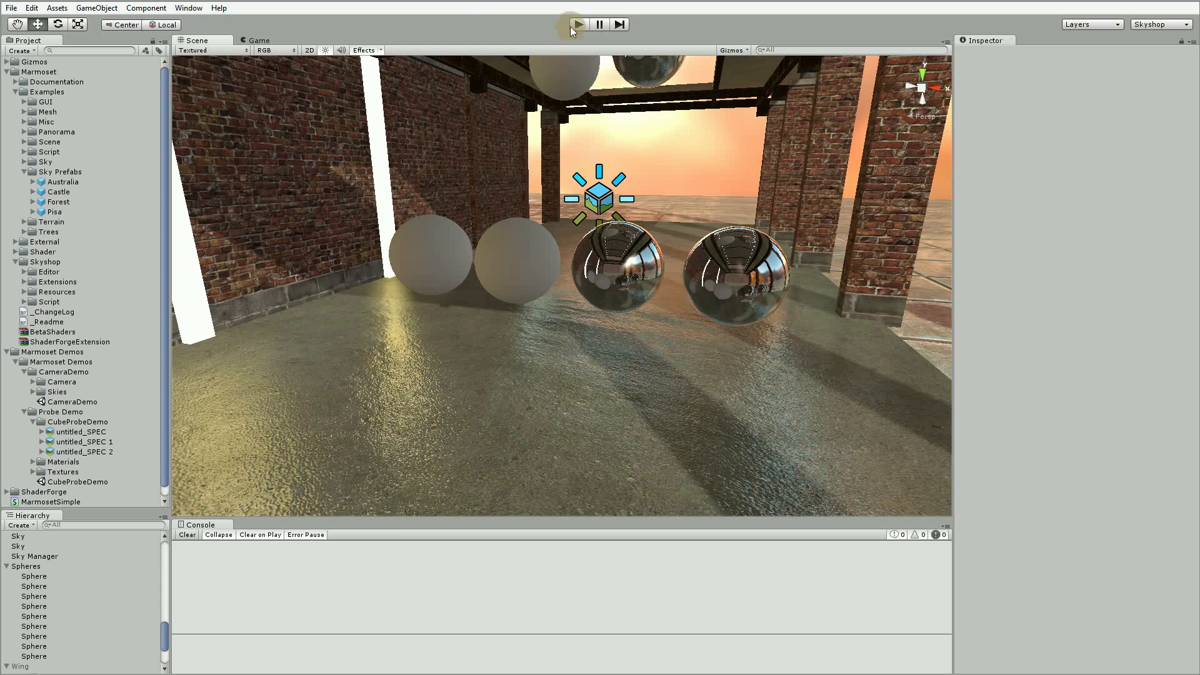
Play the scene to watch oscillating chrome spheres reflect the warehouse, then stop and select a sphere
left_click(577, 23)
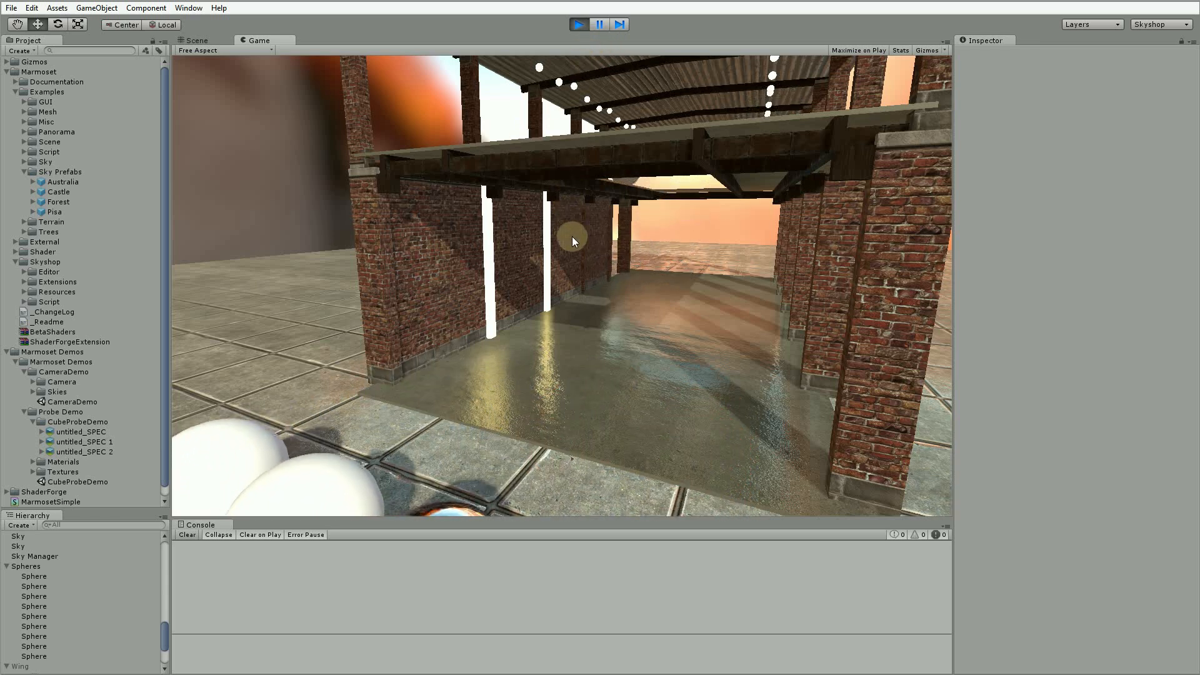
left_click(579, 24)
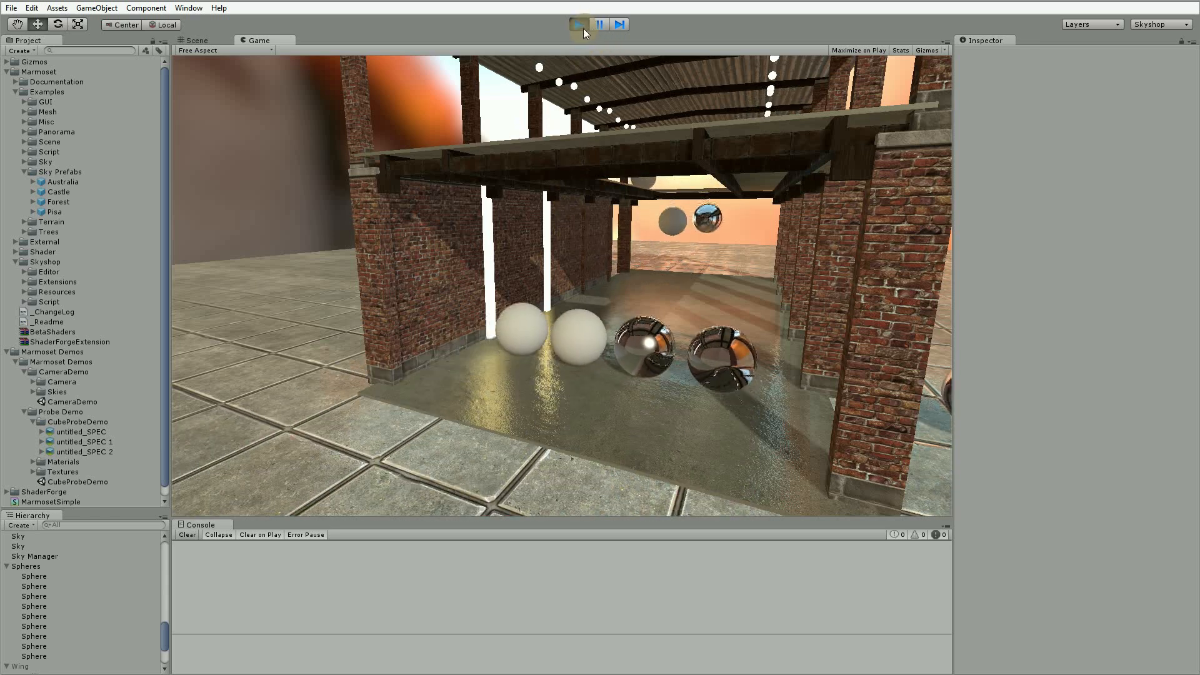
left_click(580, 24)
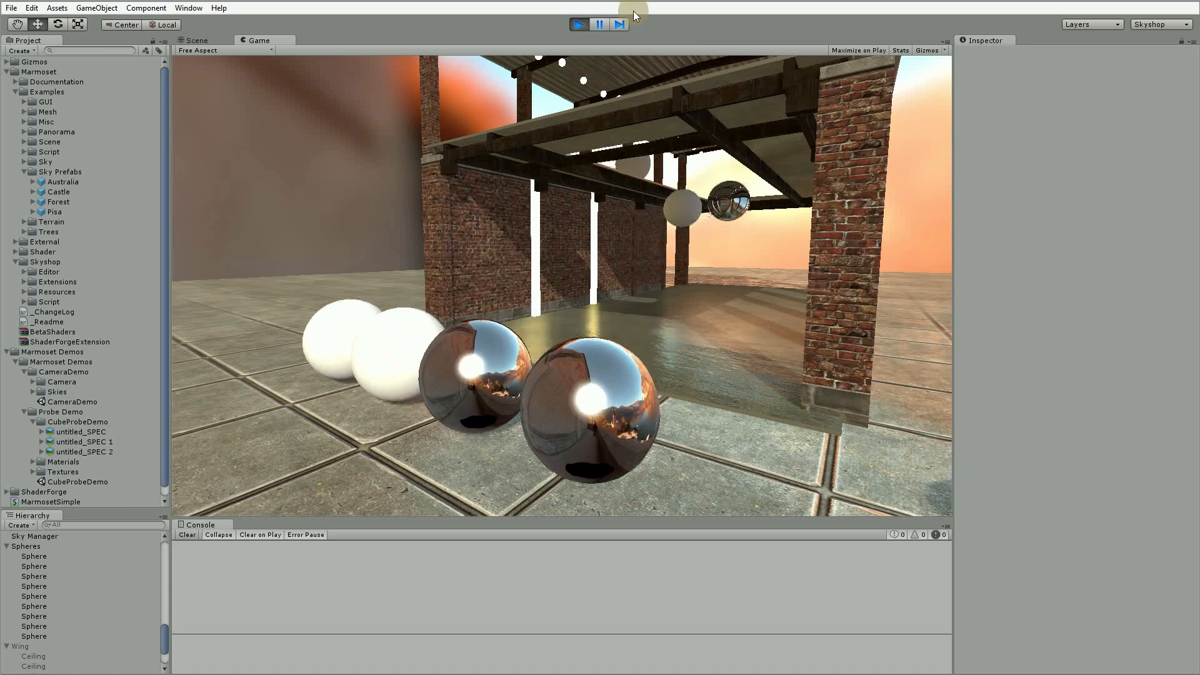
left_click(600, 24)
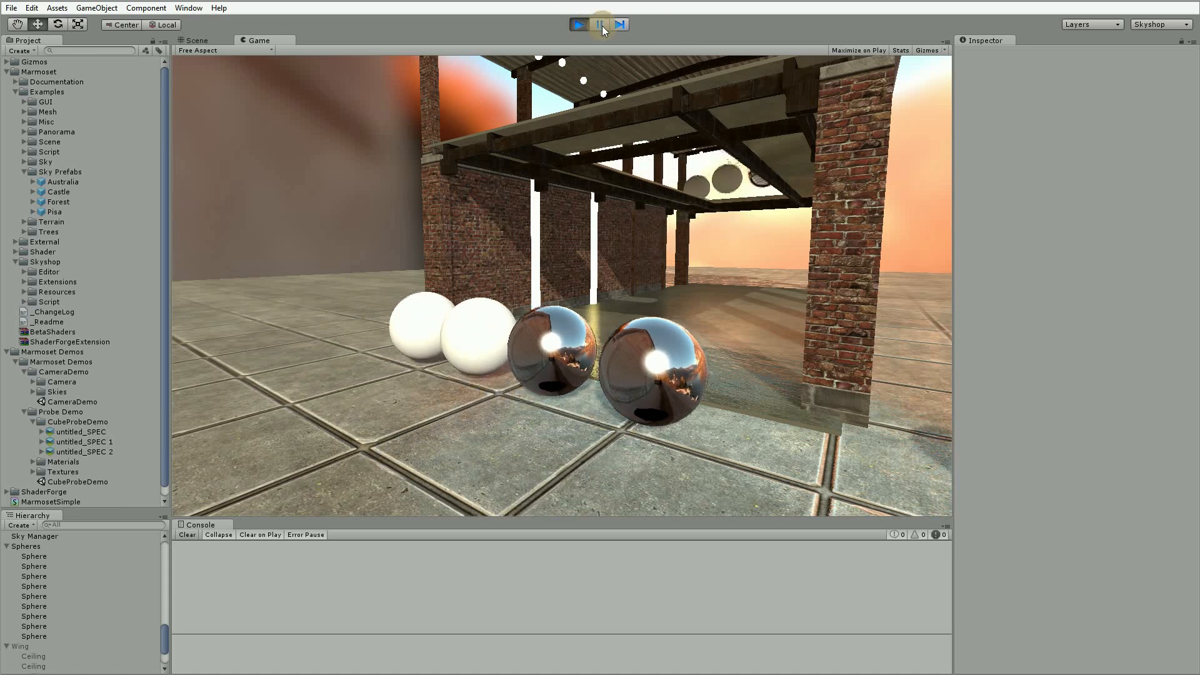
left_click(196, 40)
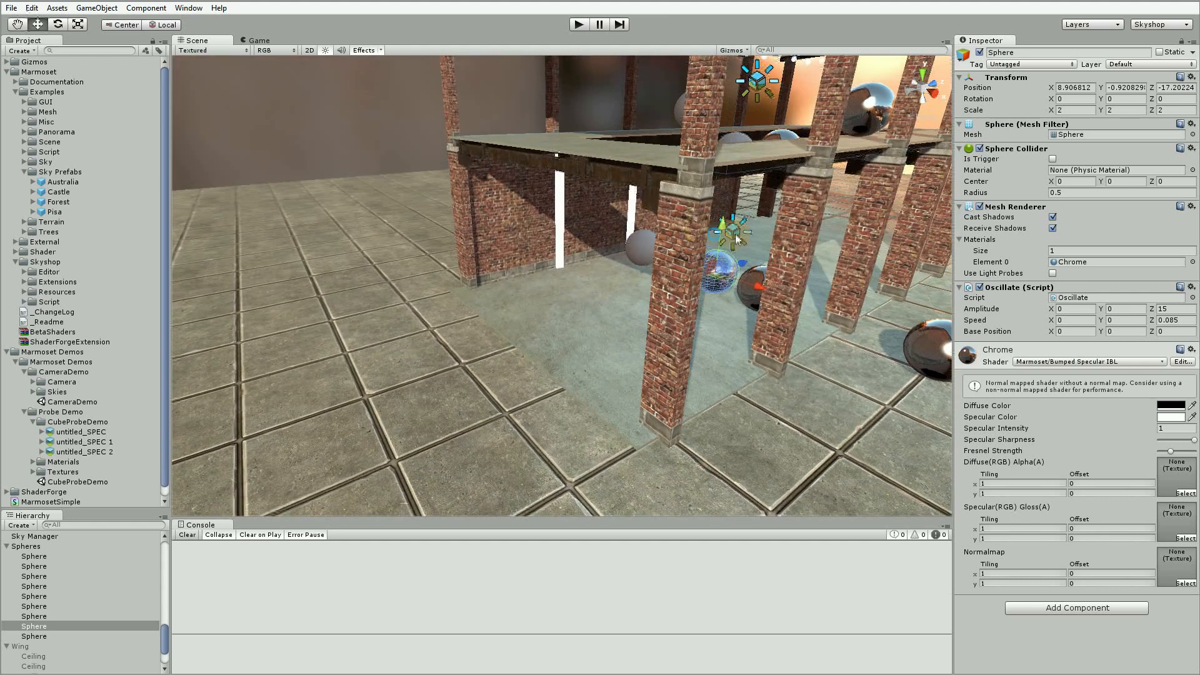
Select Sky and enlarge its projector box to about 17 x 7.5 x 40.6
left_click(18, 545)
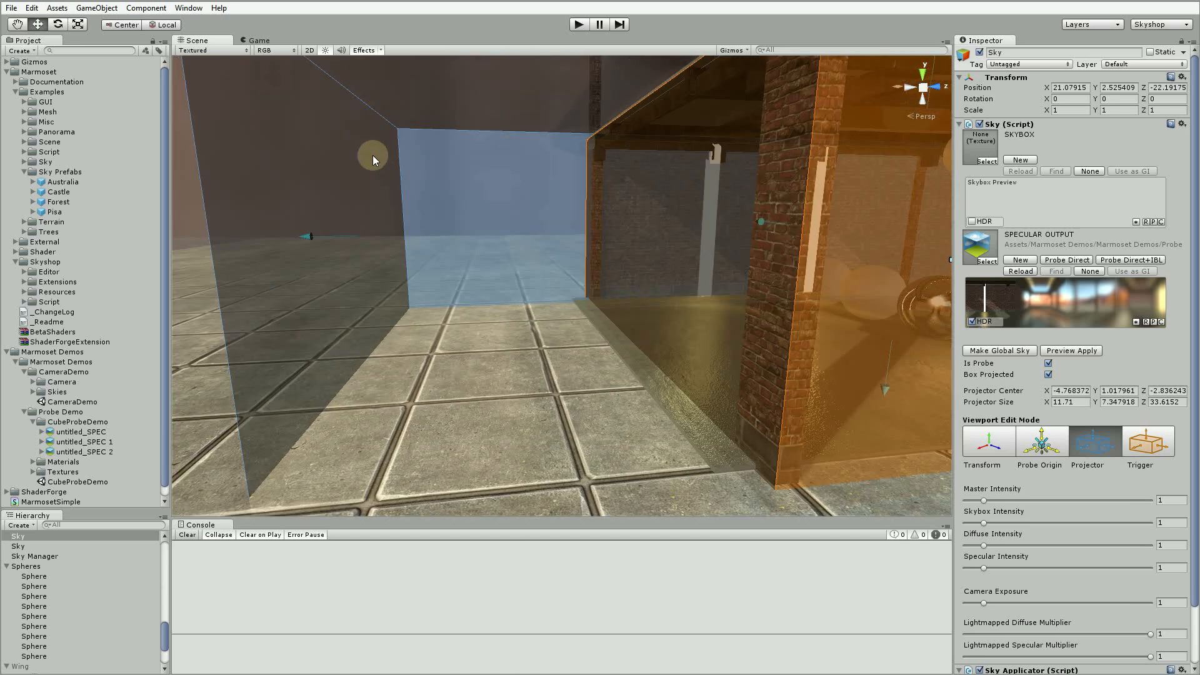
mouse_move(763, 273)
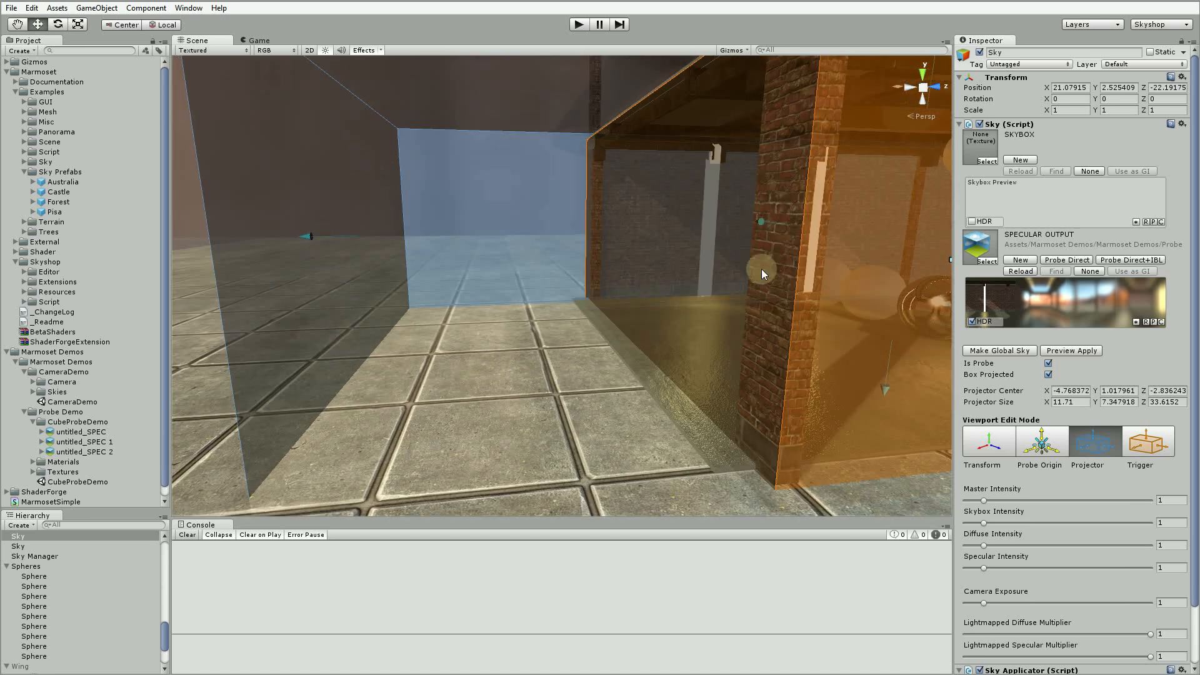
mouse_move(676, 317)
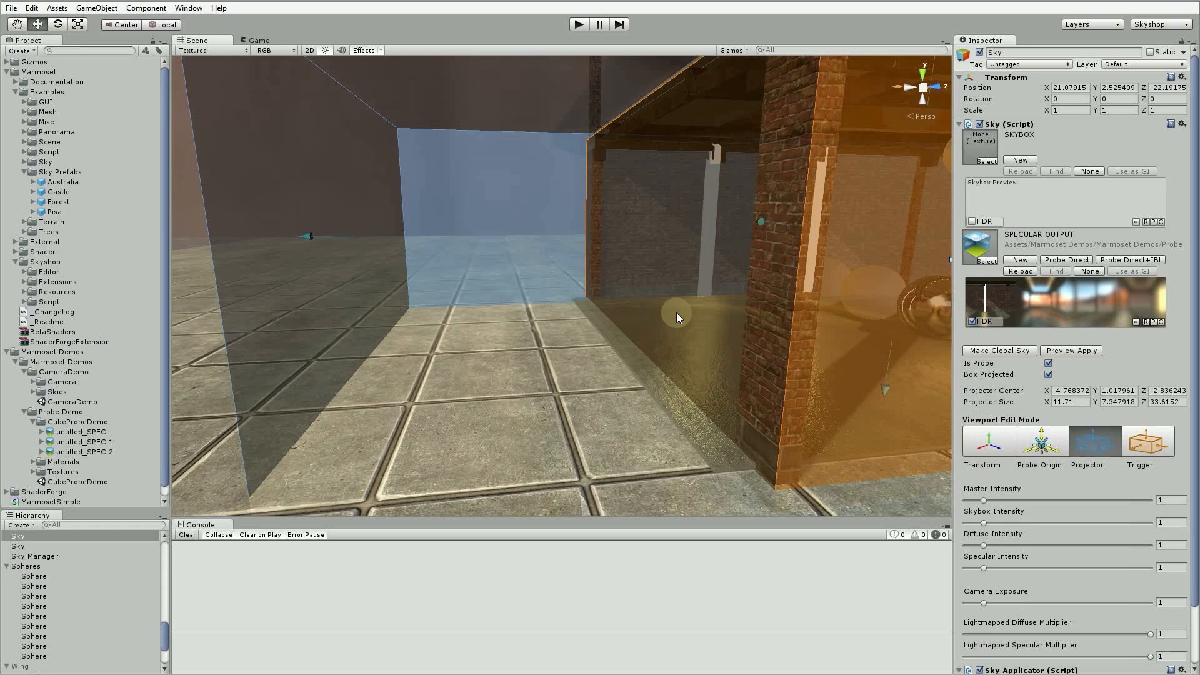
mouse_move(610, 321)
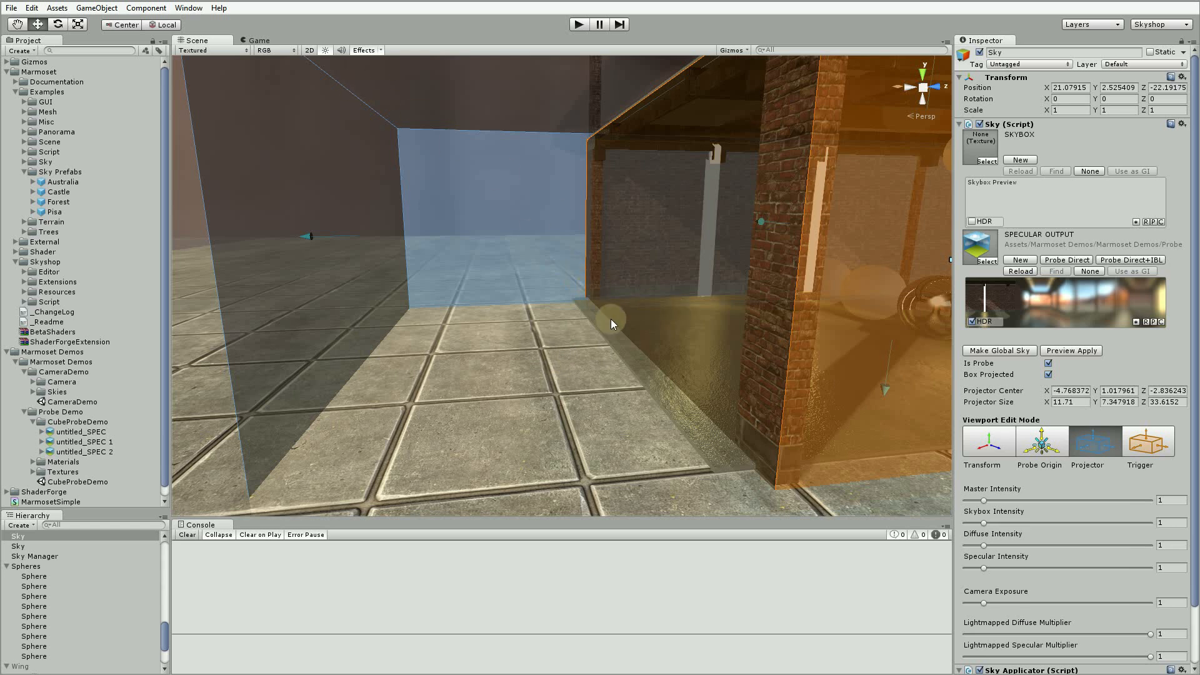
left_click(579, 24)
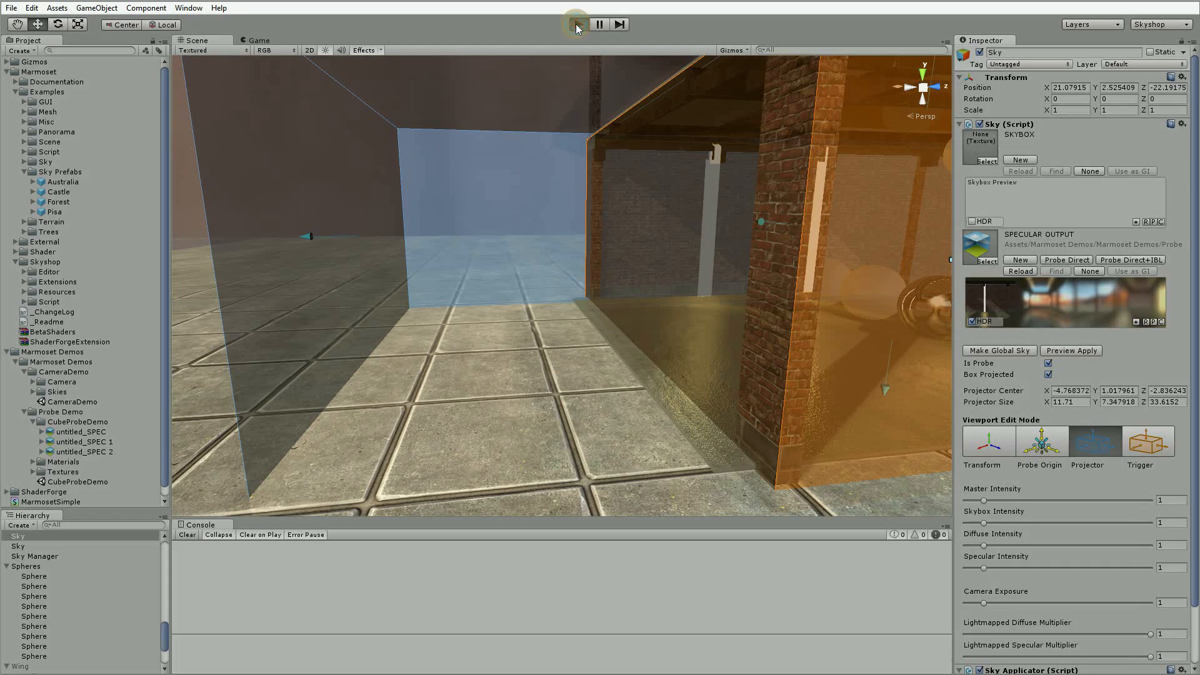
left_click(576, 24)
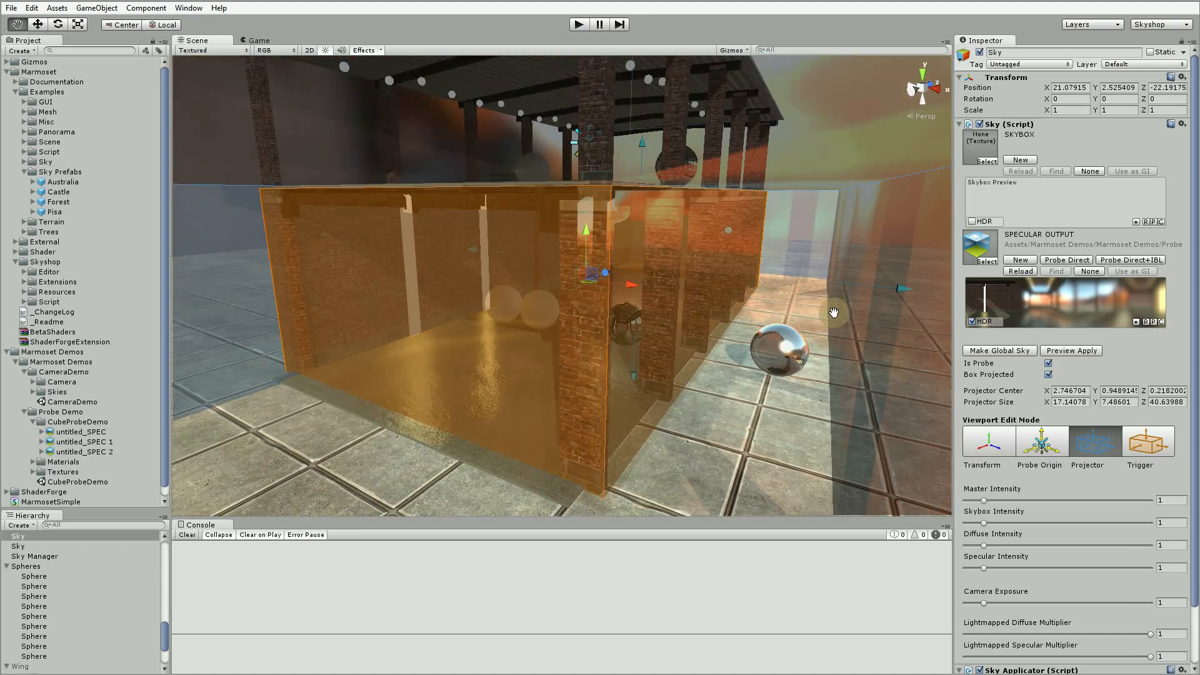
Play the scene to check sphere and floor reflections with the enlarged projector, then stop
left_click(579, 23)
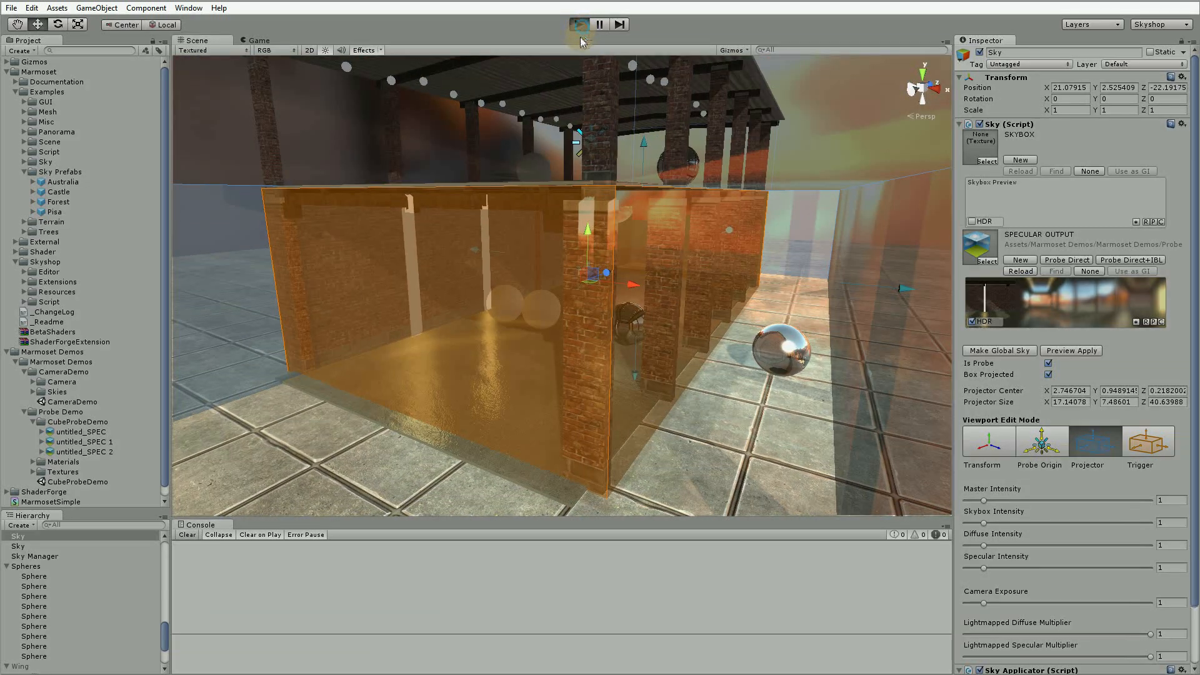
left_click(578, 24)
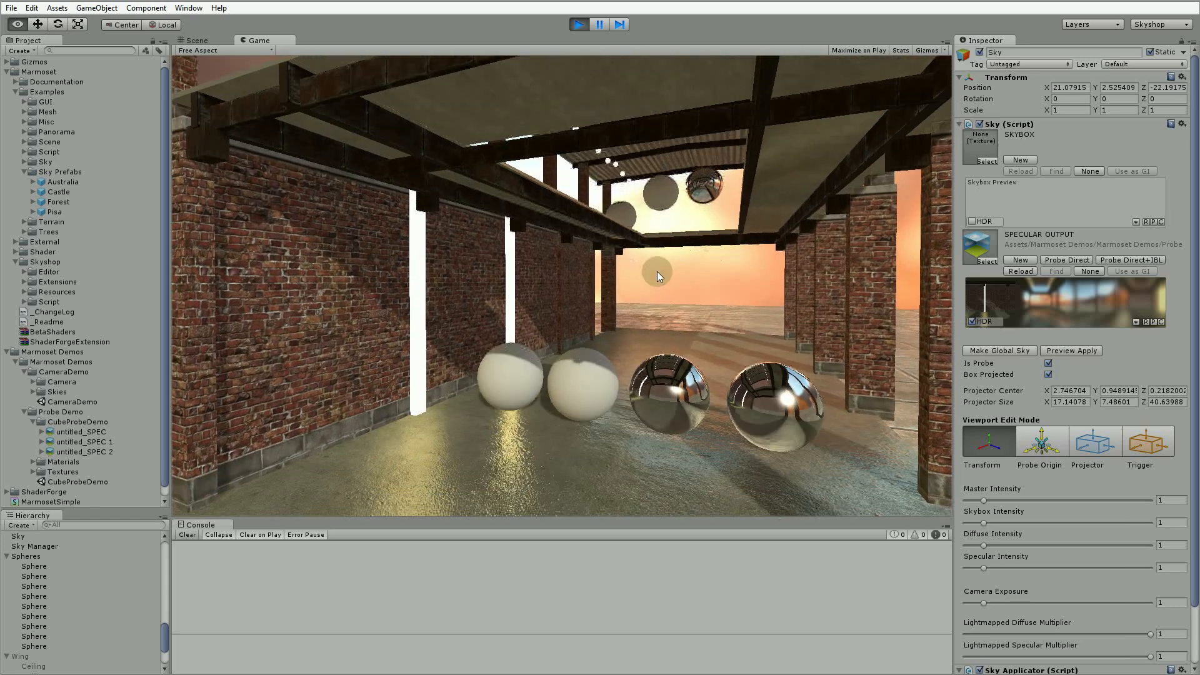
left_click(577, 24)
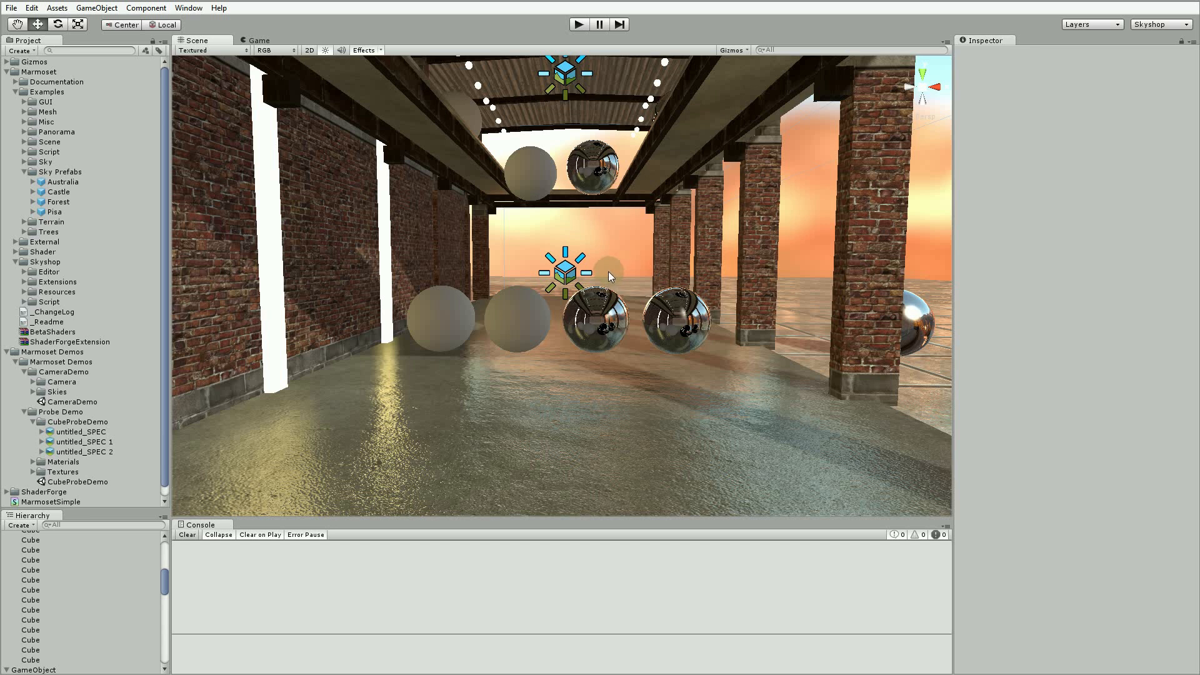
mouse_move(546, 307)
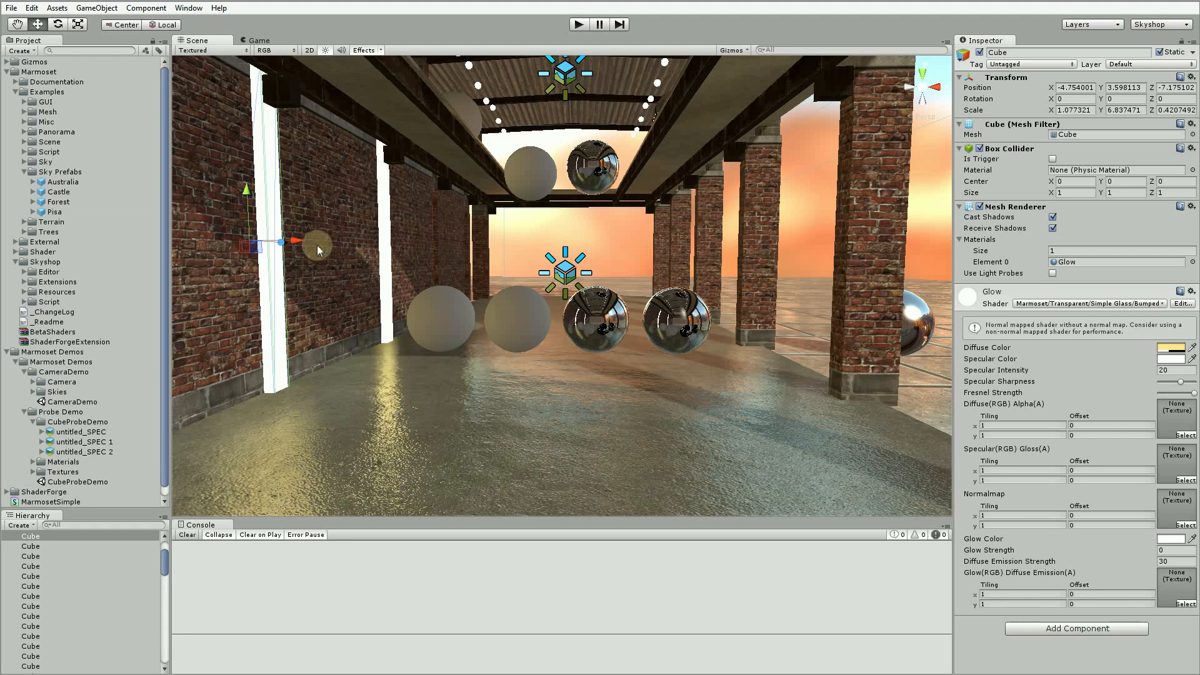
Drag a glowing pillar along X away from the wall, then select the Sky probe
left_click_drag(290, 242, 356, 239)
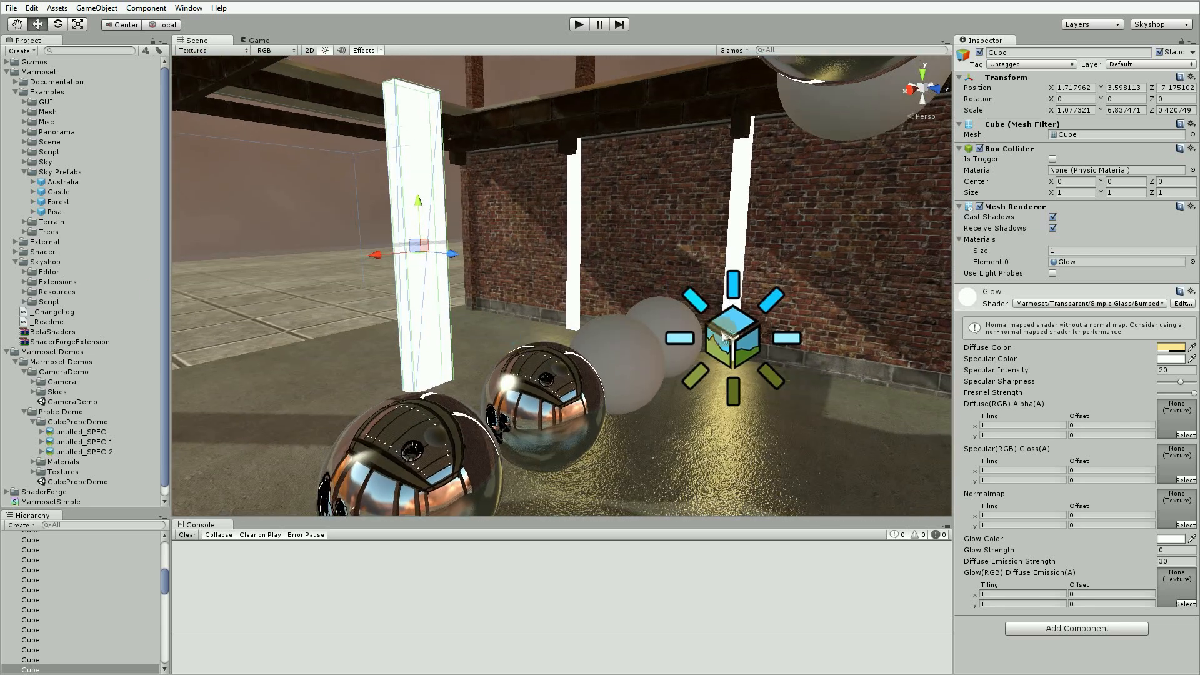
left_click(1122, 260)
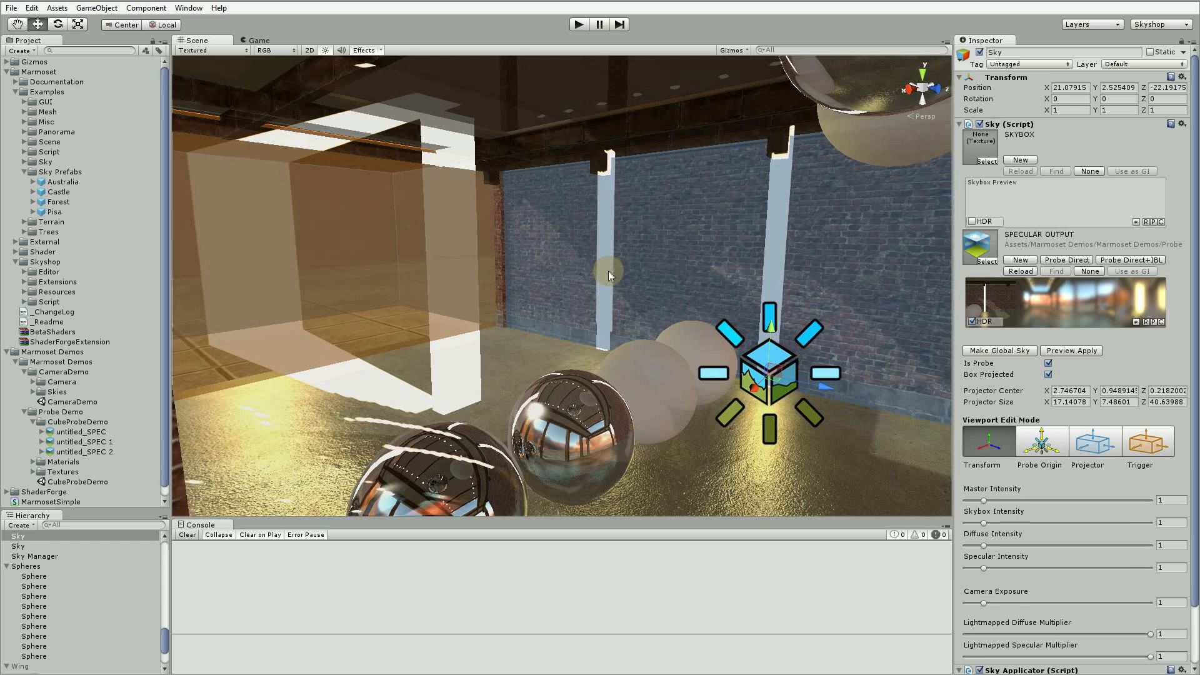
mouse_move(535, 385)
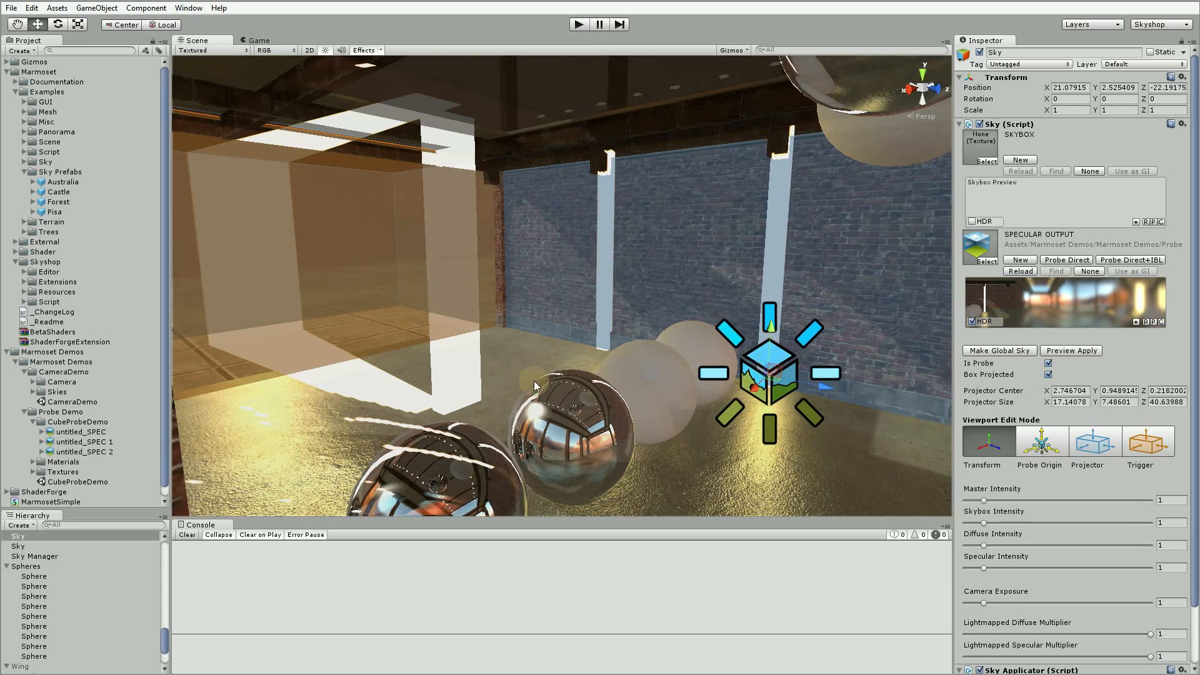
mouse_move(486, 408)
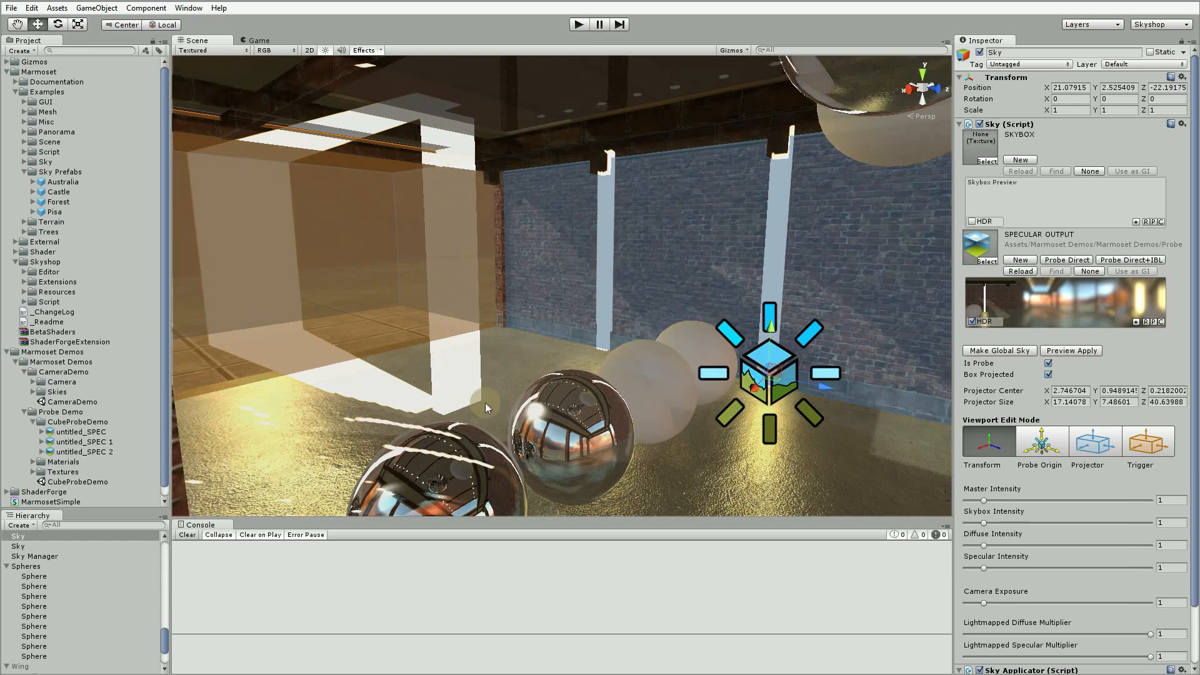
mouse_move(807, 390)
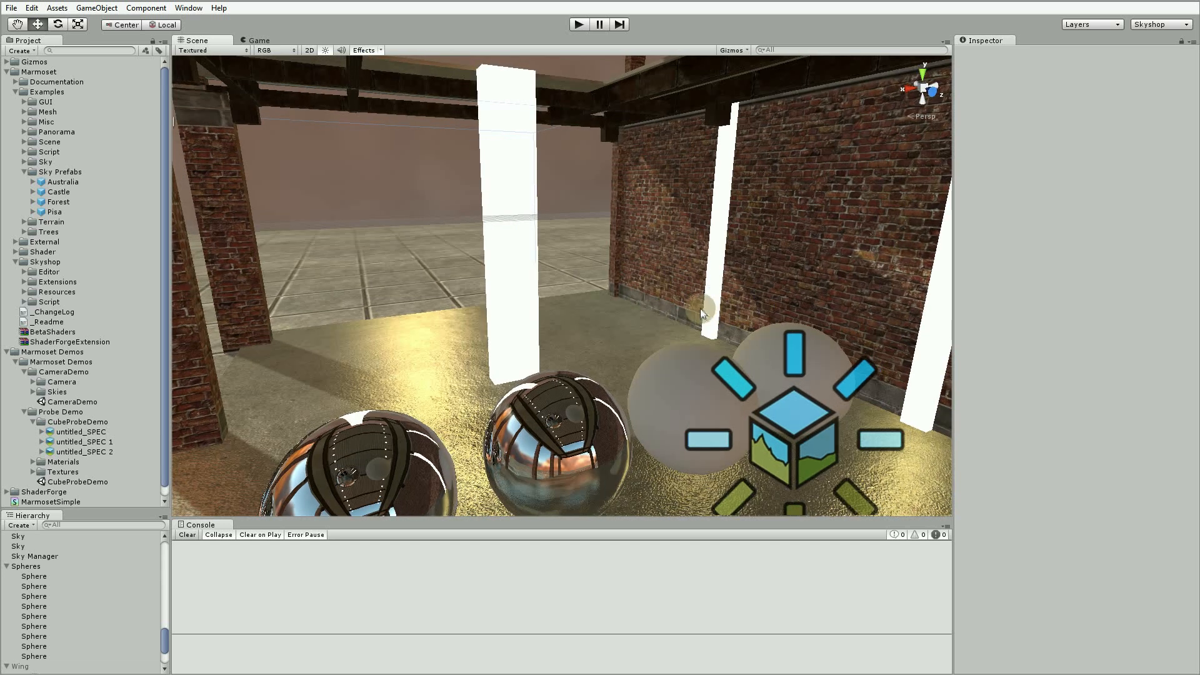
mouse_move(661, 301)
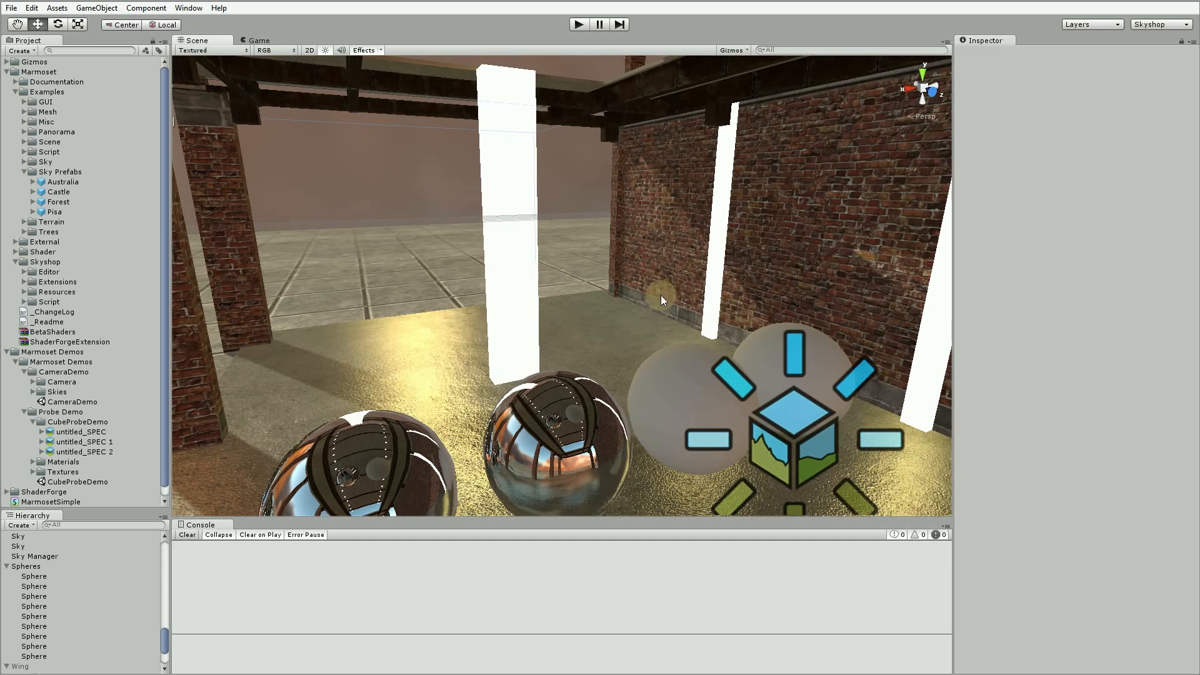
mouse_move(626, 291)
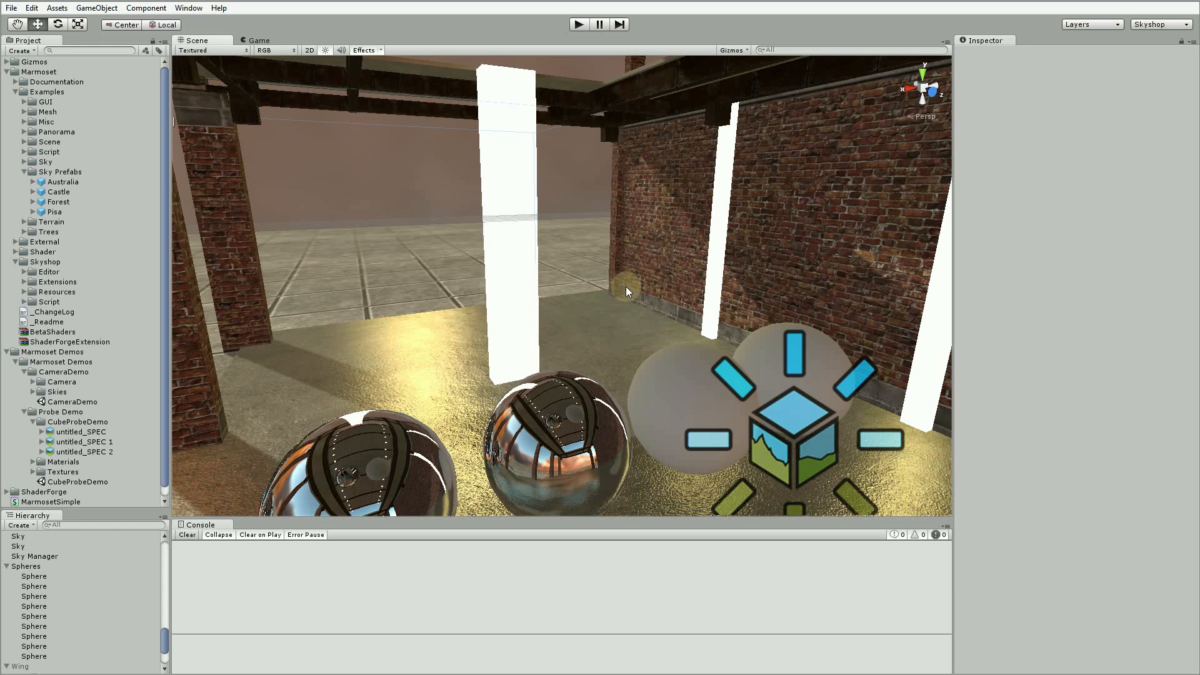
mouse_move(618, 266)
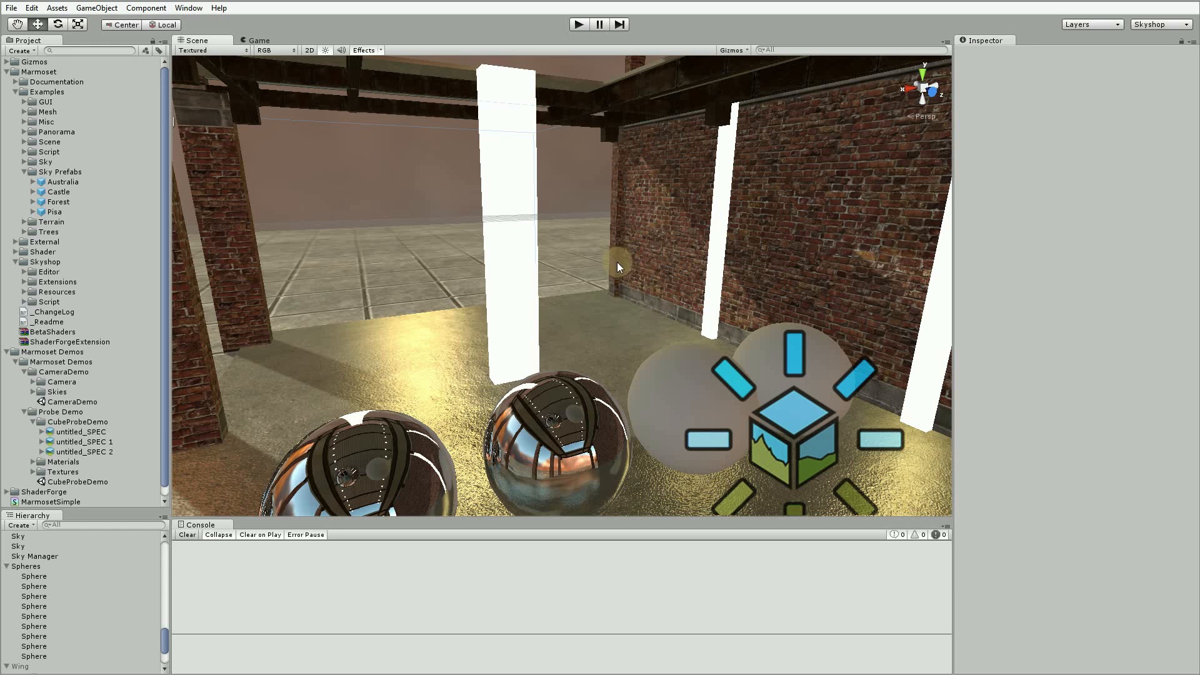